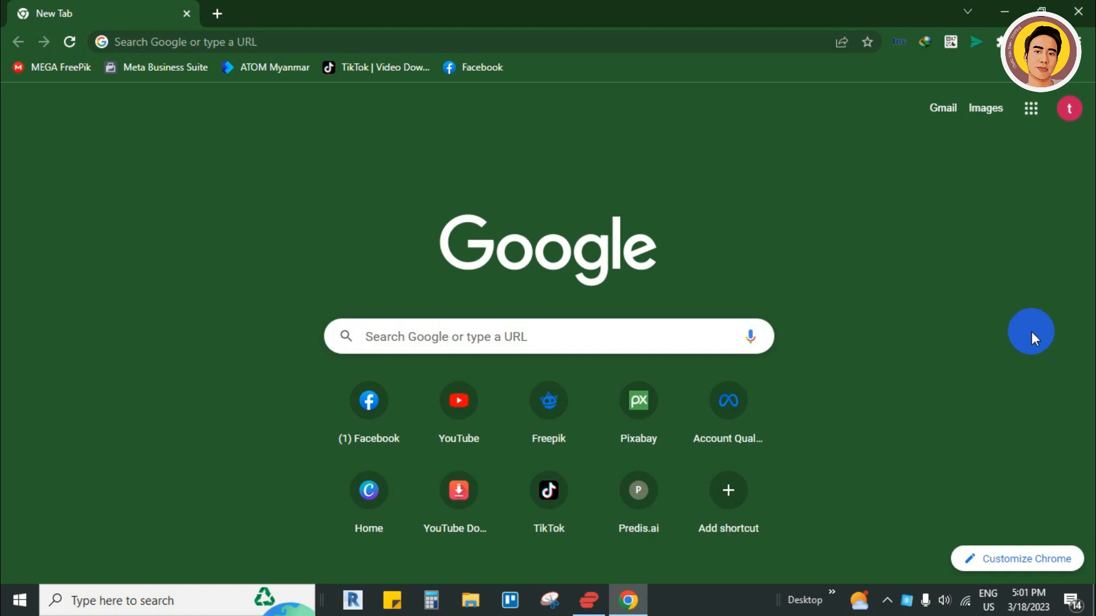
Step: Navigate to discord.com from the Chrome address bar suggestions
type("d")
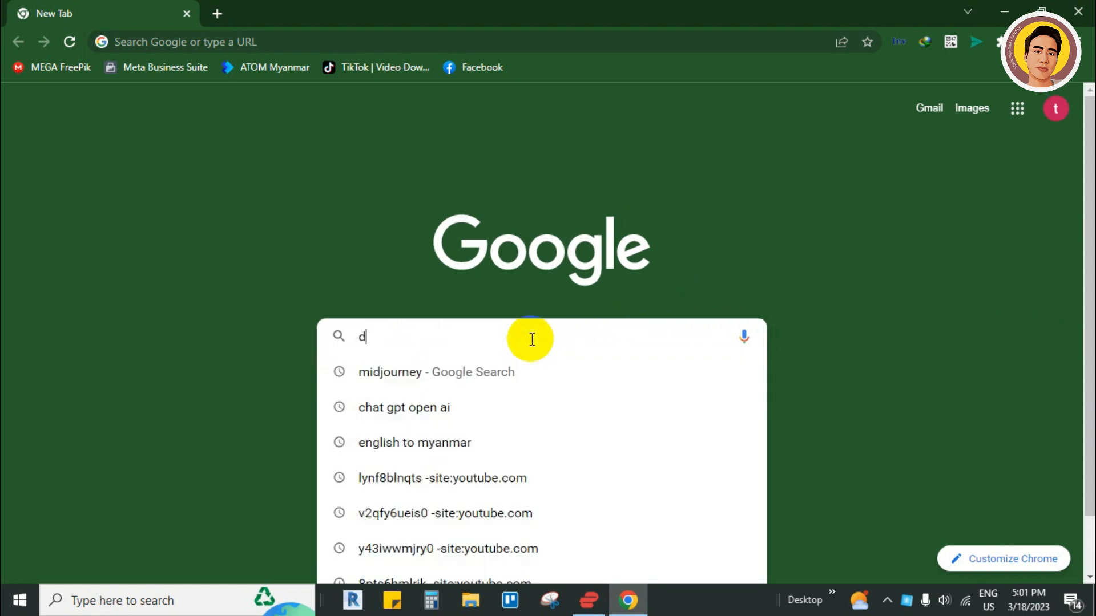
type("iscord.com")
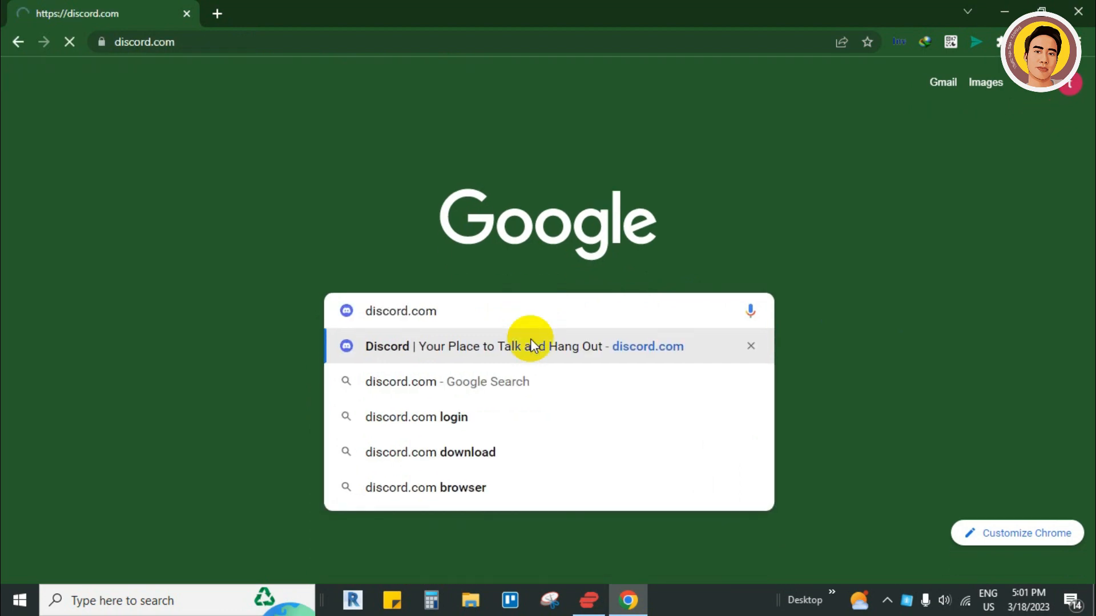
left_click(524, 345)
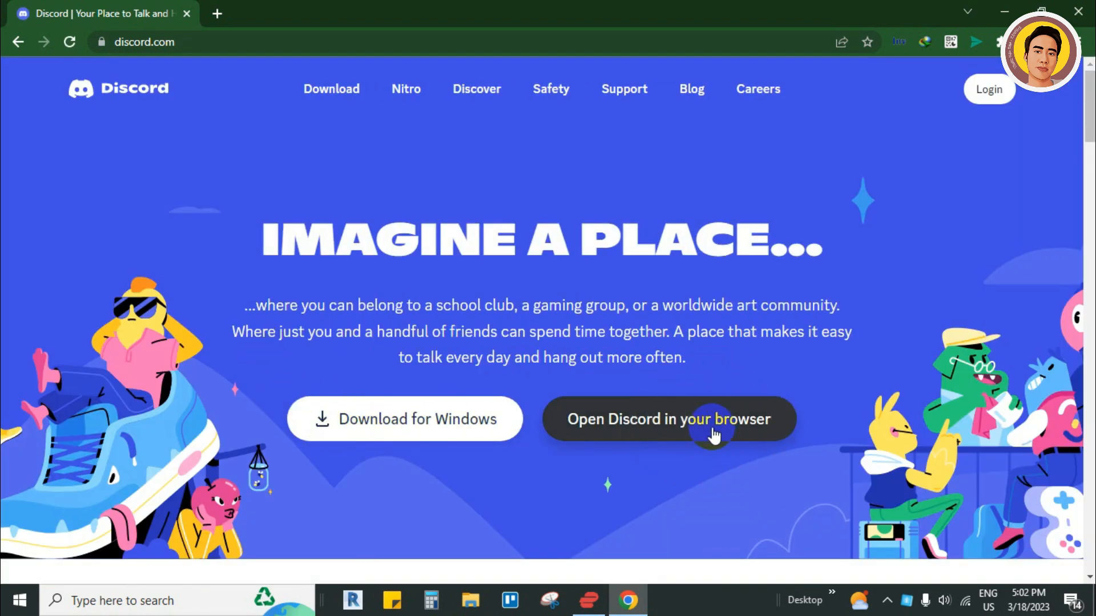
mouse_move(411, 419)
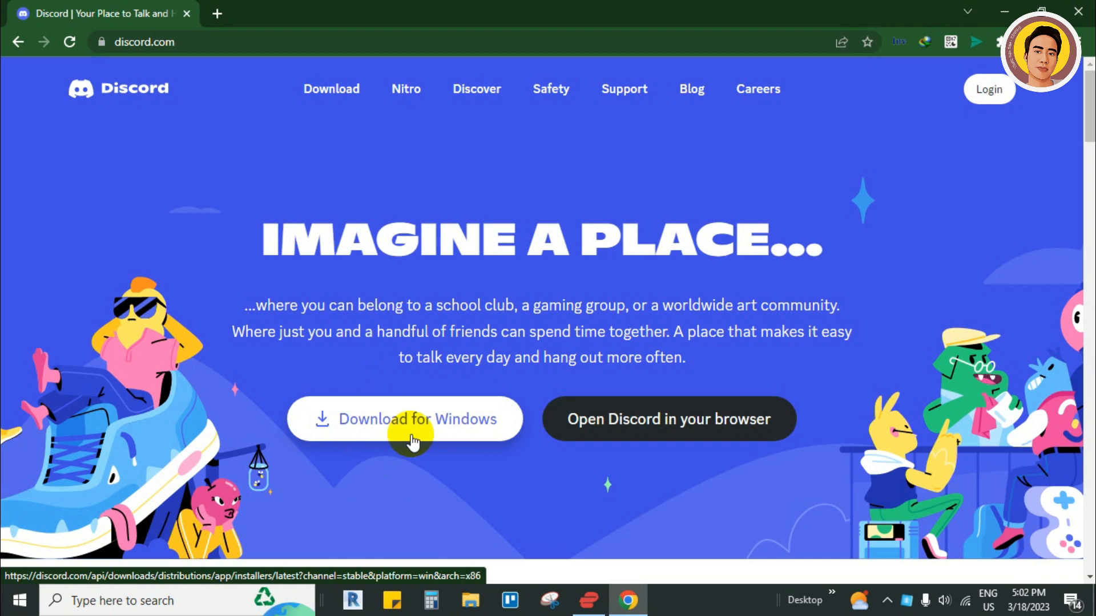
Step: Download the Windows installer and choose to open Discord in the browser
left_click(668, 419)
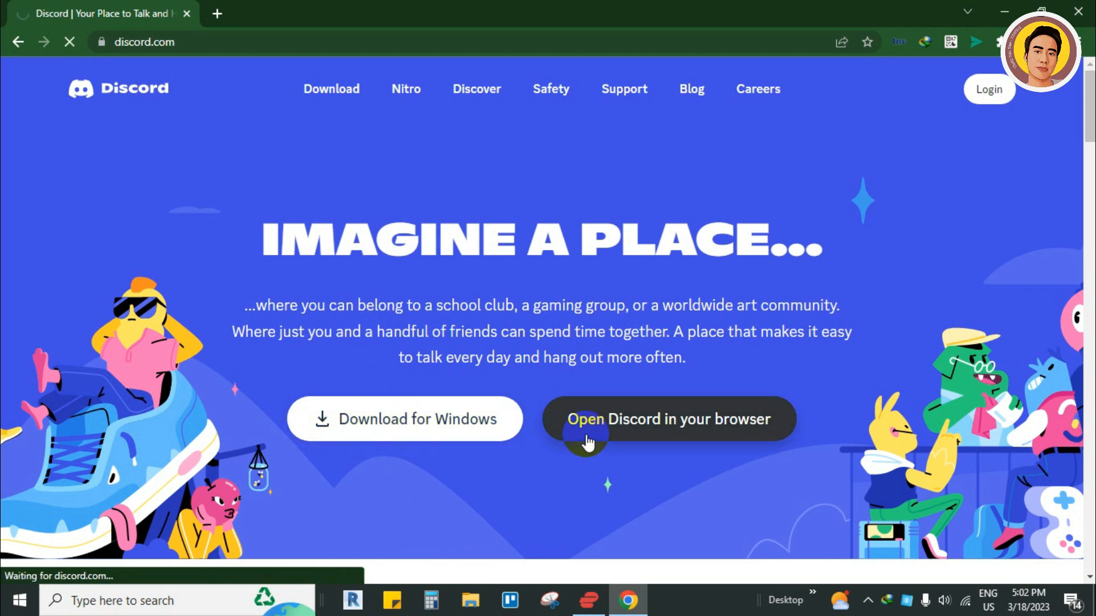
left_click(404, 419)
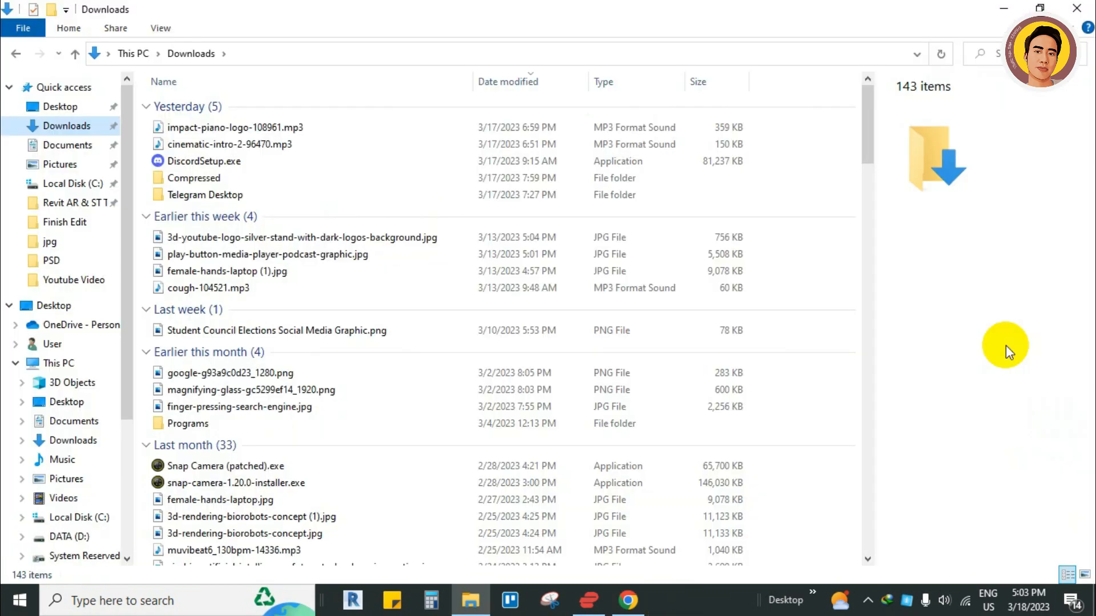
Step: Run DiscordSetup.exe from Downloads and allow the installer past the security warning
left_click(203, 161)
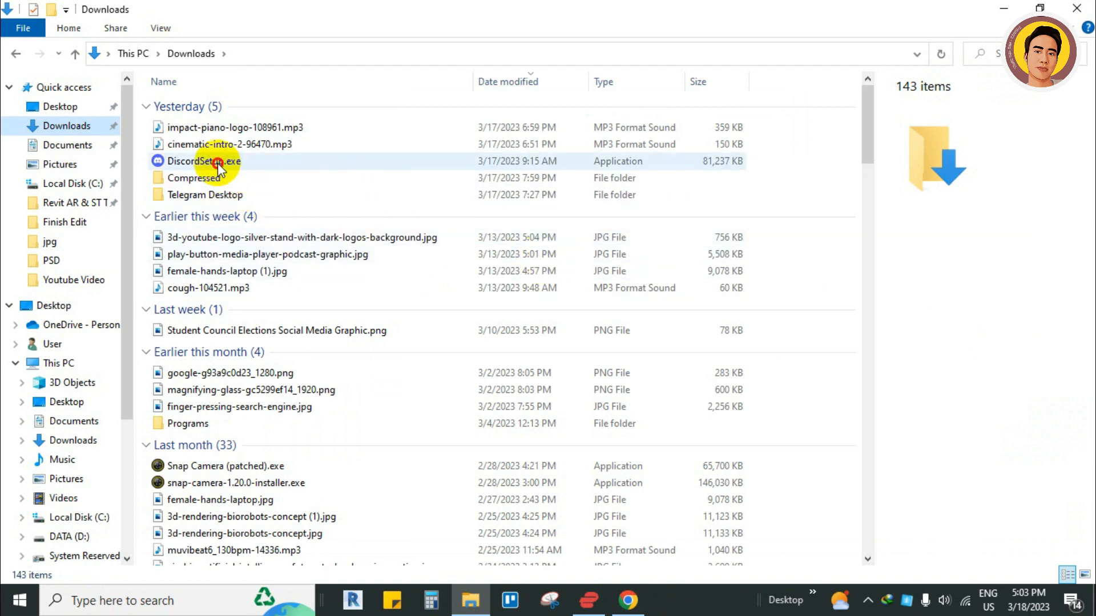
double_click(204, 161)
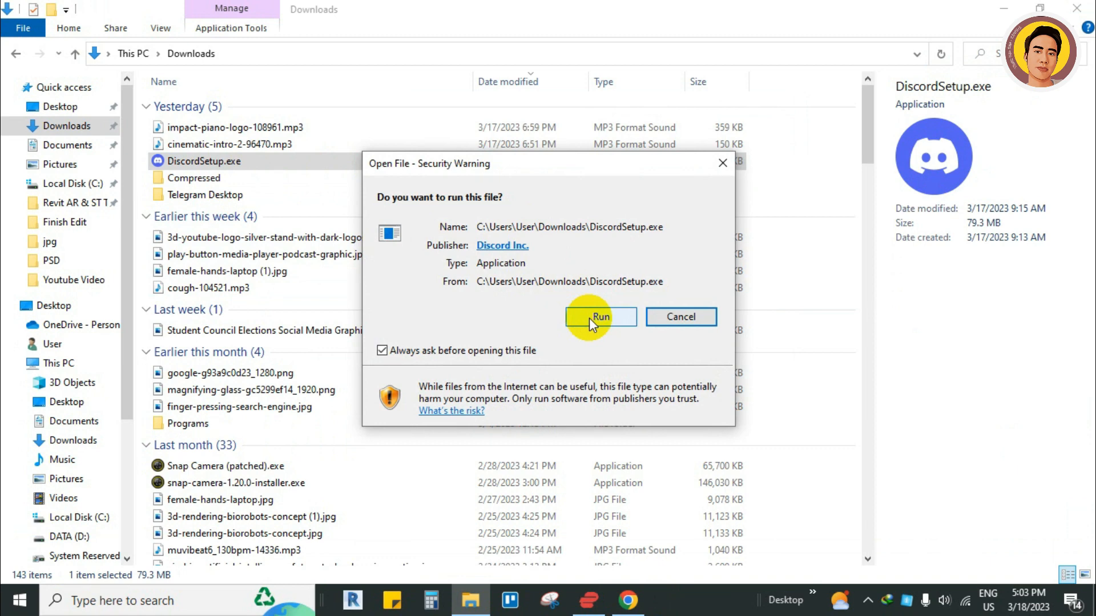
left_click(599, 316)
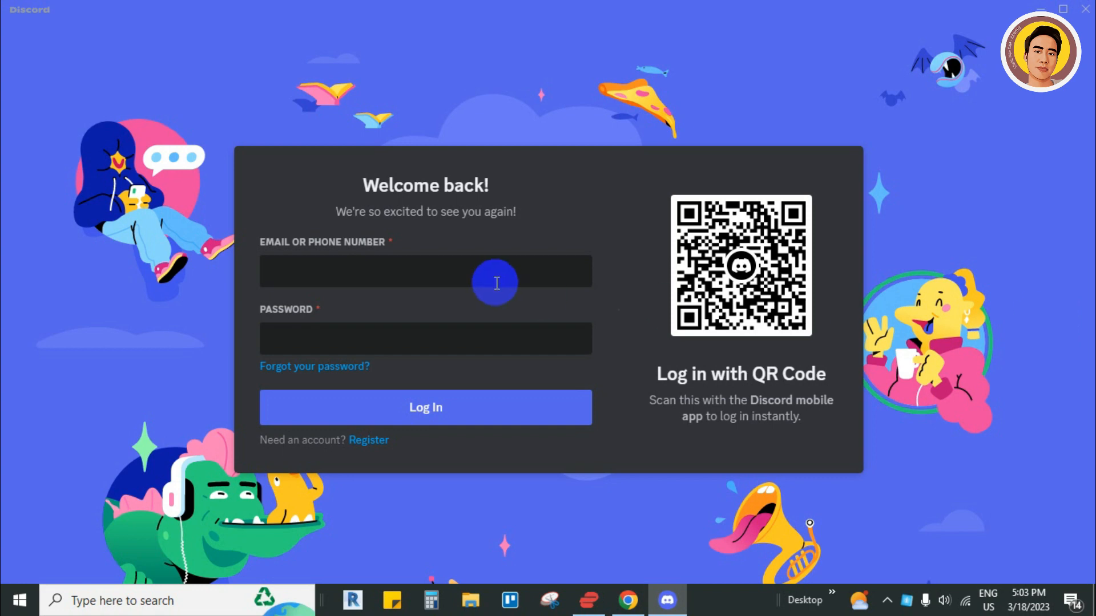
Step: Switch from the login screen to the Create an account form
left_click(425, 408)
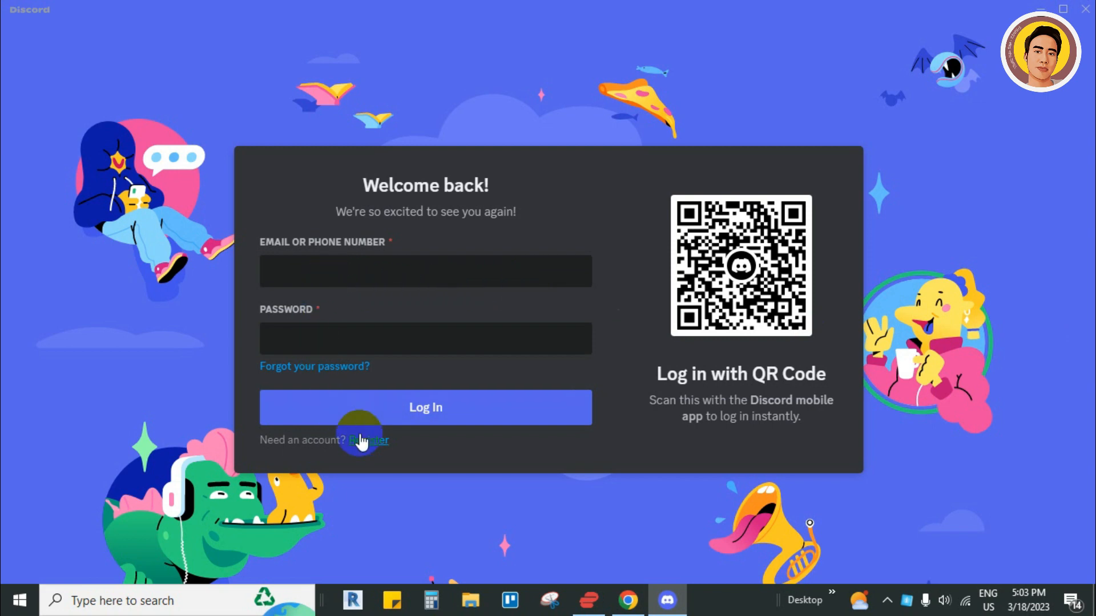
left_click(369, 439)
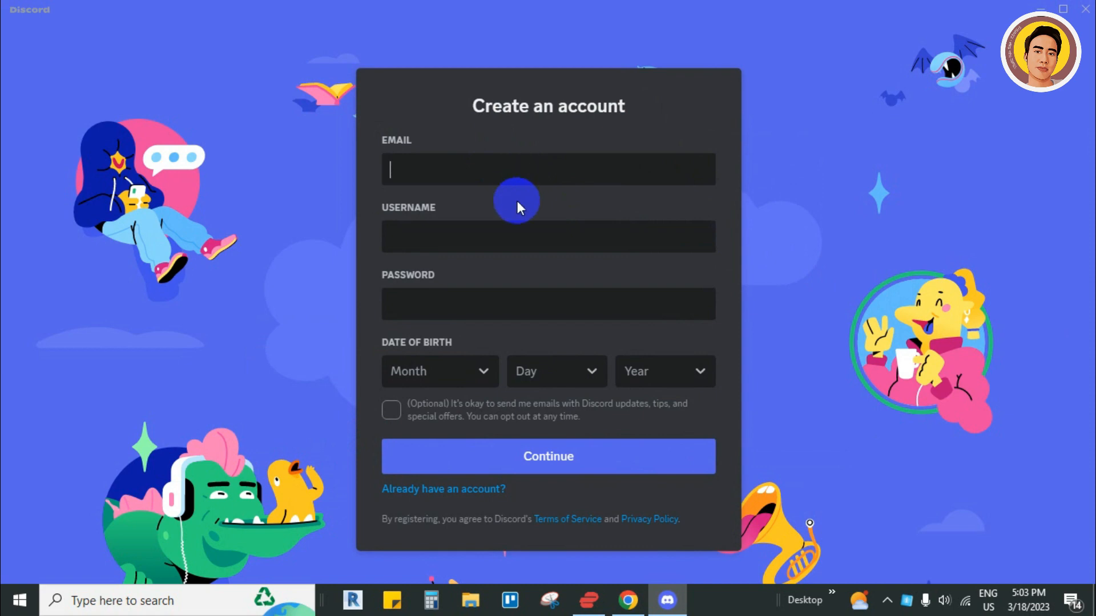
mouse_move(504, 281)
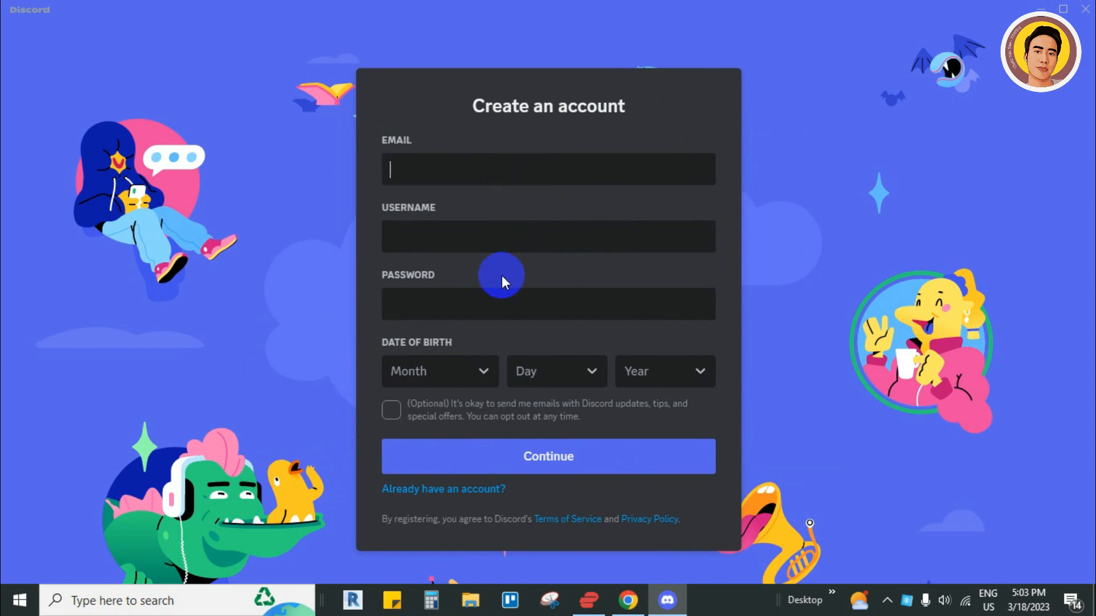
mouse_move(488, 259)
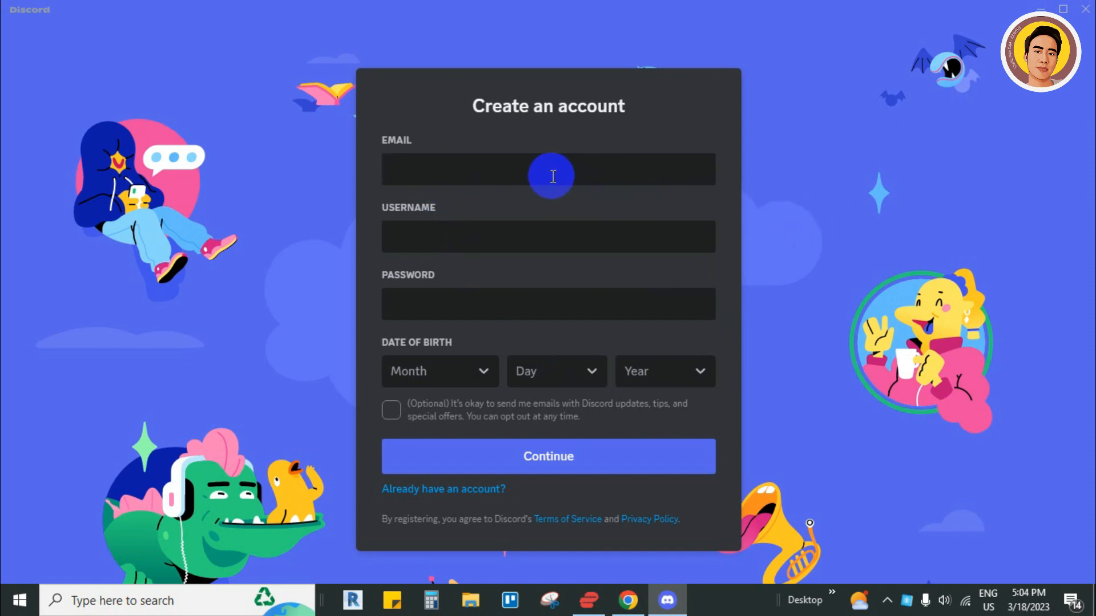
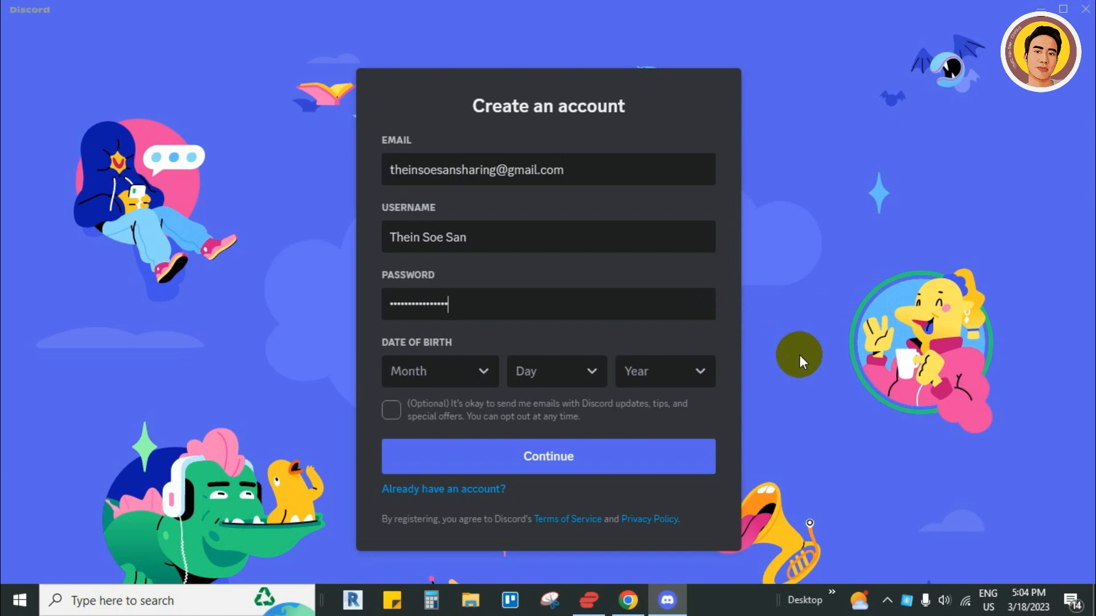
Step: Set the date of birth to July 29 with a chosen year
left_click(438, 371)
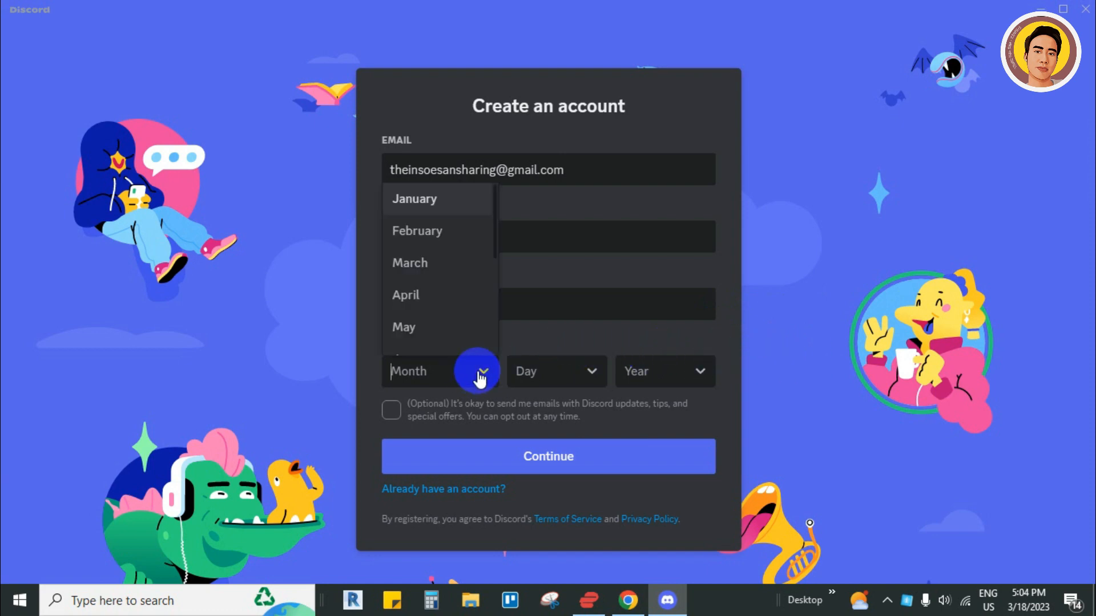
scroll("down", 3)
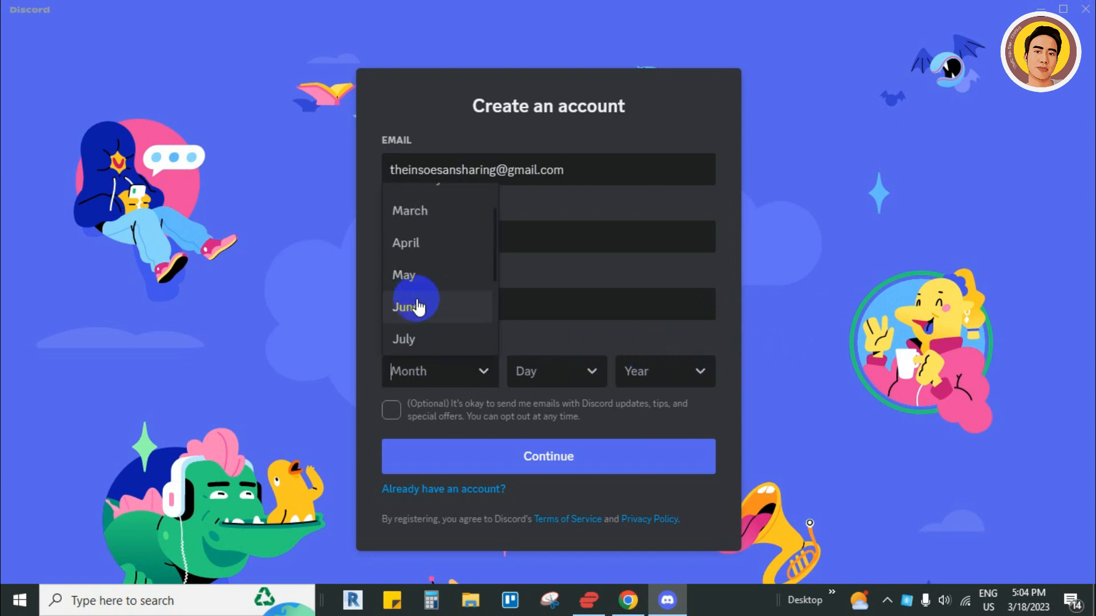
left_click(556, 371)
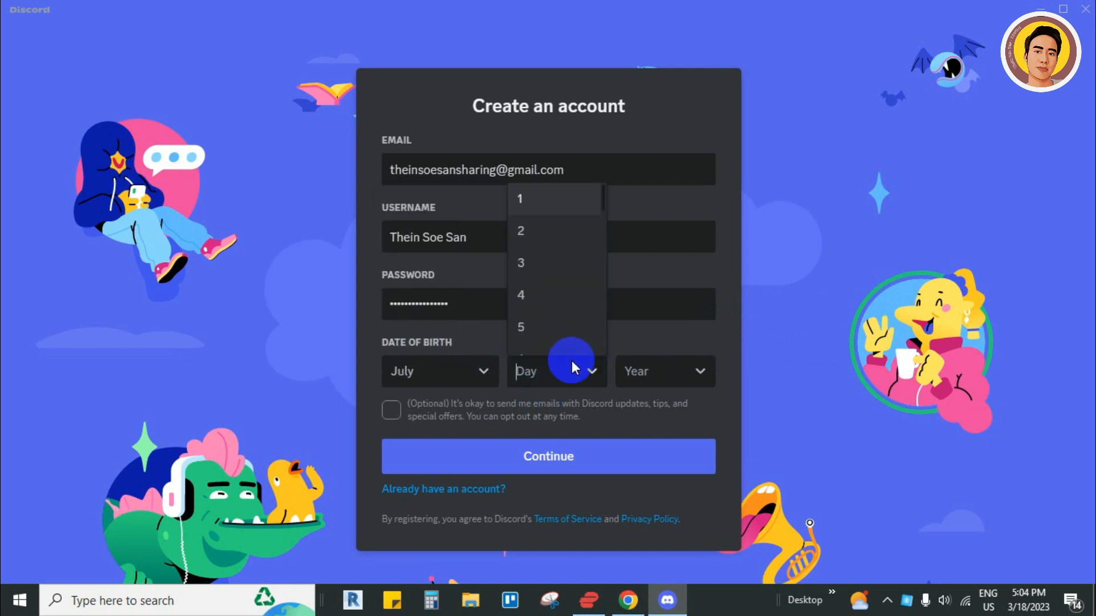
scroll("down", 3)
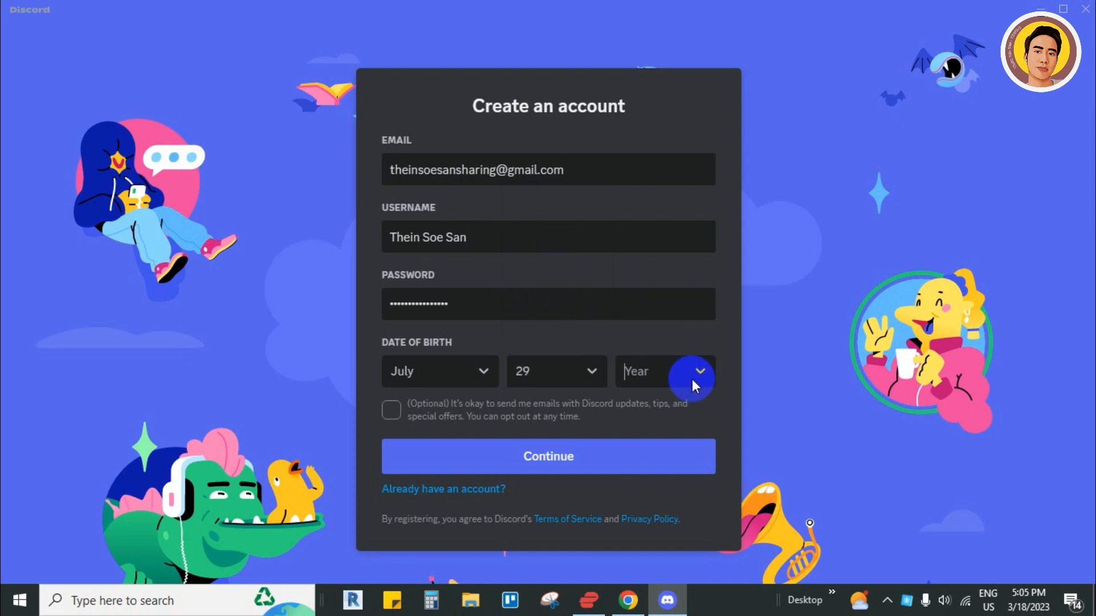
left_click(690, 371)
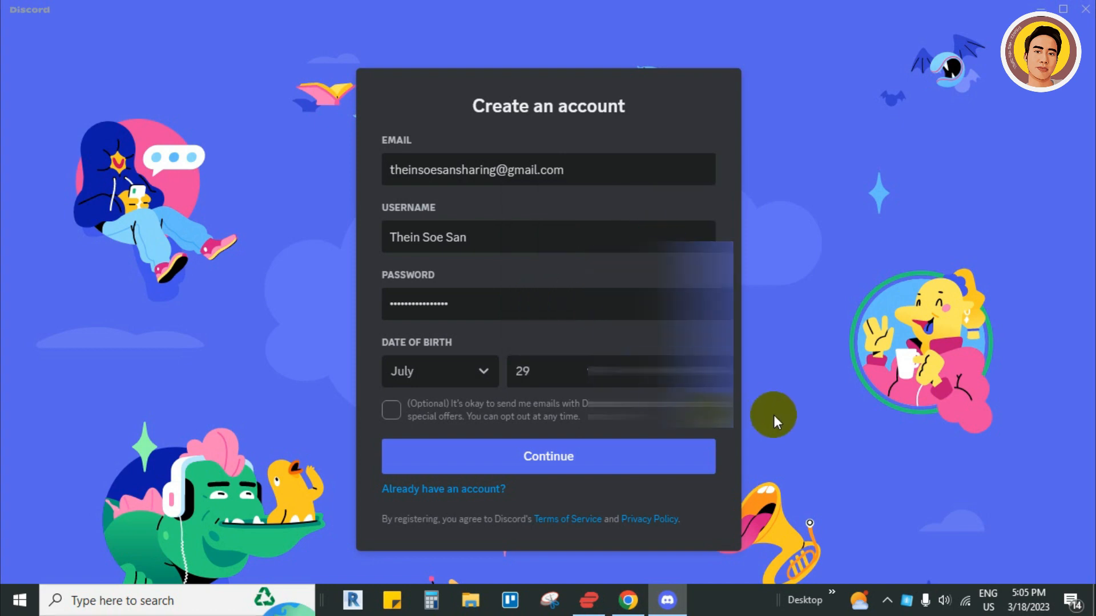
mouse_move(776, 418)
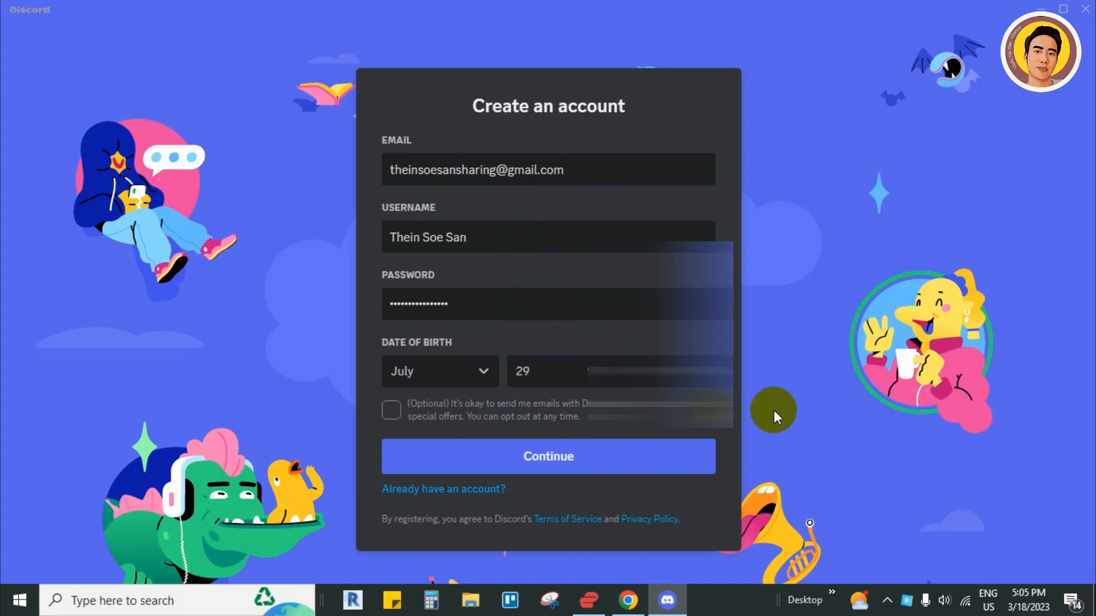
Step: Opt into Discord update emails and submit the registration form
left_click(390, 410)
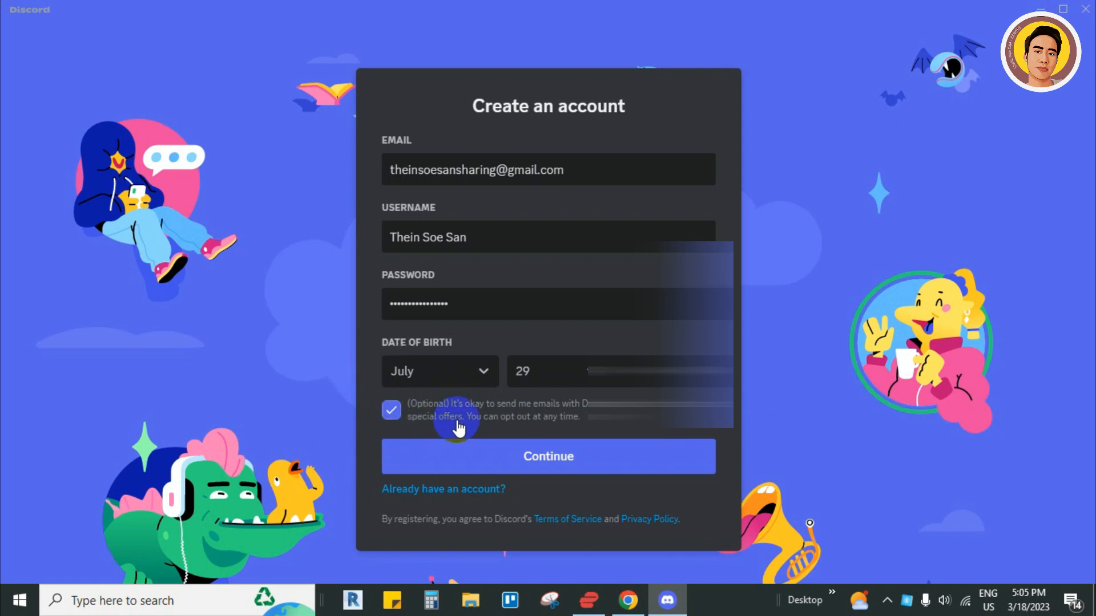
left_click(548, 456)
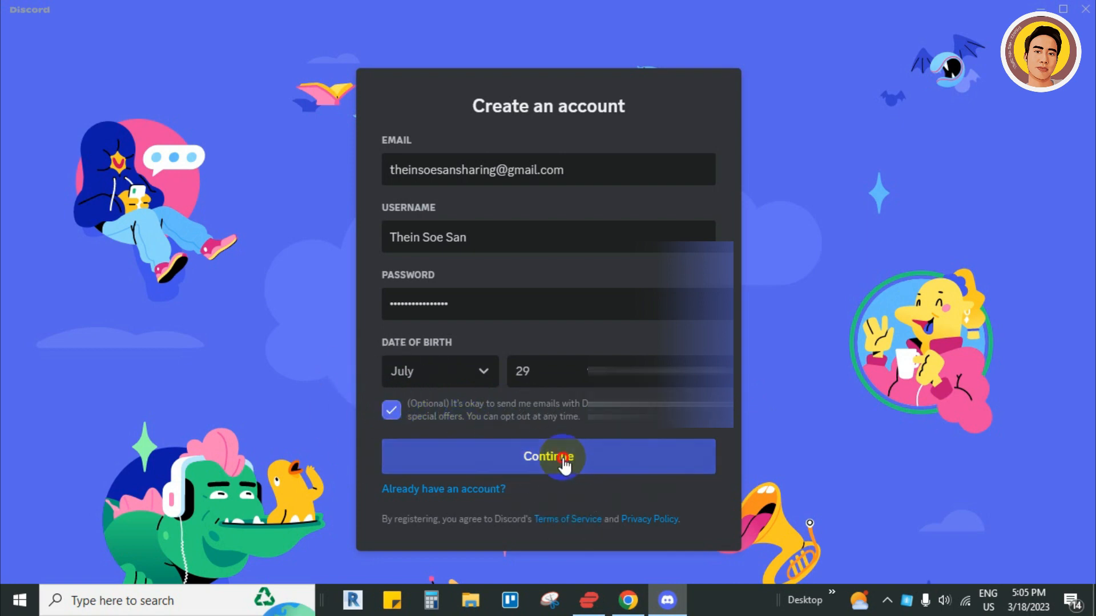
left_click(548, 457)
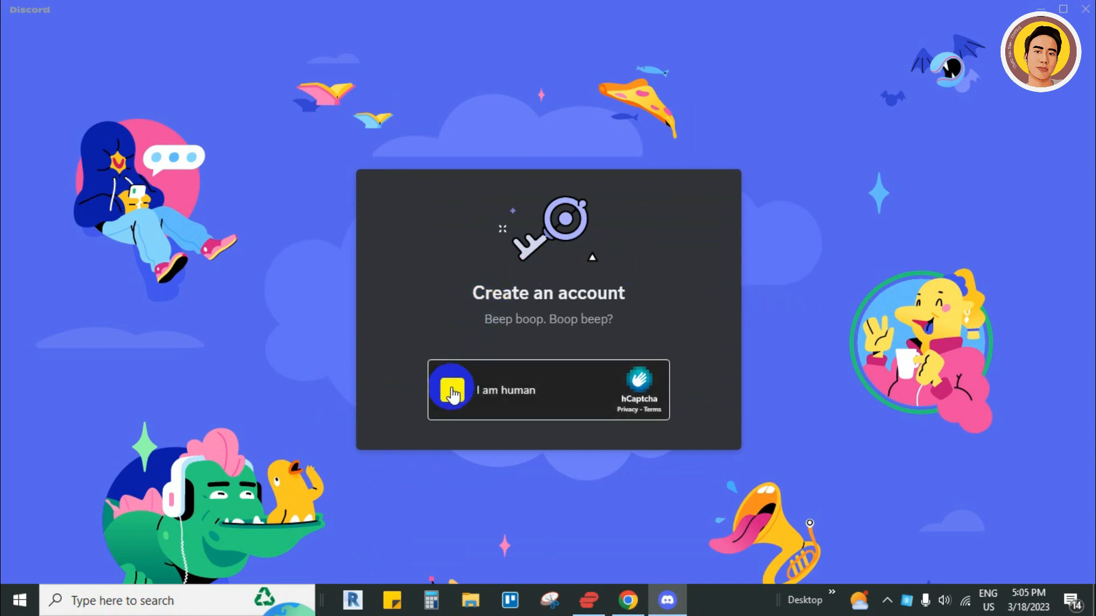
Step: Pass the hCaptcha by selecting the bunny images and verifying, letting the account form submit
left_click(453, 390)
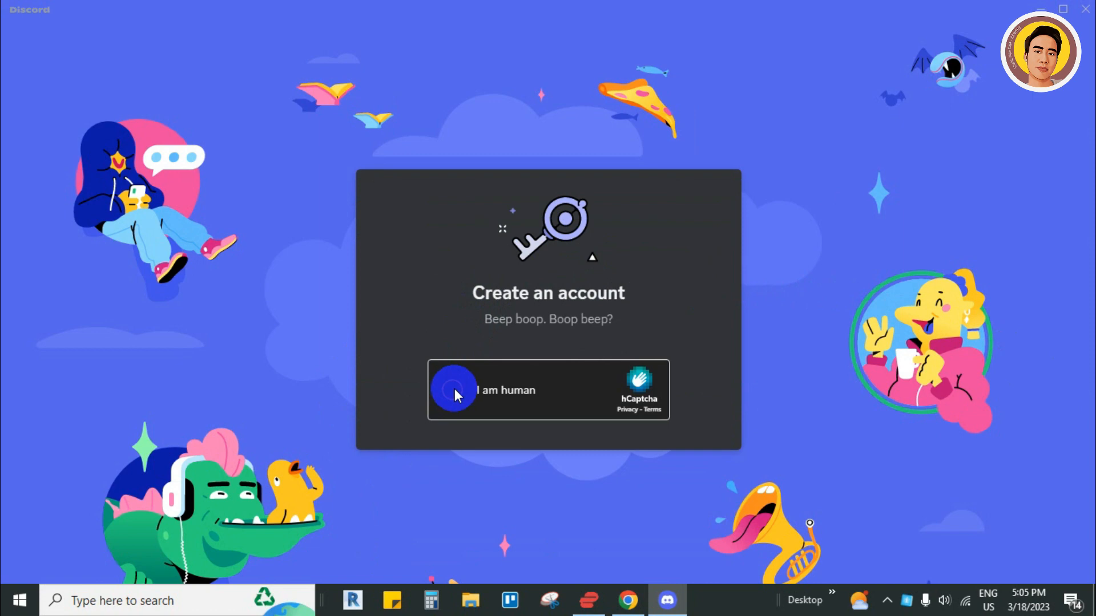
left_click(453, 390)
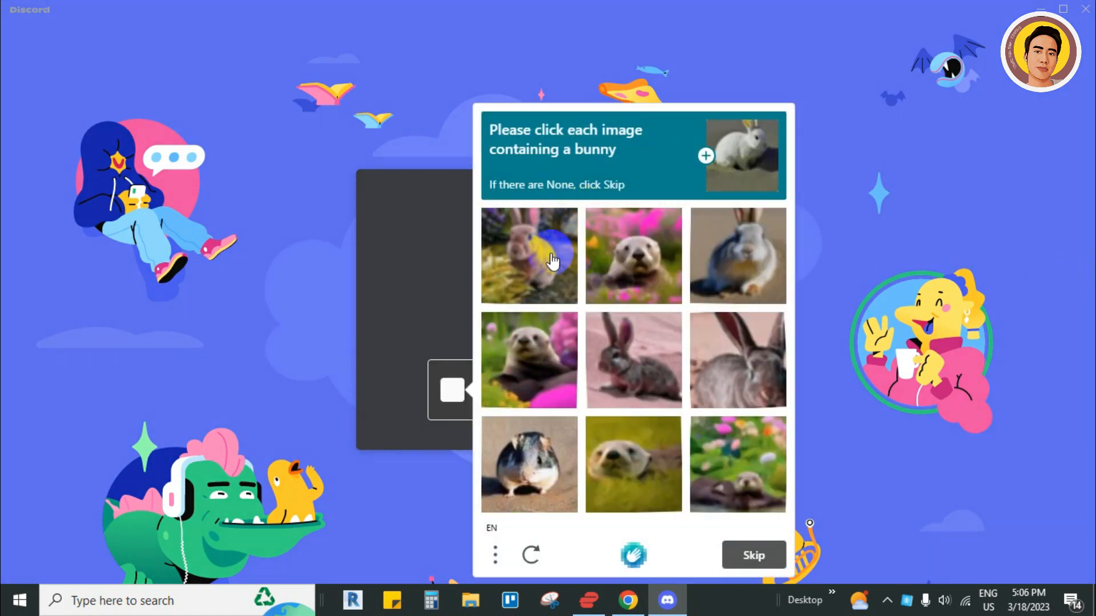
left_click(529, 272)
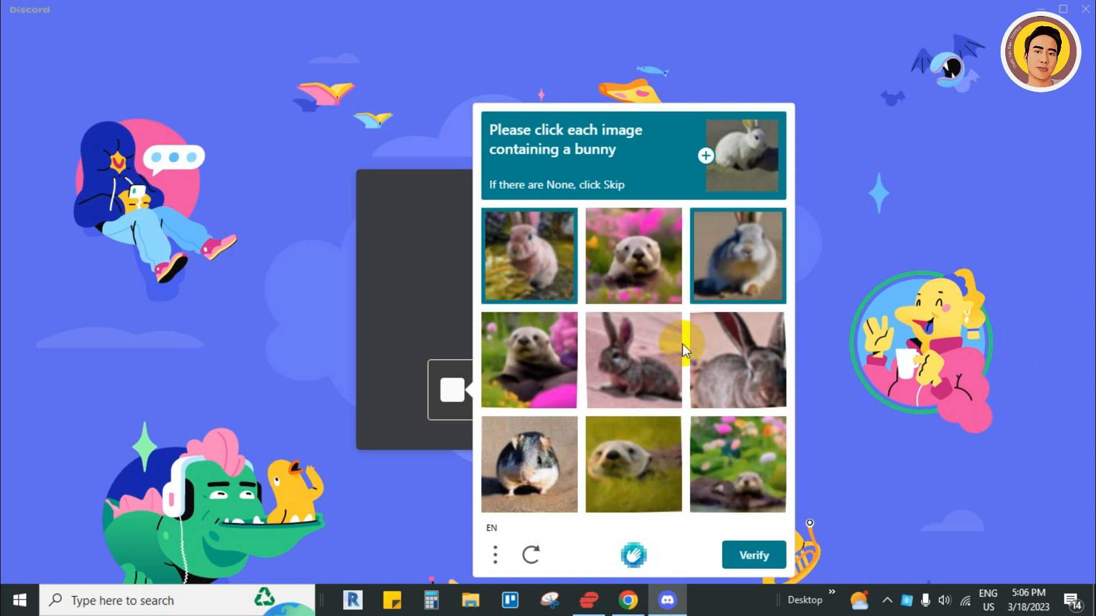
left_click(632, 359)
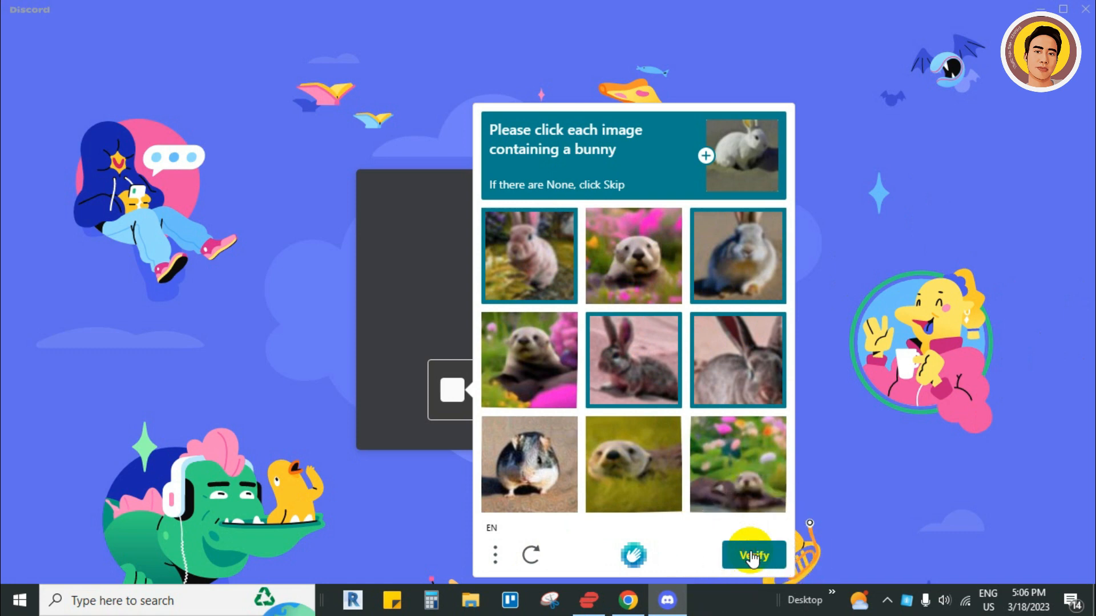
left_click(754, 554)
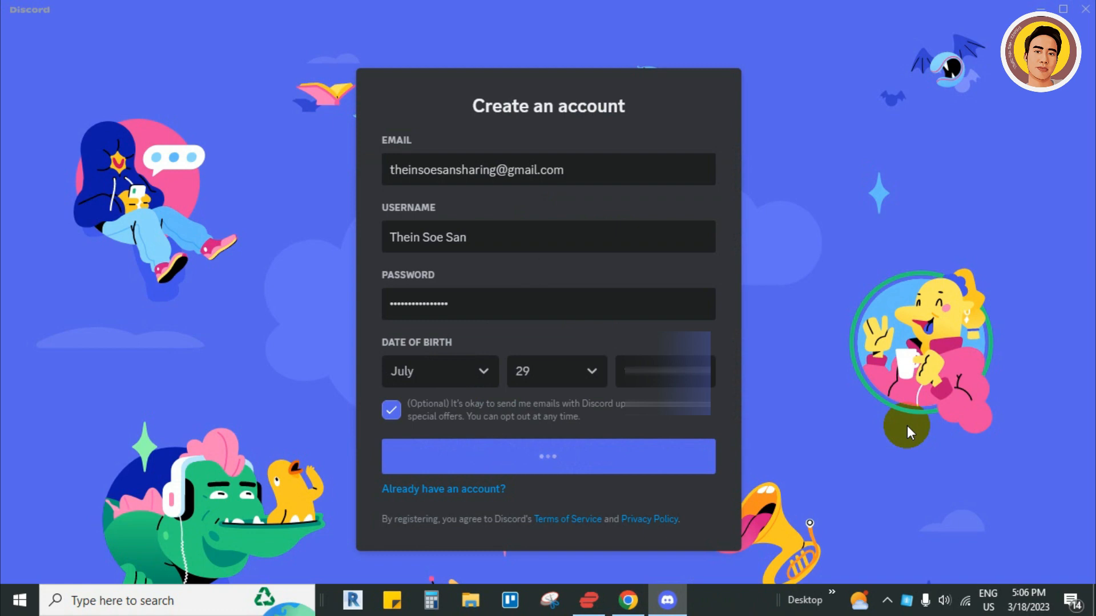
left_click(548, 457)
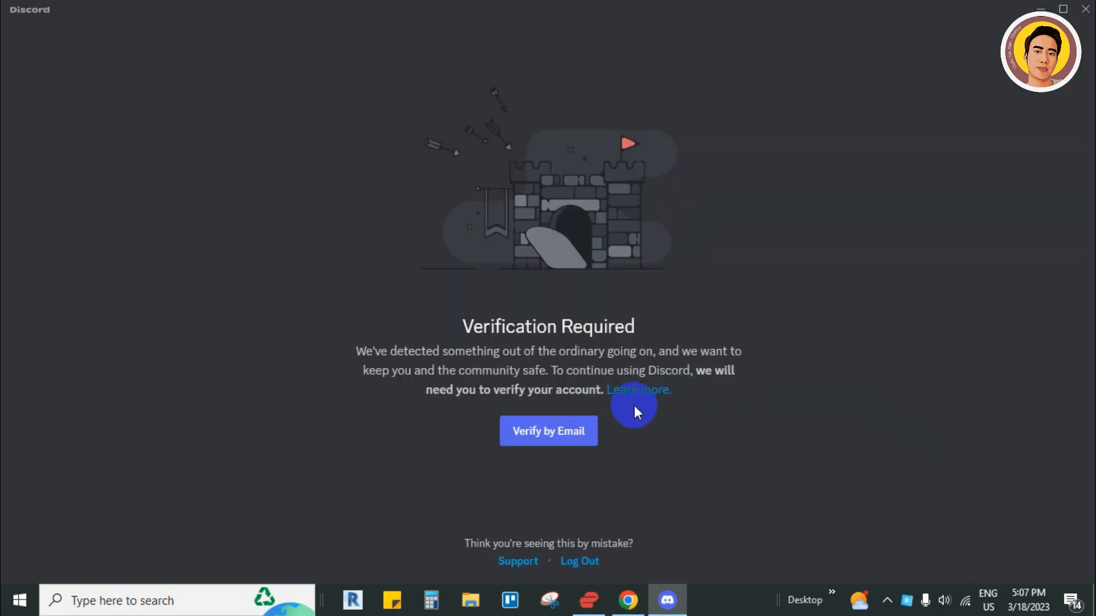
Step: Request verification by email and follow the Verify Email link in the Discord message
left_click(548, 431)
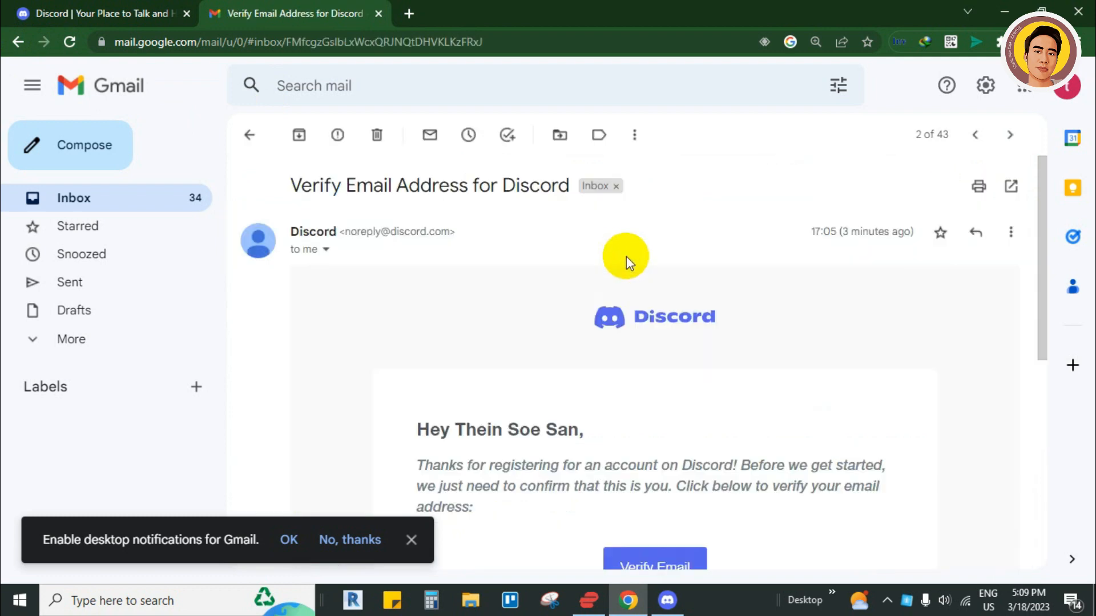
scroll("down", 3)
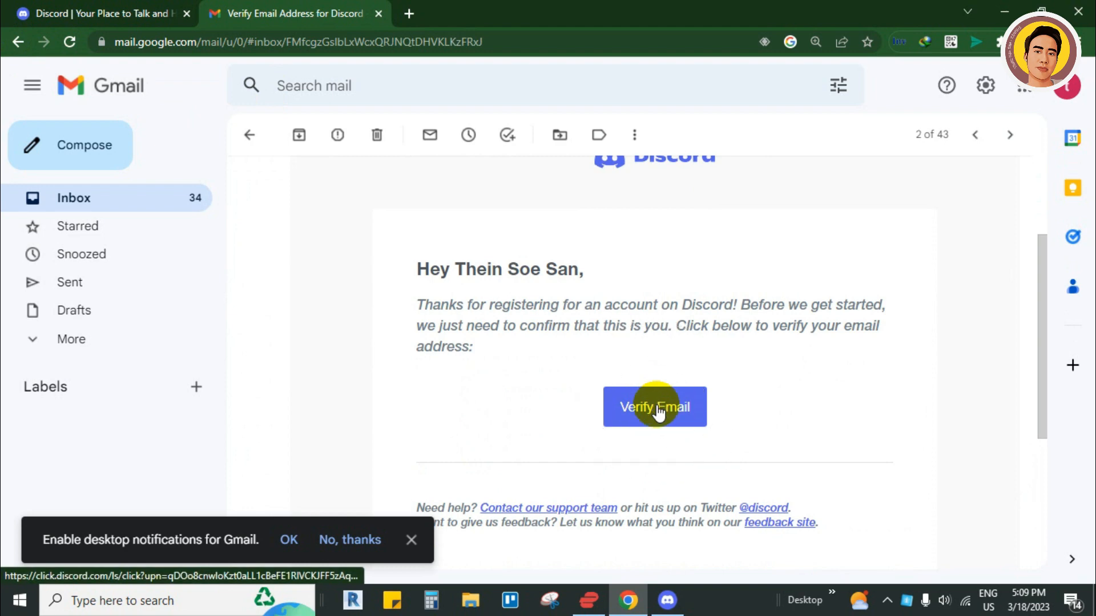
left_click(654, 406)
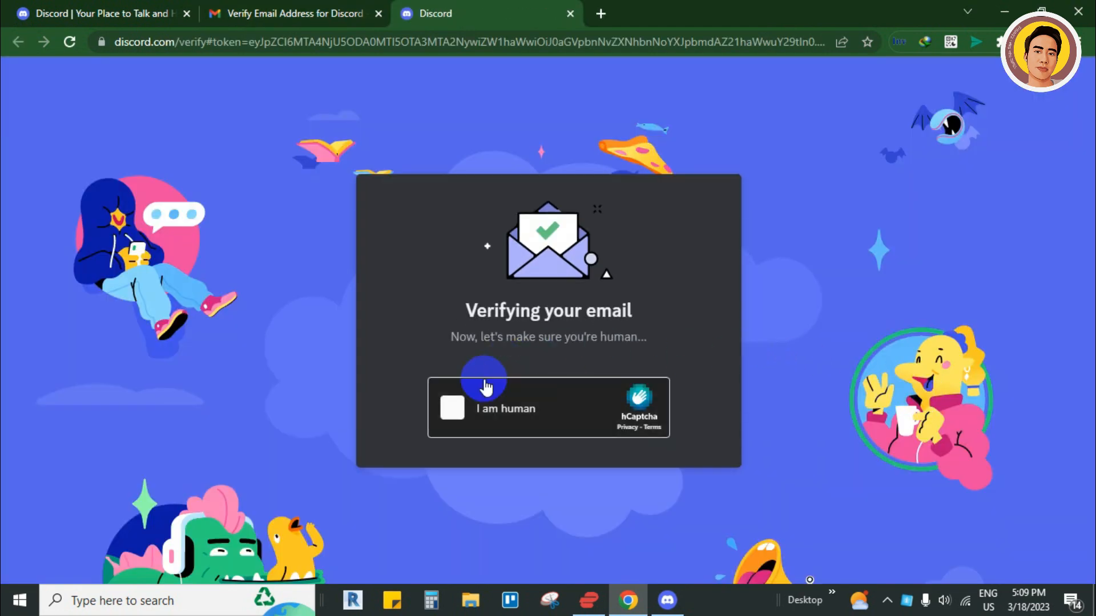
Step: Pass the human check by selecting the steering wheel image and verifying
left_click(452, 408)
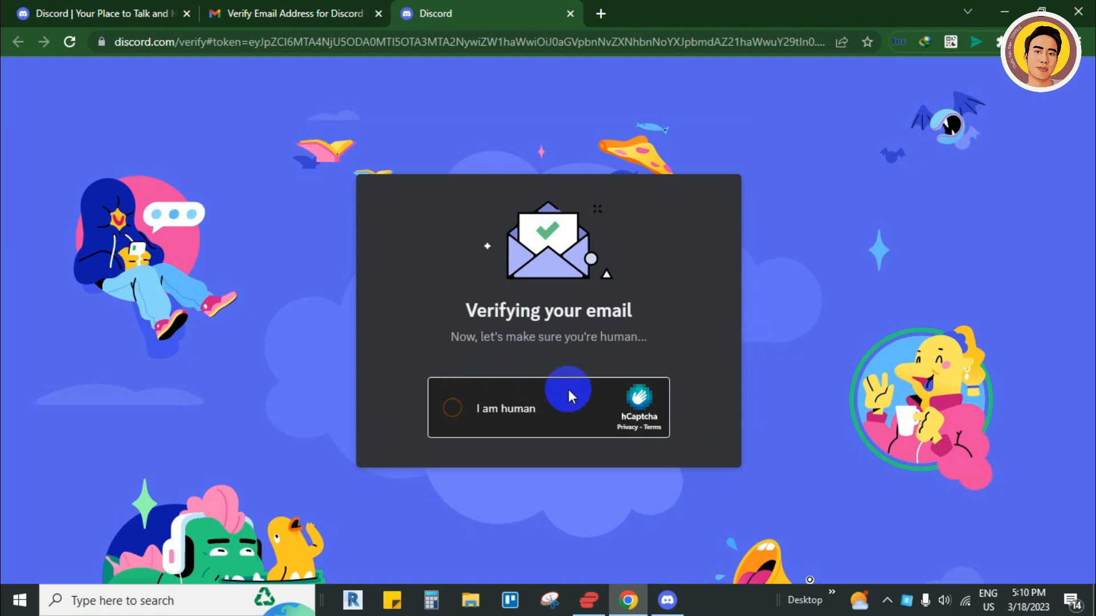
left_click(452, 409)
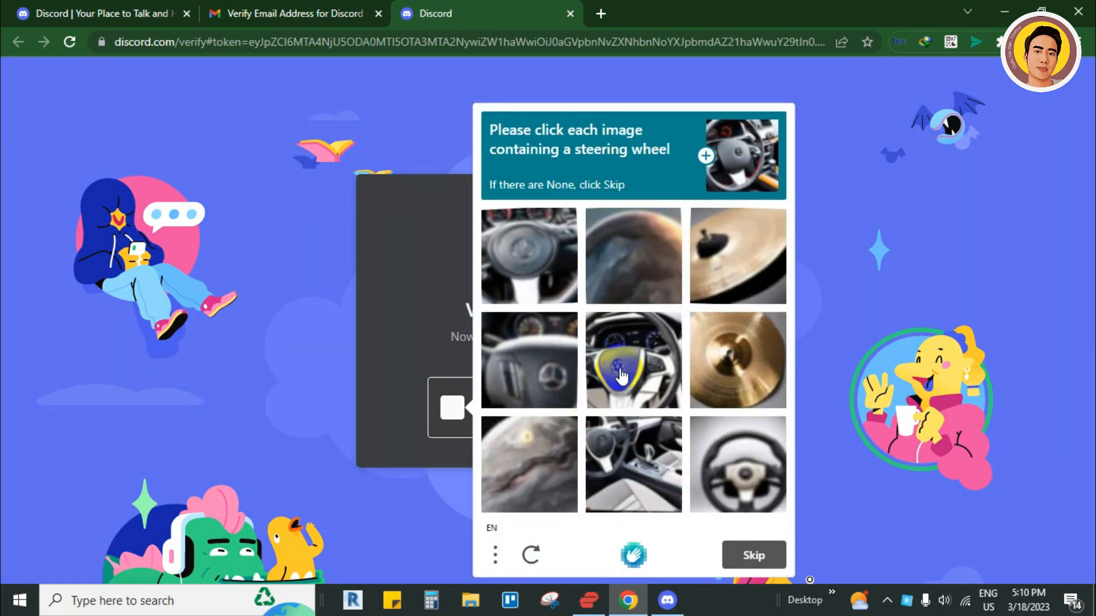
left_click(739, 465)
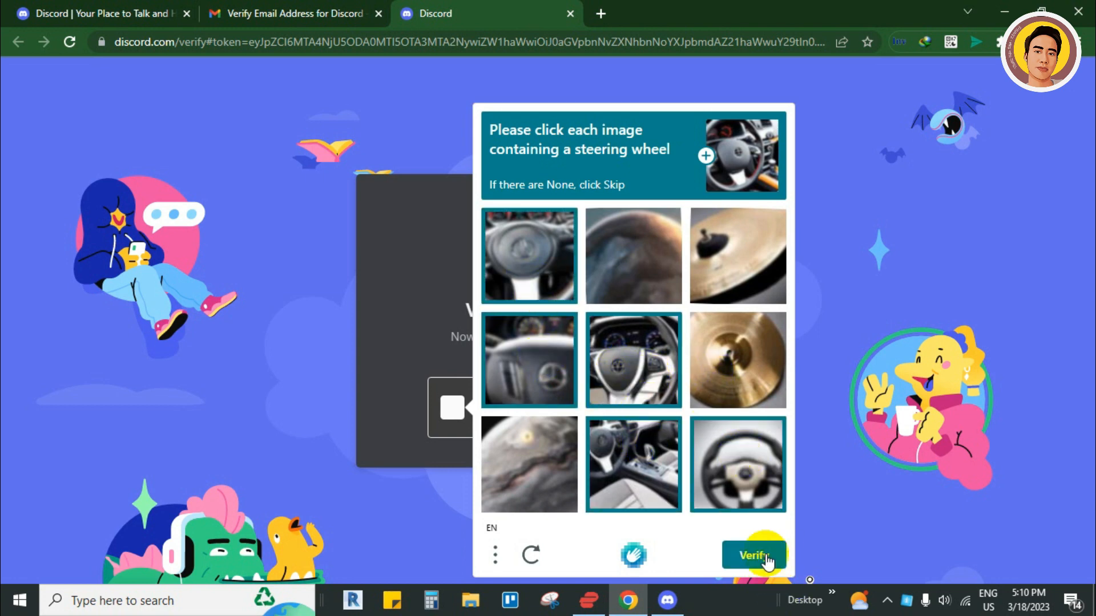
left_click(753, 555)
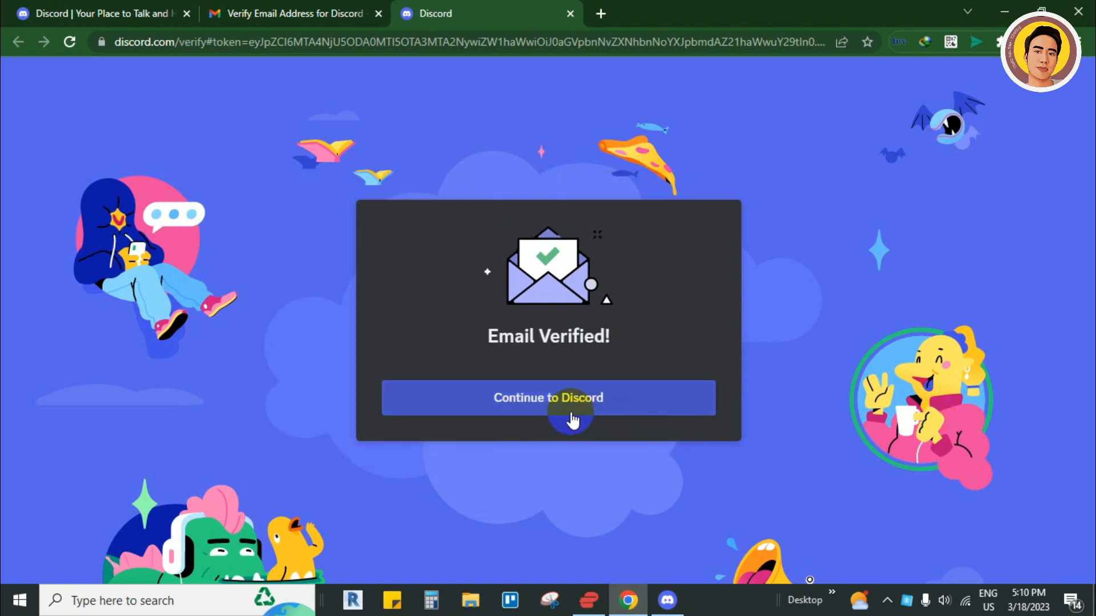
Step: Continue from the verified-email page and hand off to the Discord app
left_click(548, 397)
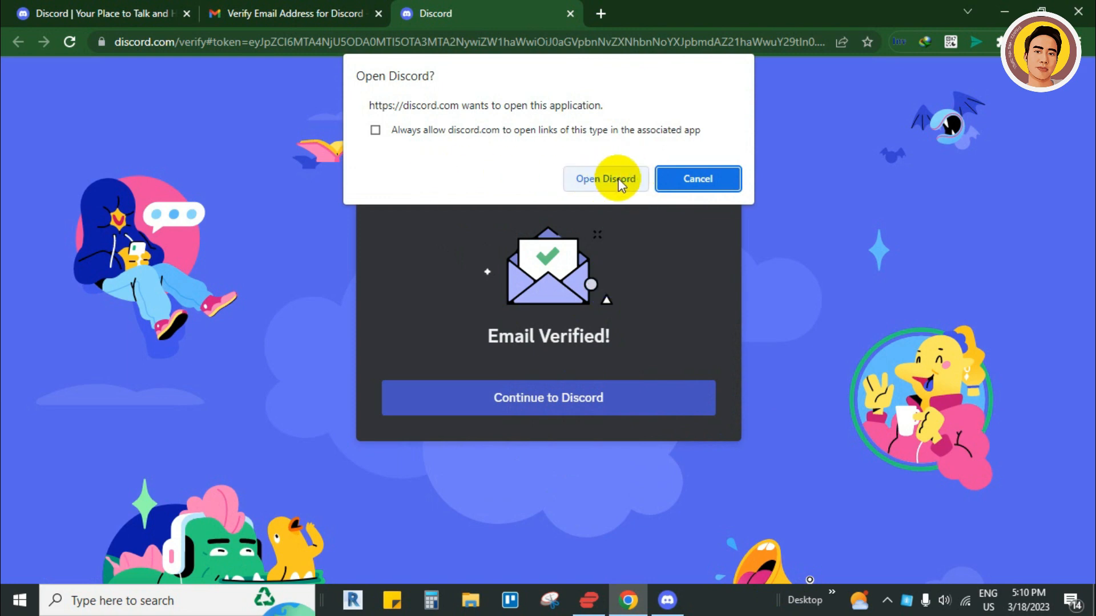
left_click(696, 180)
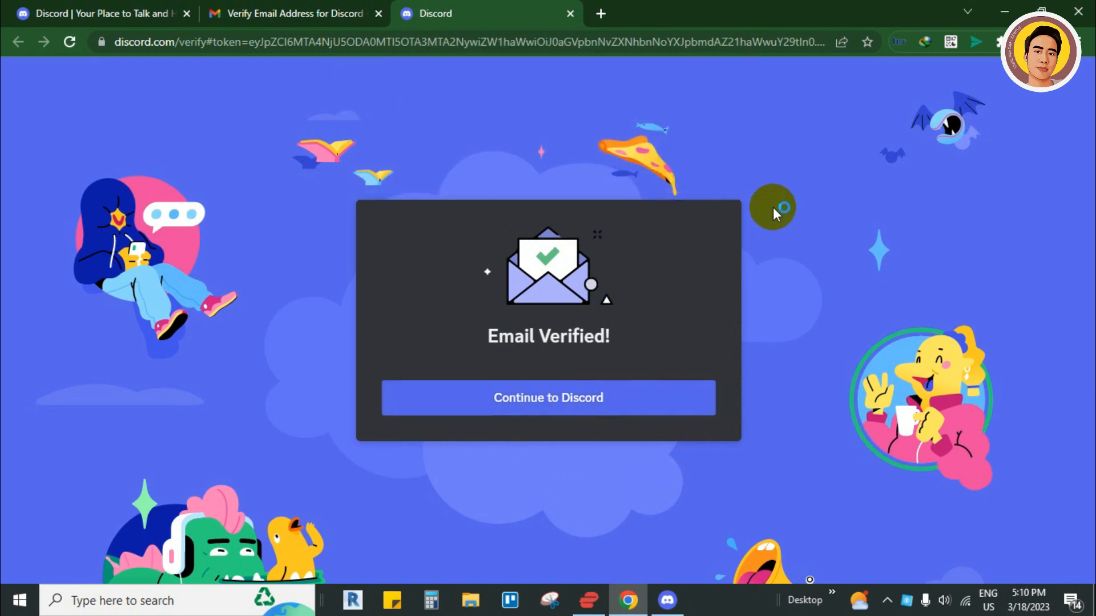
Step: Start phone verification and choose Myanmar +95 as the country code
left_click(548, 397)
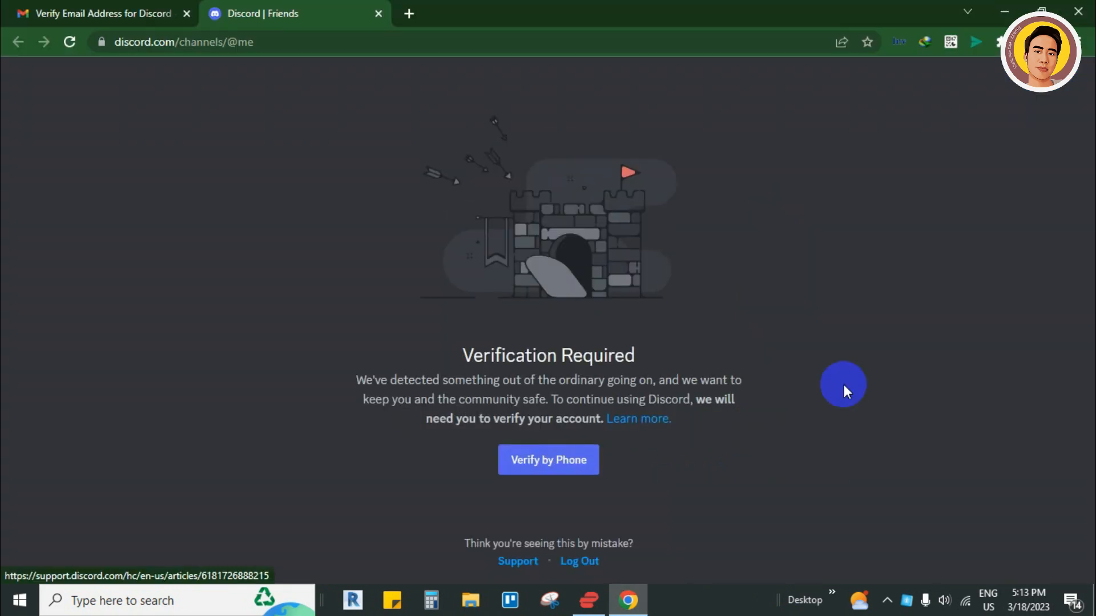
left_click(548, 460)
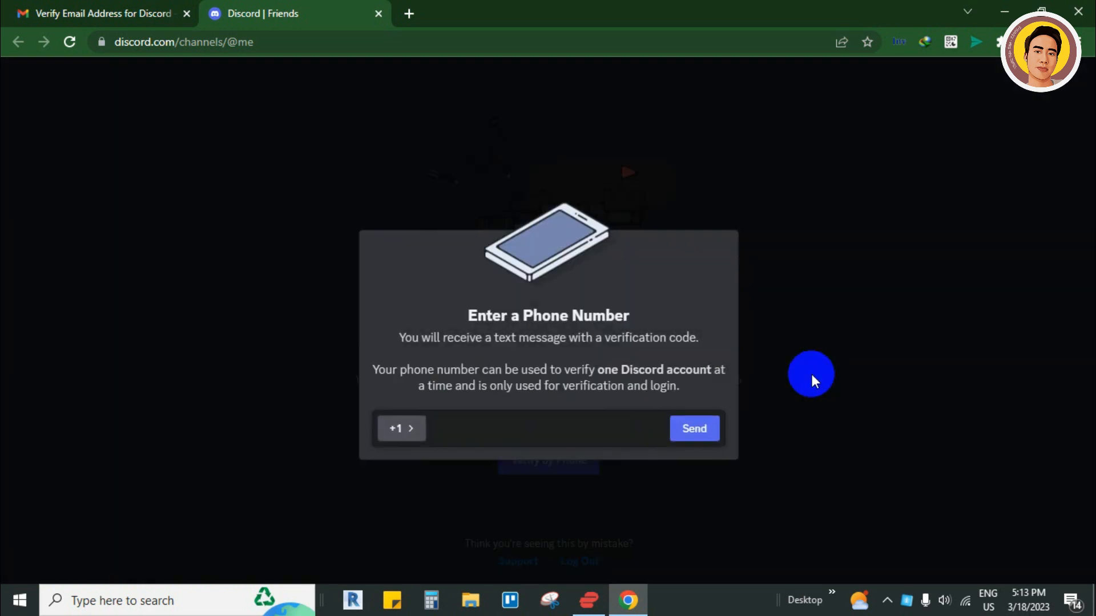
left_click(401, 428)
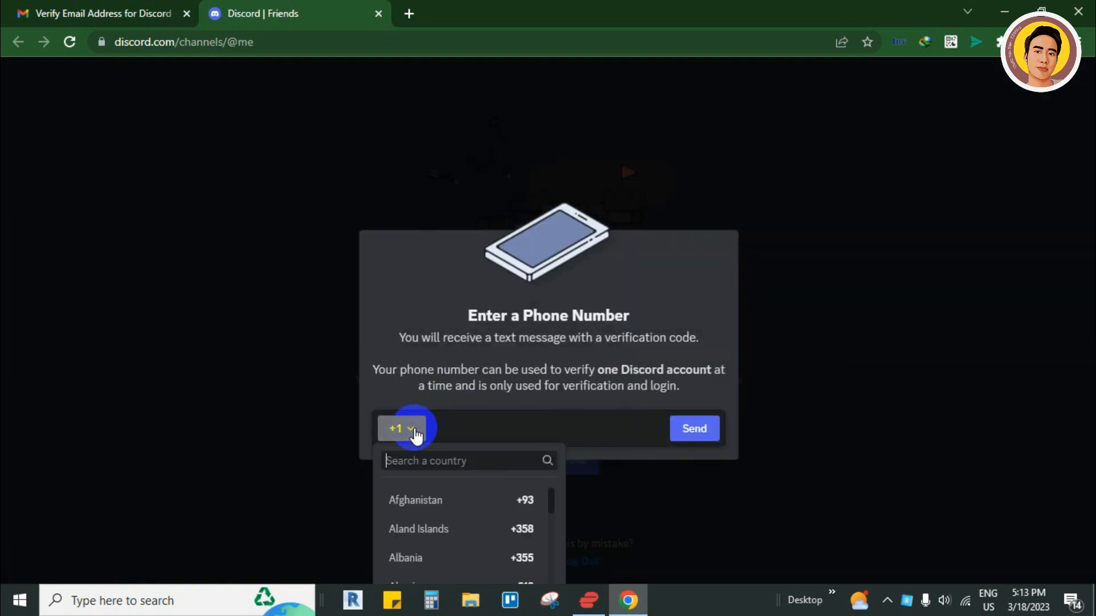
scroll("down", 3)
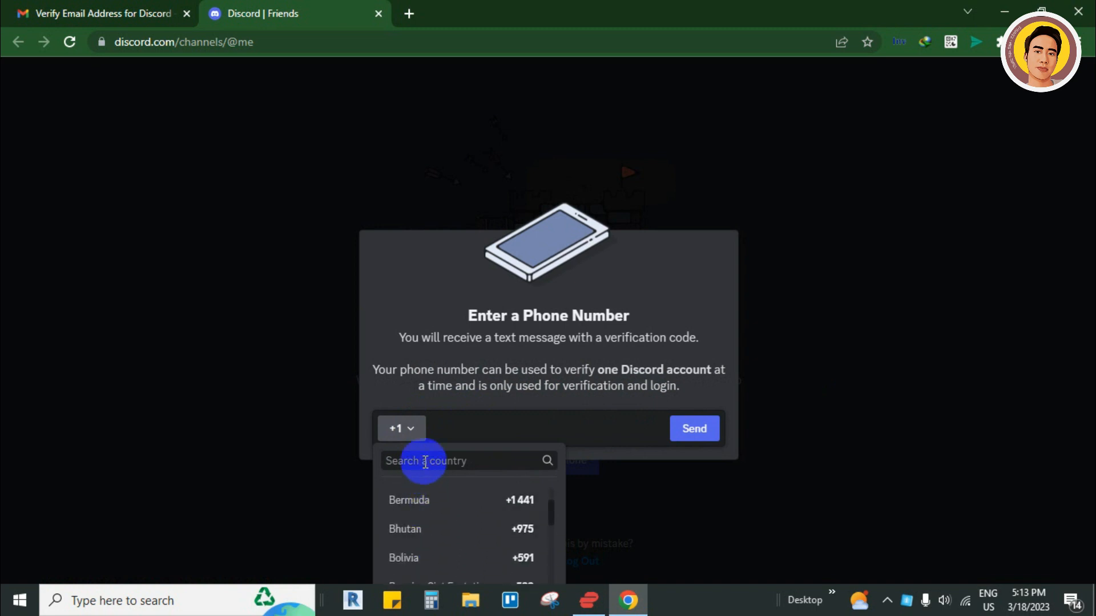
type("Mya")
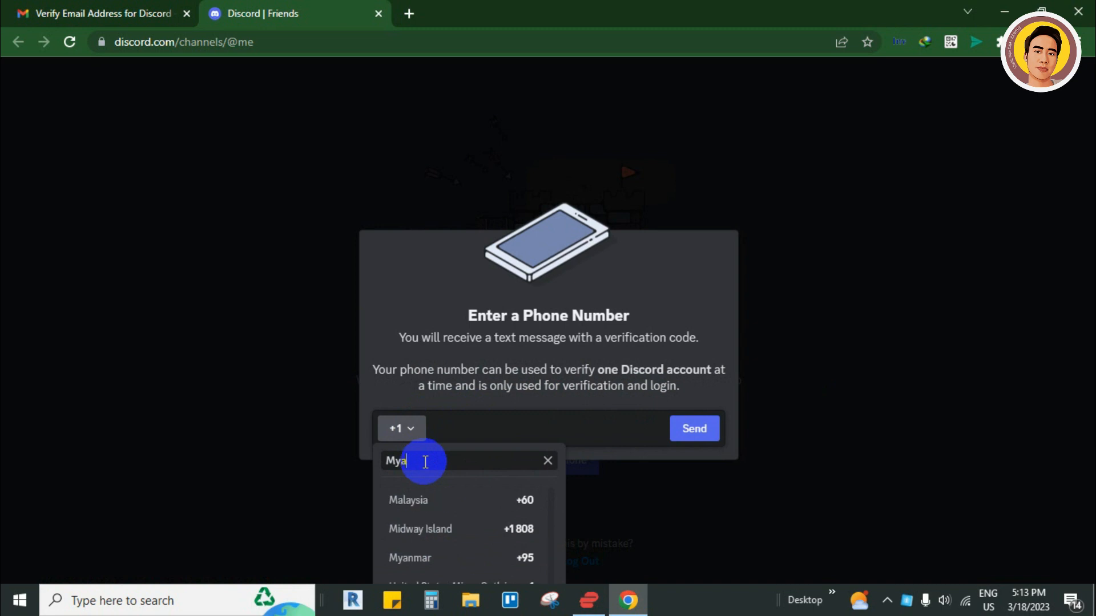
left_click(410, 558)
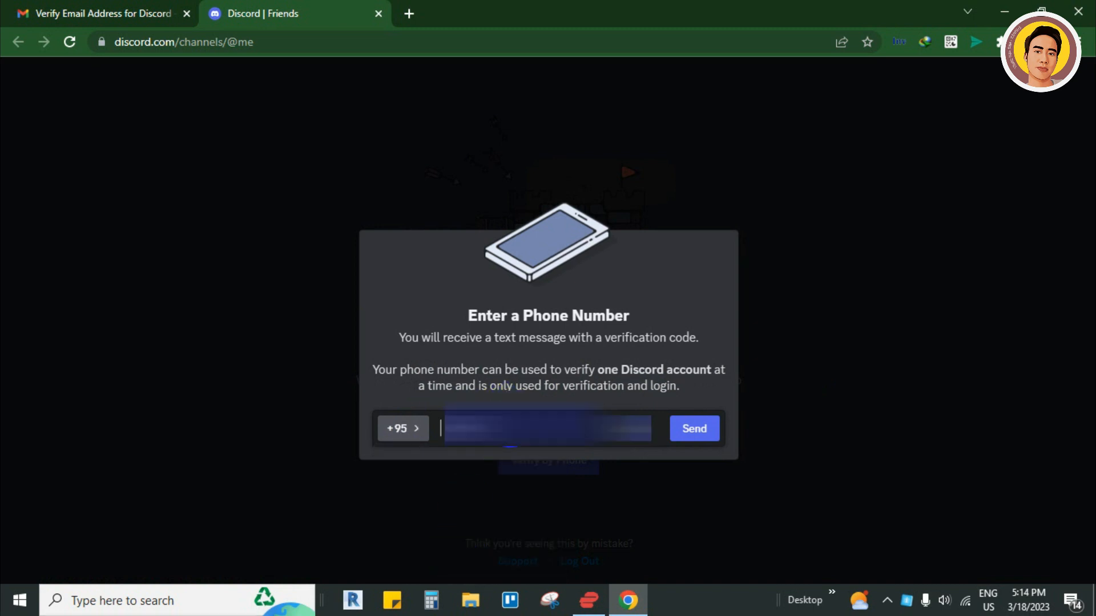
Step: Enter the phone number and send the verification code text
type("0")
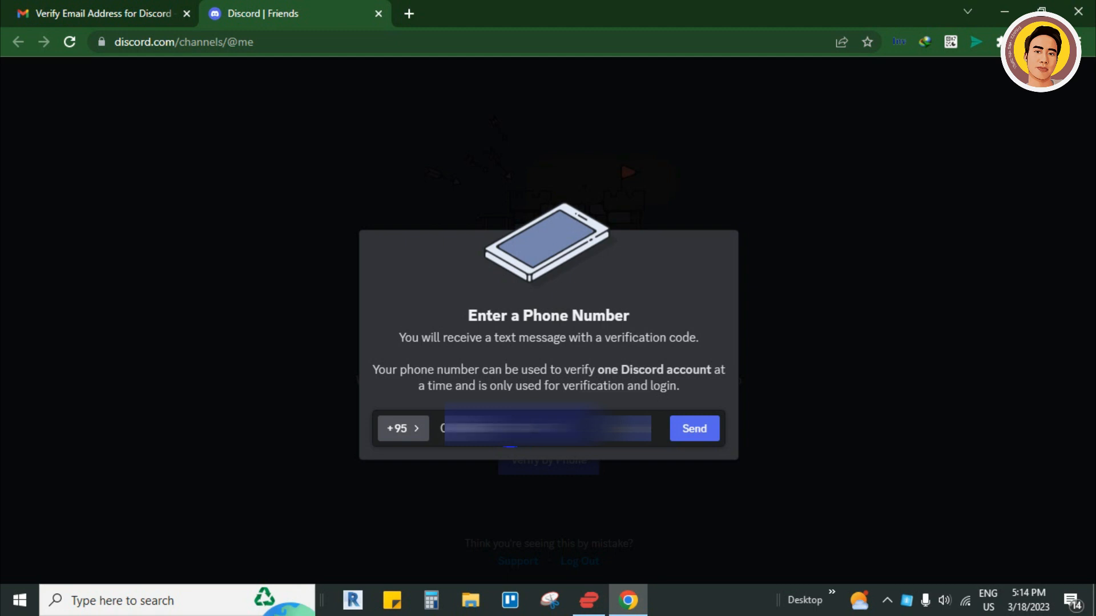
left_click(693, 428)
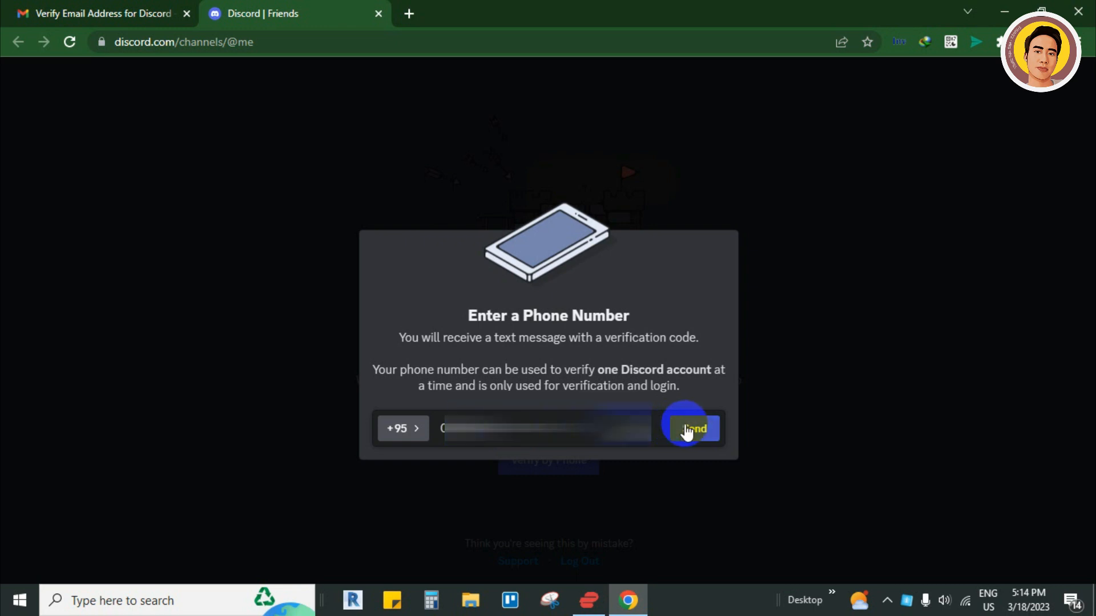
left_click(692, 428)
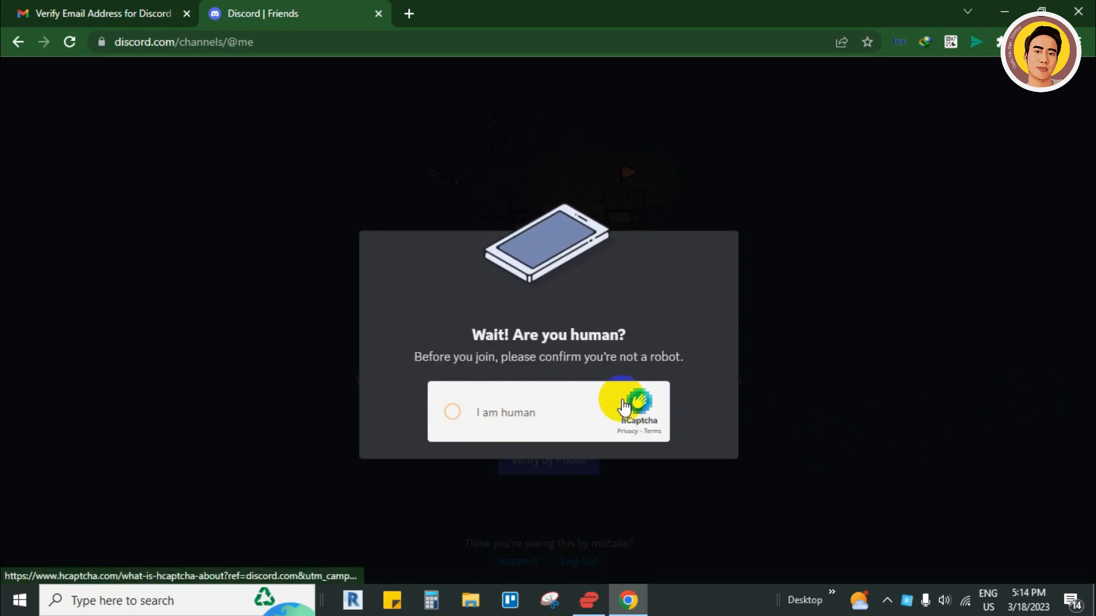
Step: Pass the hCaptcha by selecting the steering wheel images
left_click(452, 412)
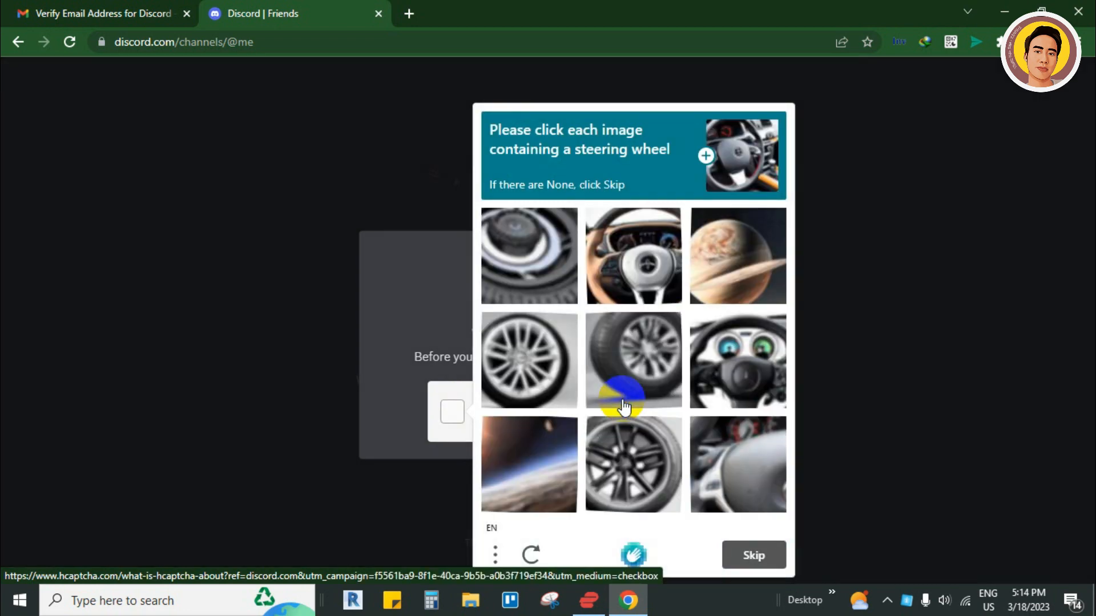
left_click(631, 256)
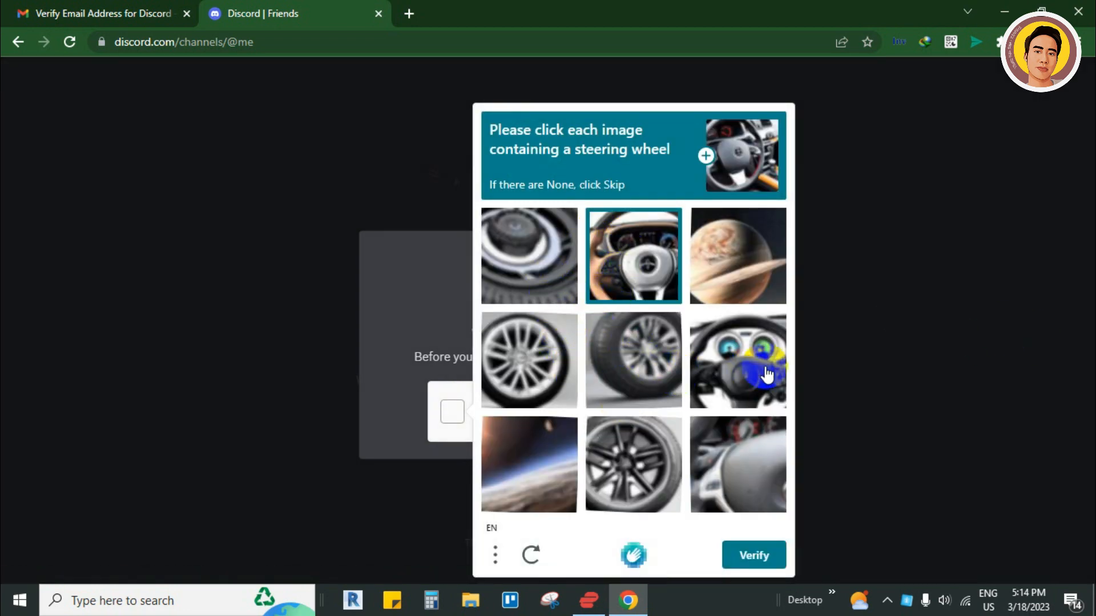
left_click(738, 359)
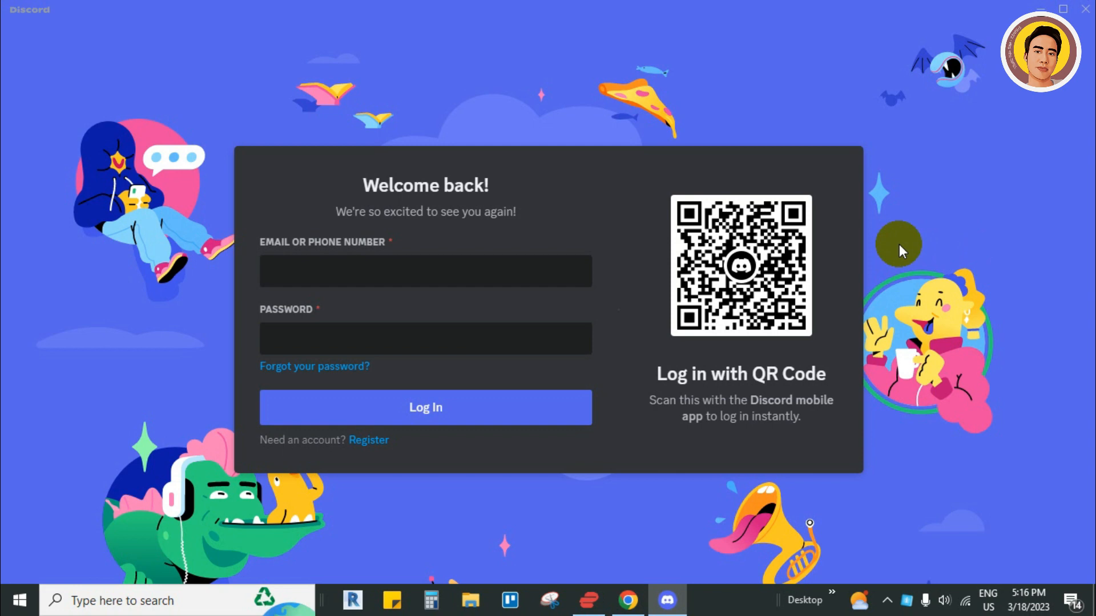
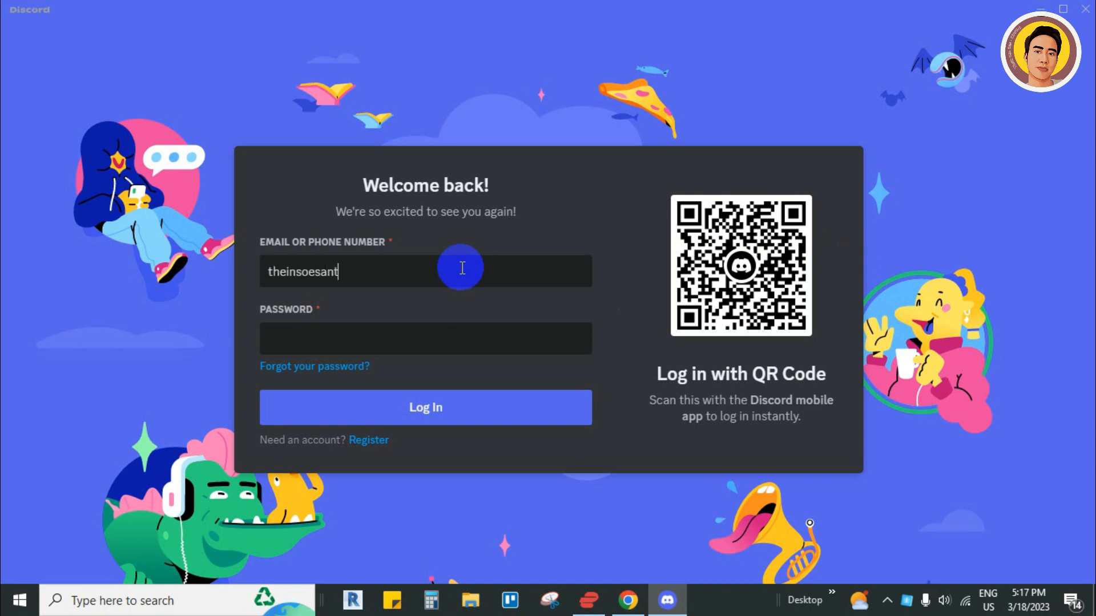
left_click(425, 407)
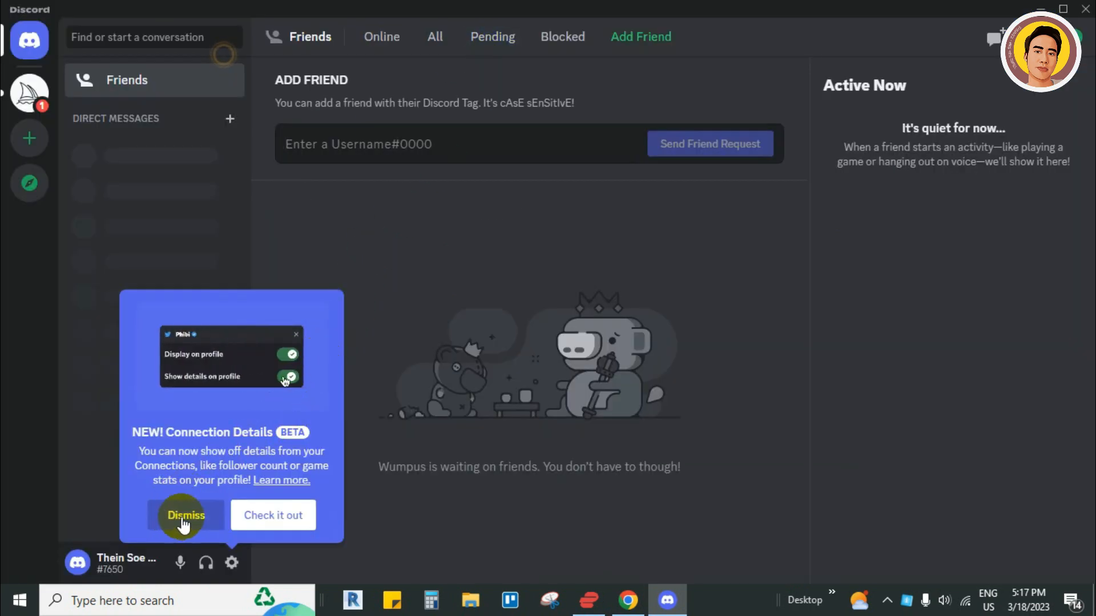
left_click(185, 515)
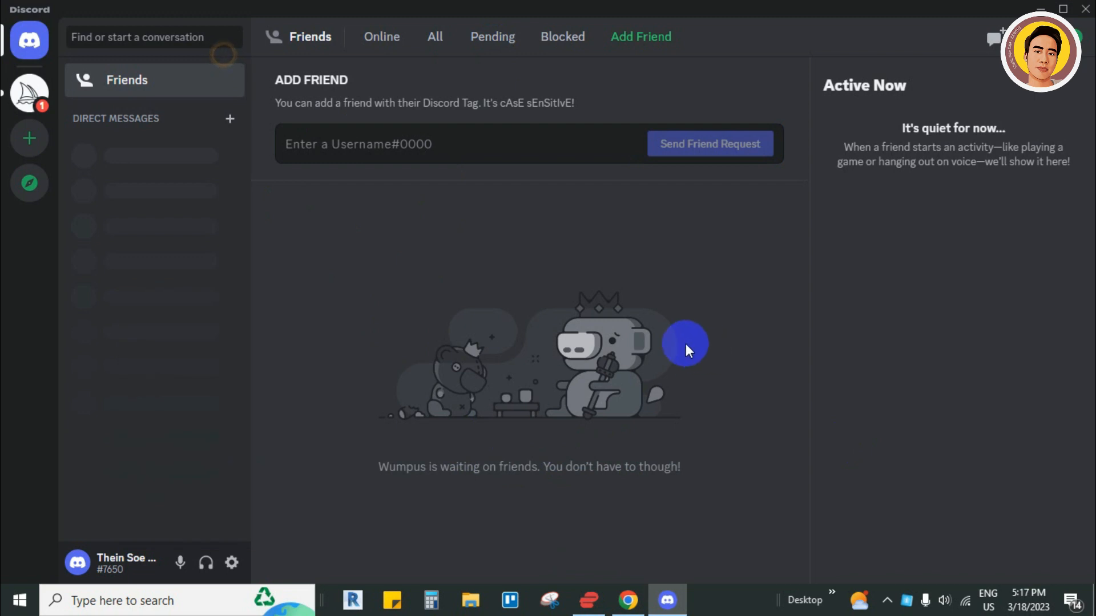
mouse_move(298, 250)
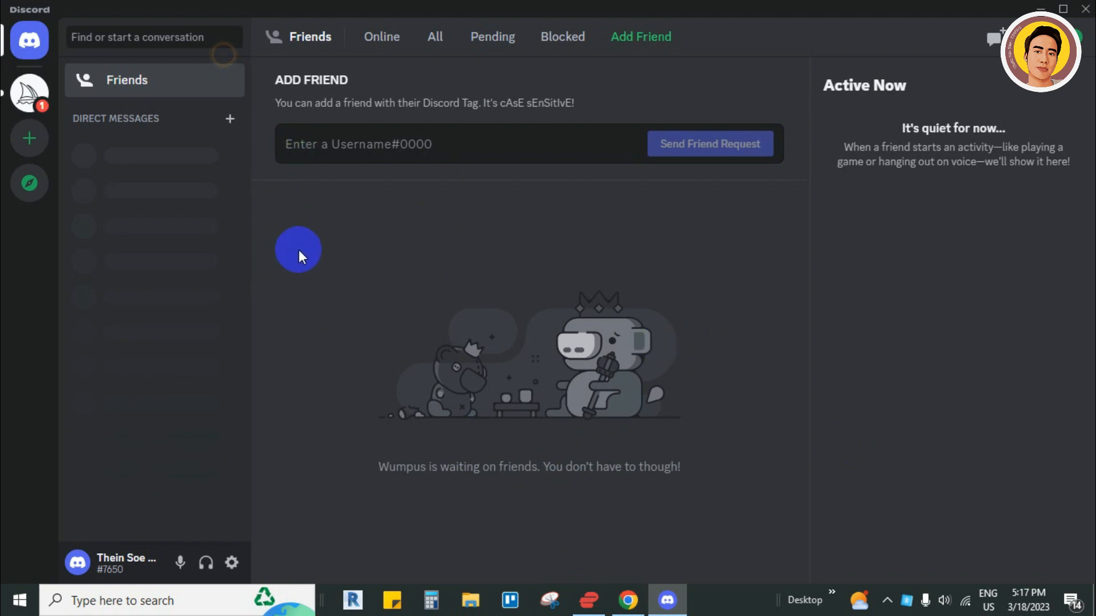
mouse_move(133, 175)
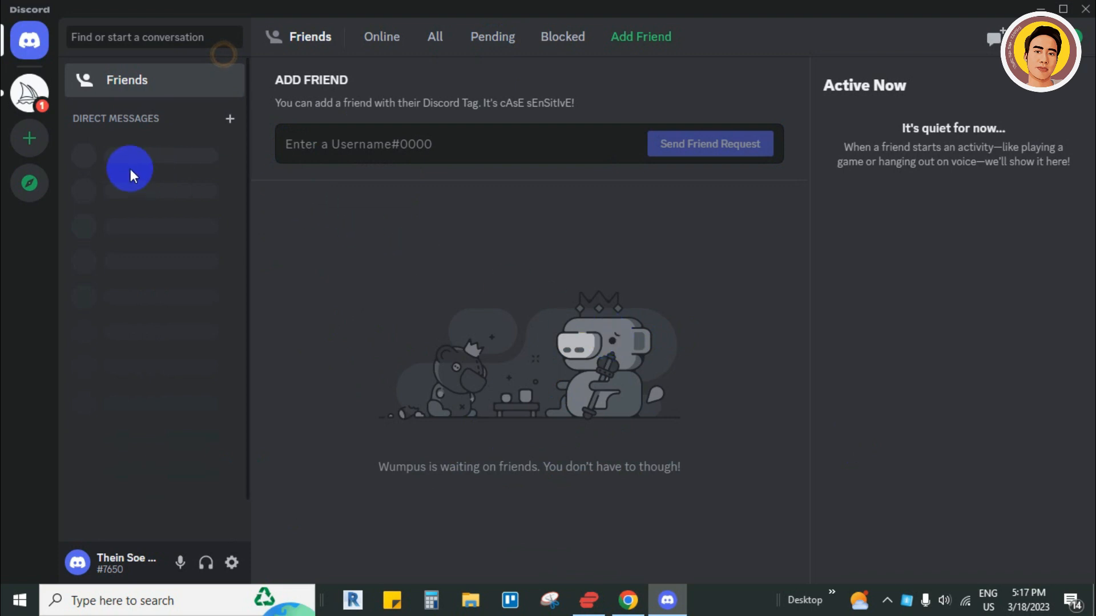
mouse_move(30, 138)
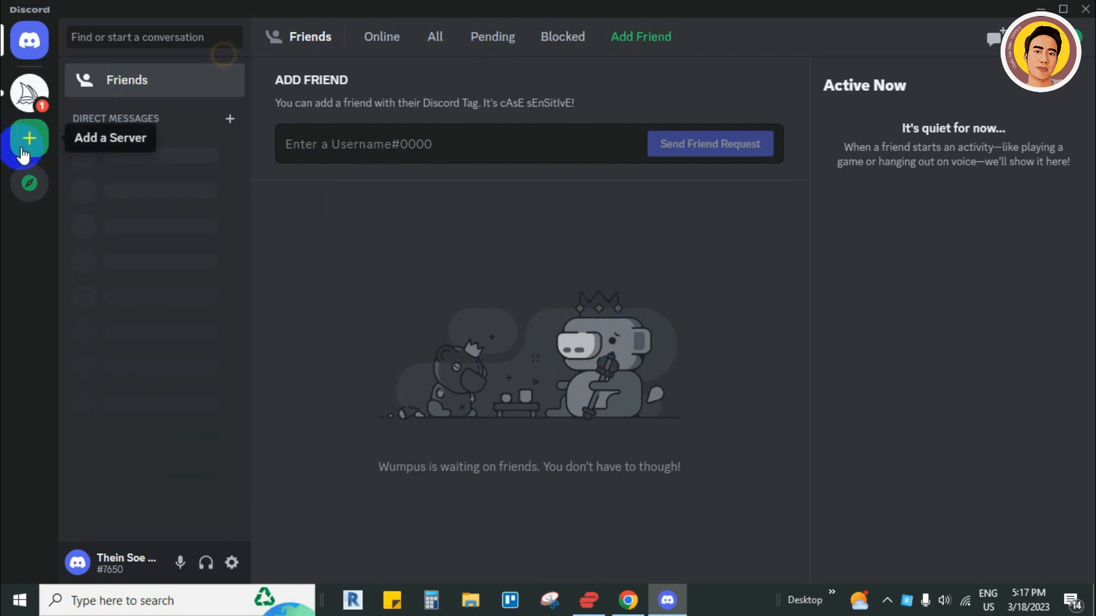
Step: Join the Midjourney server using the invite 'midjourney' via Add a Server
left_click(30, 138)
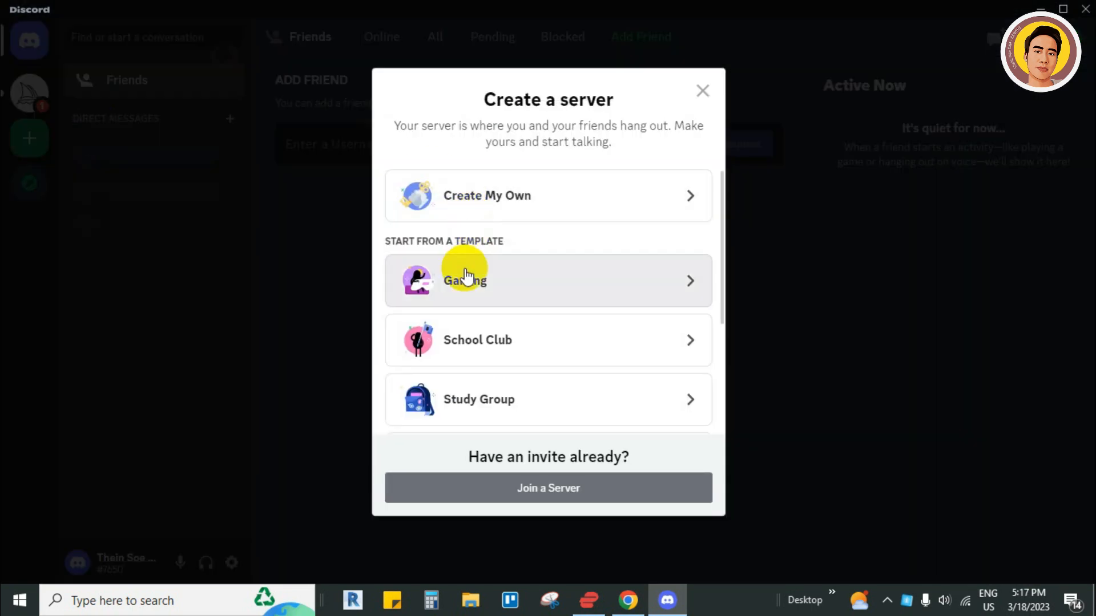
left_click(548, 487)
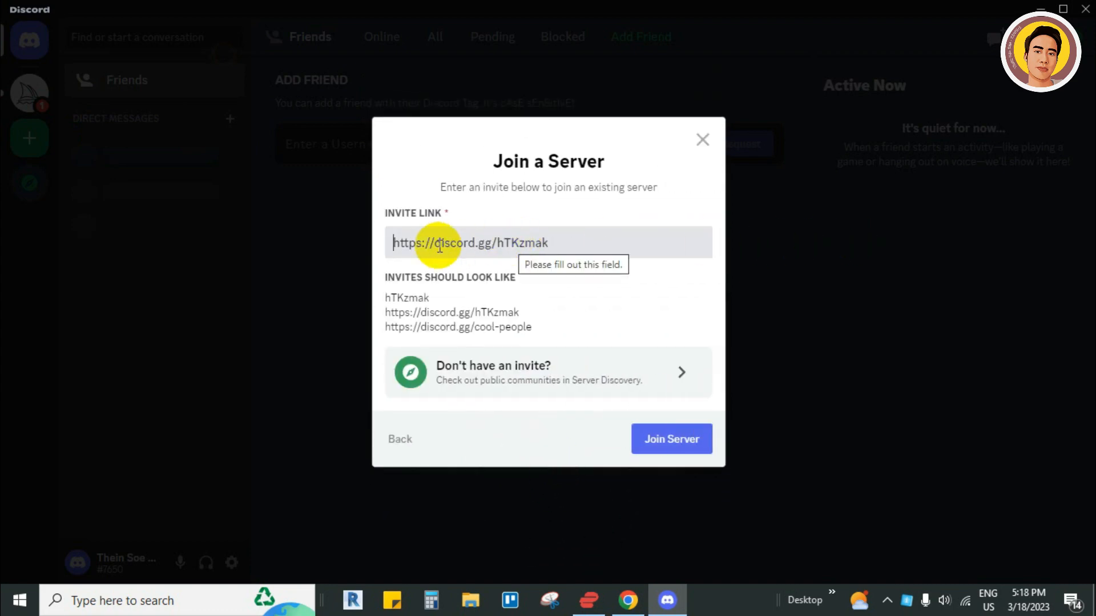
type("midj")
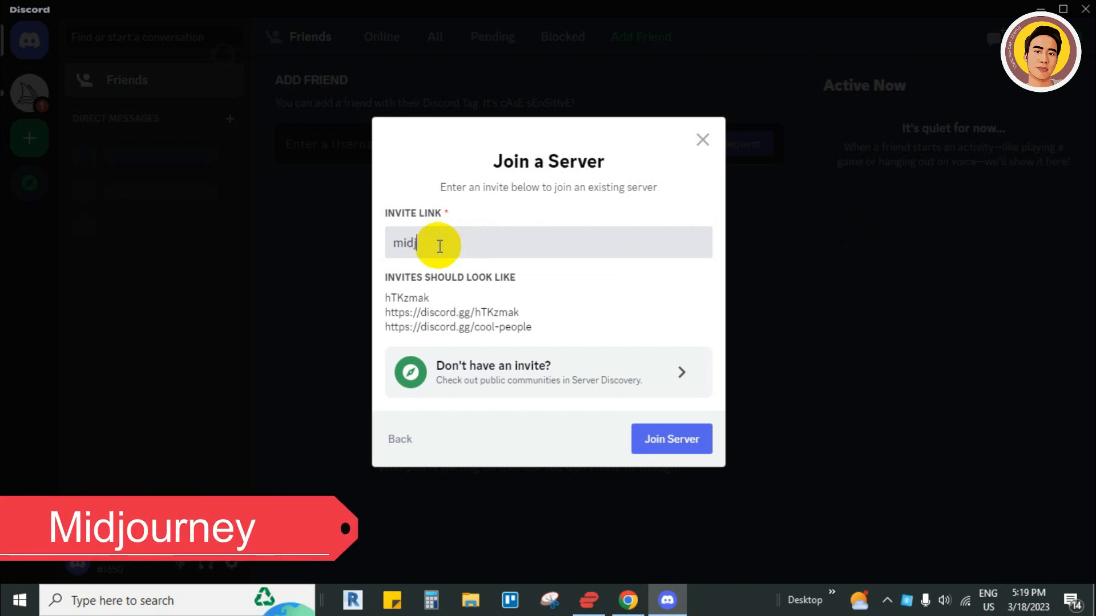
type("ourney")
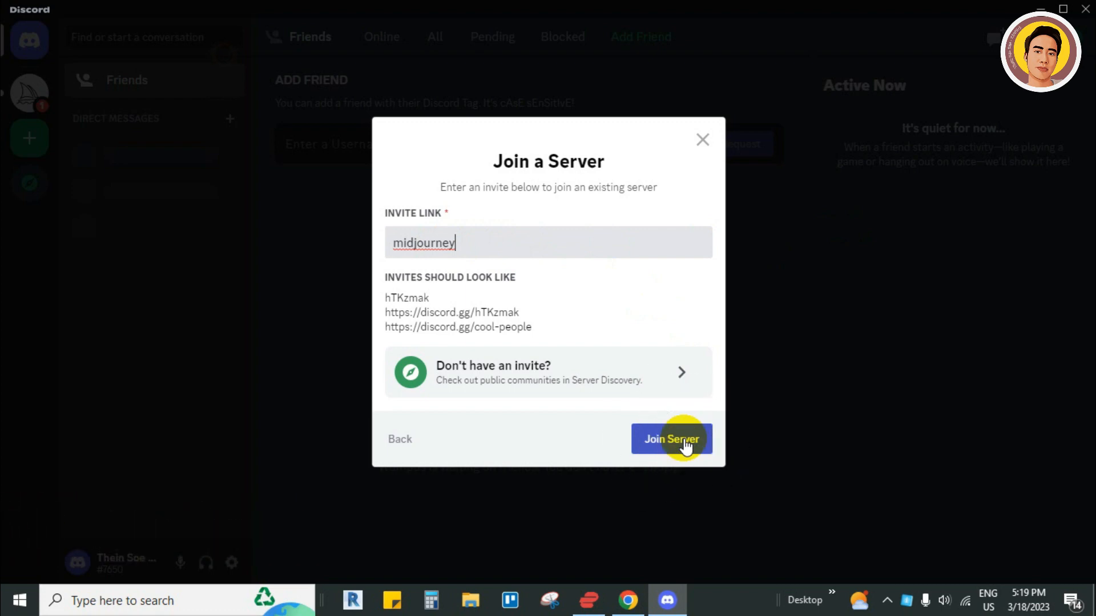
left_click(670, 438)
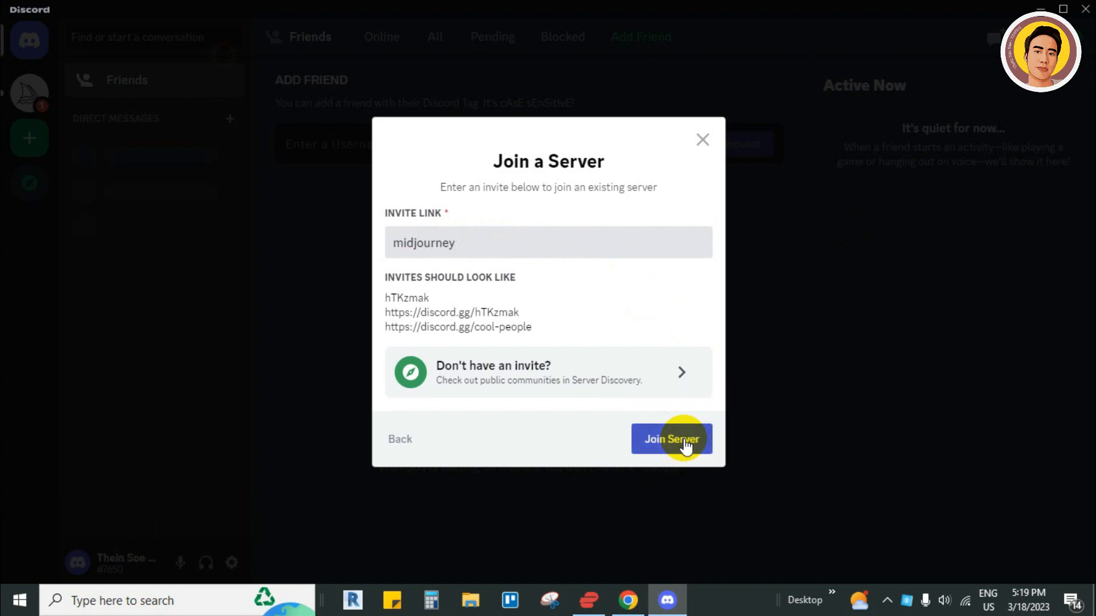
left_click(671, 438)
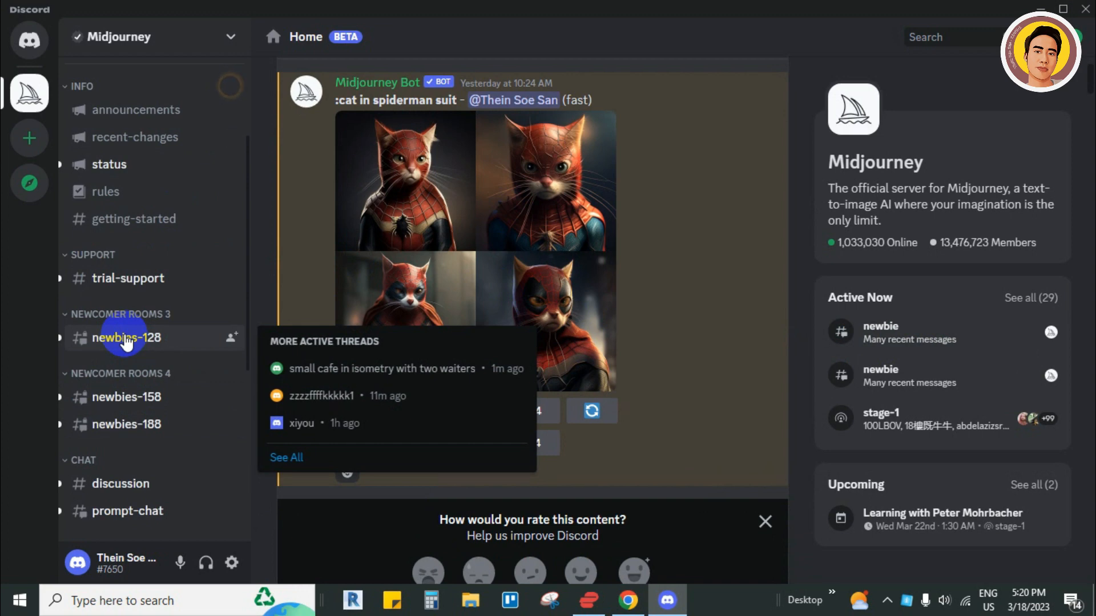
Step: Switch to the #newbies-128 channel under Newcomer Rooms 3 and focus its message box
left_click(125, 338)
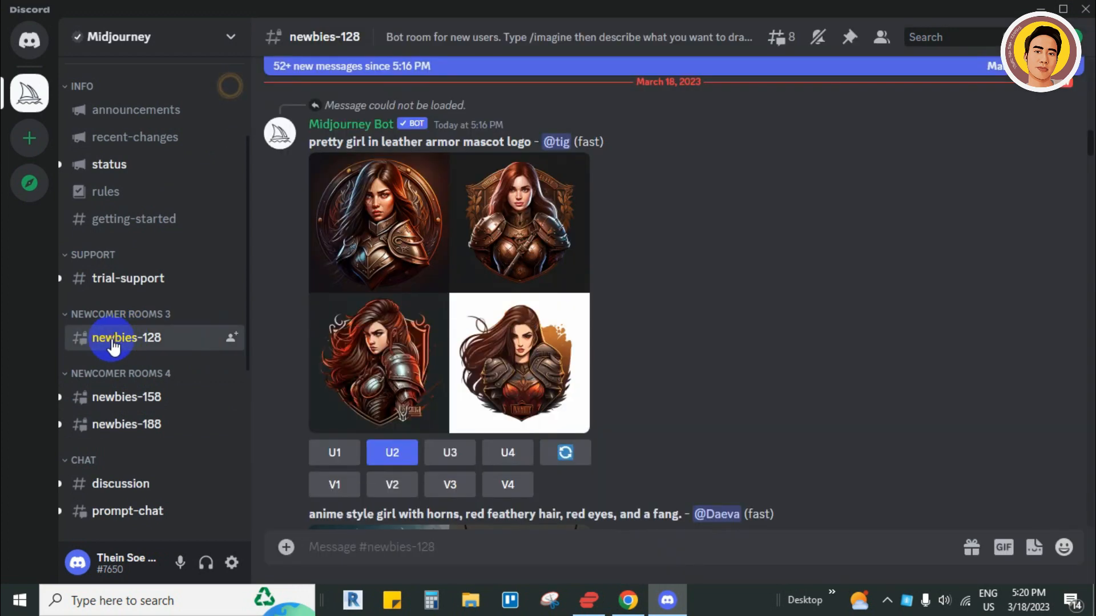
left_click(441, 547)
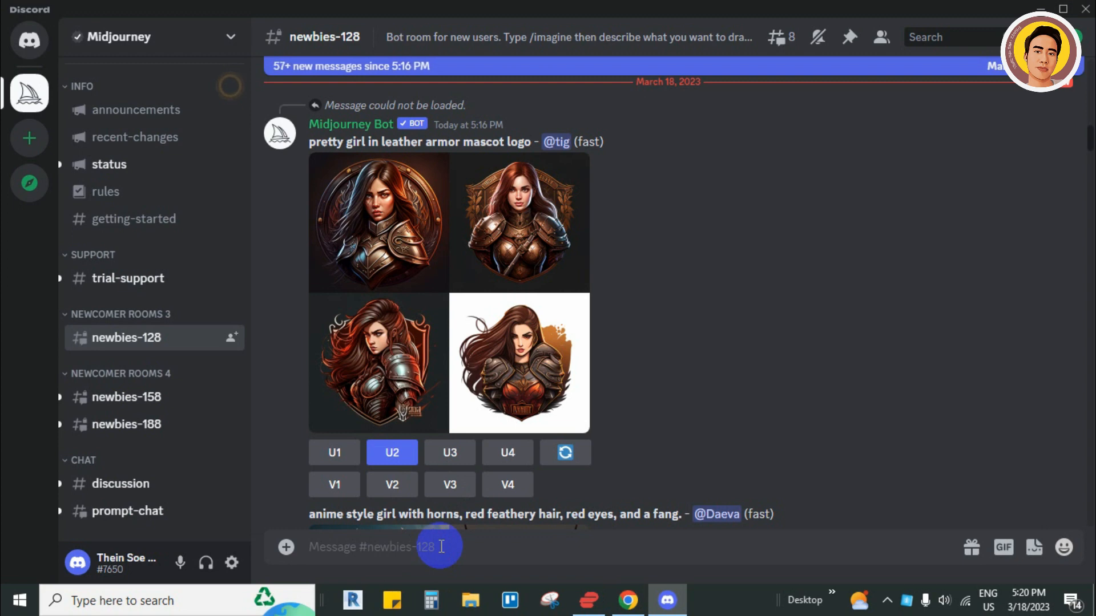
mouse_move(812, 267)
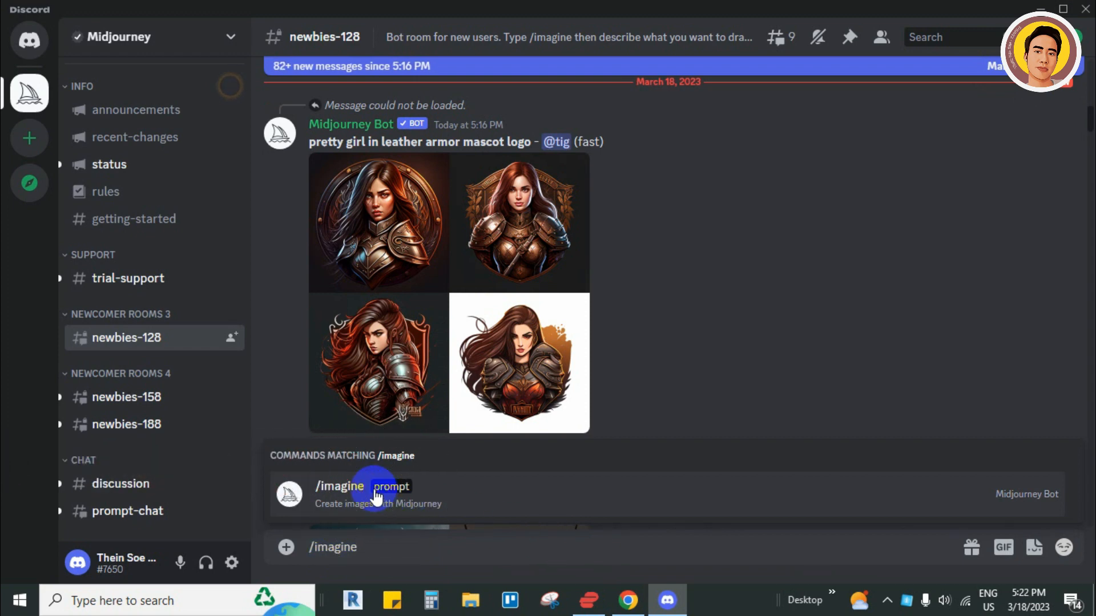
Step: Send the /imagine prompt 'small cafe in isometry with two waiters' to Midjourney
left_click(363, 494)
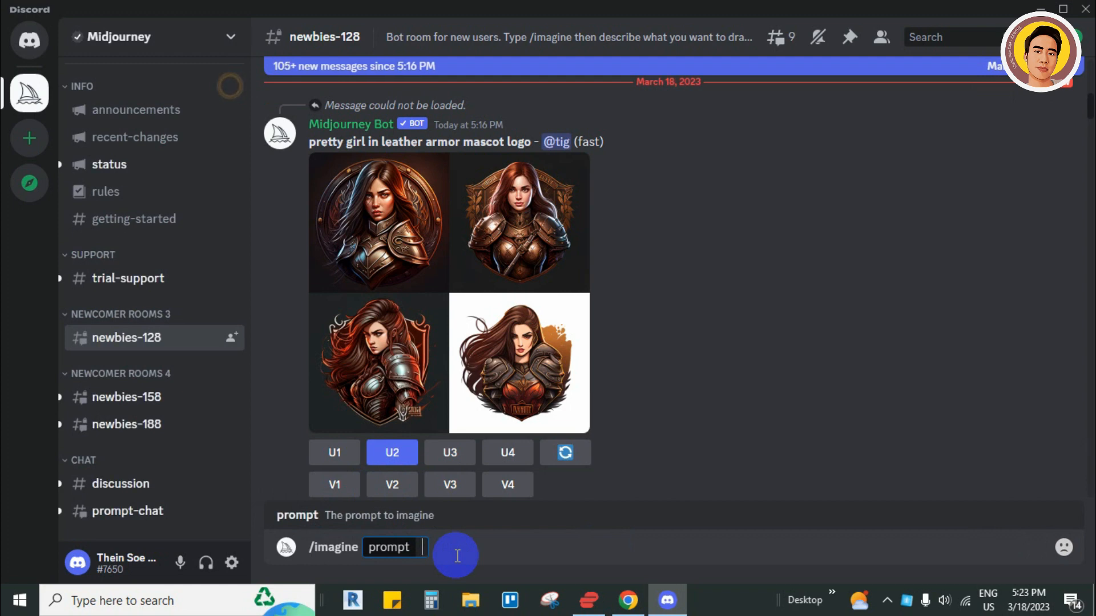
type("small cafe")
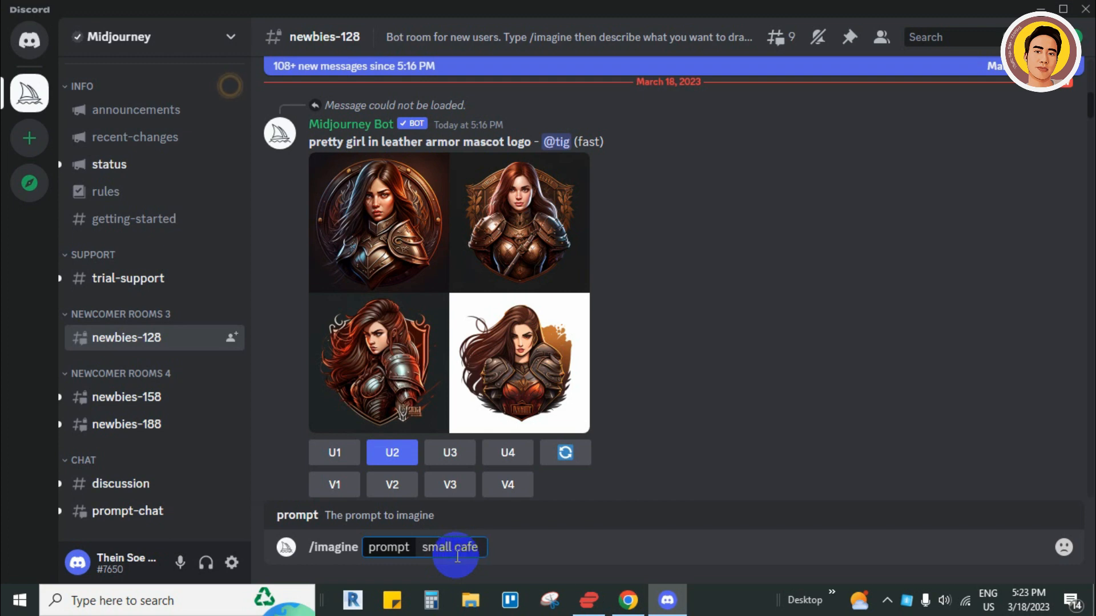
type("in isometry with t")
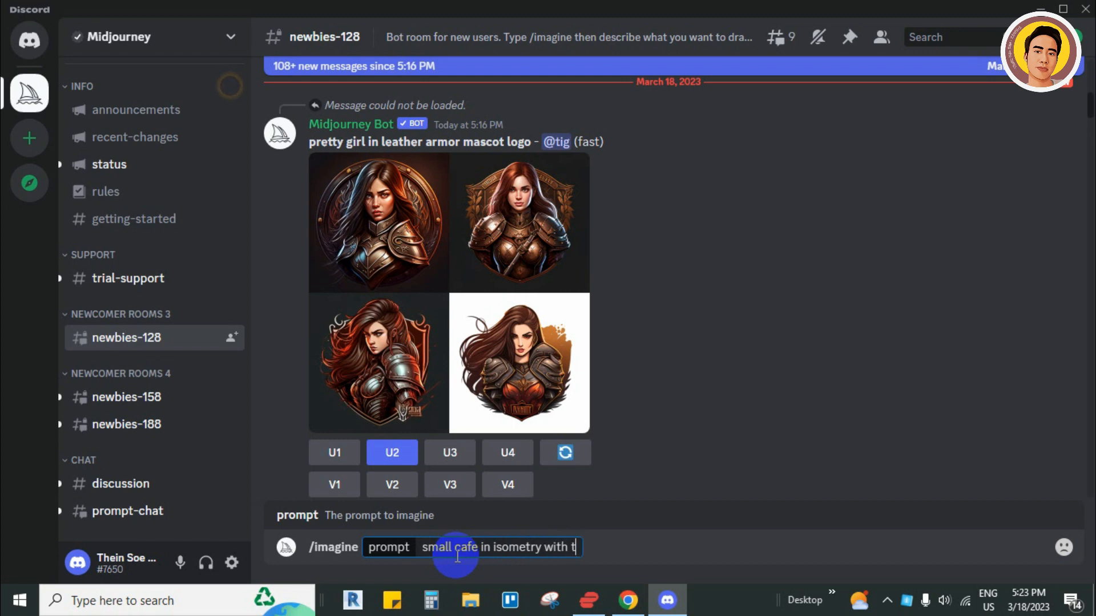
type("wo waiters")
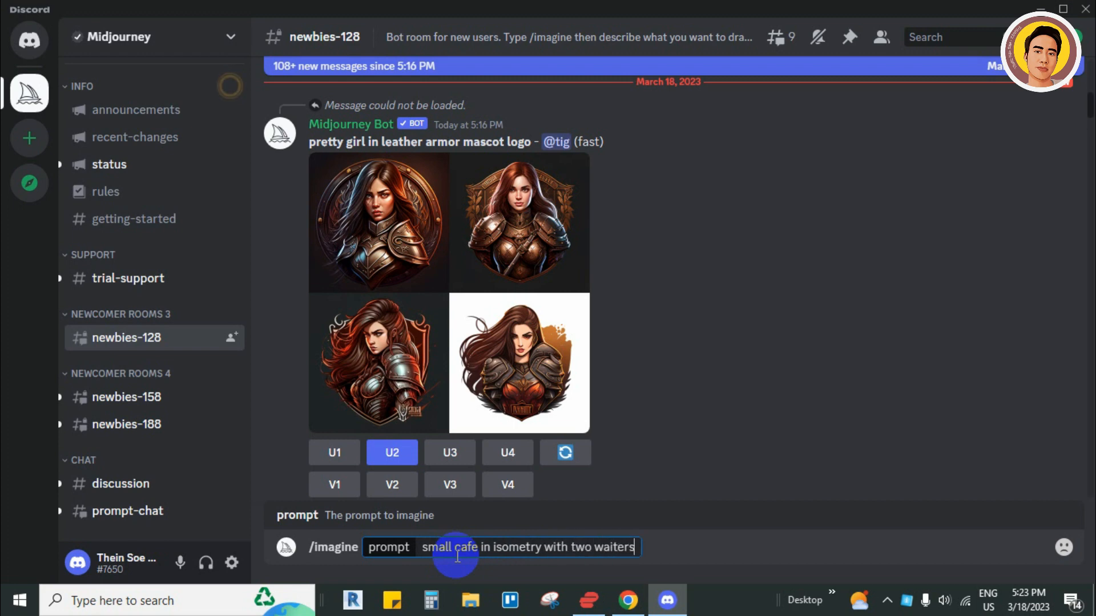
mouse_move(689, 537)
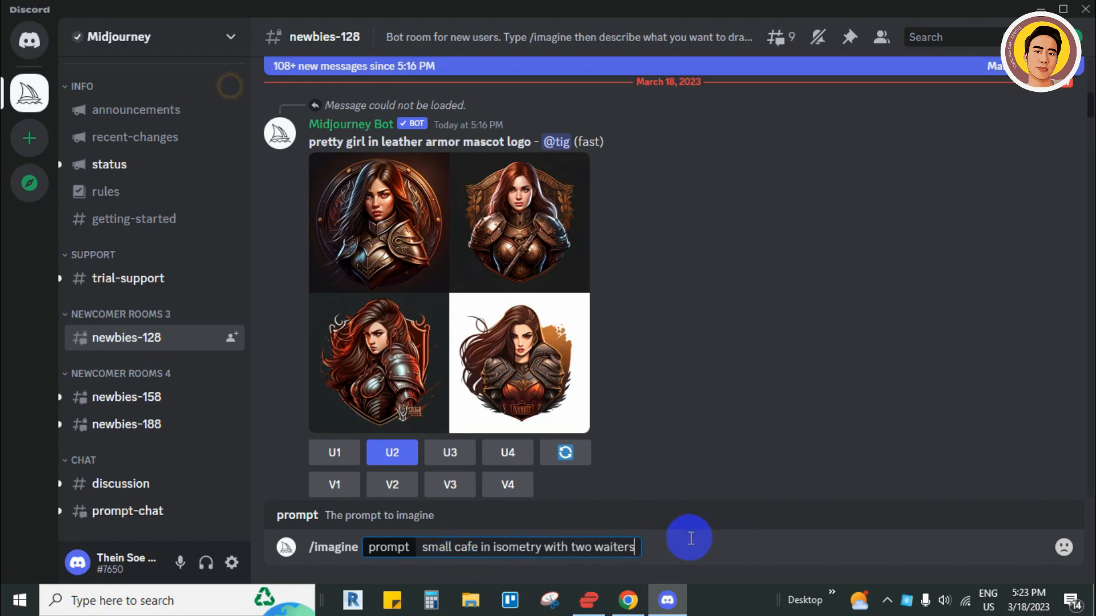
key("Enter")
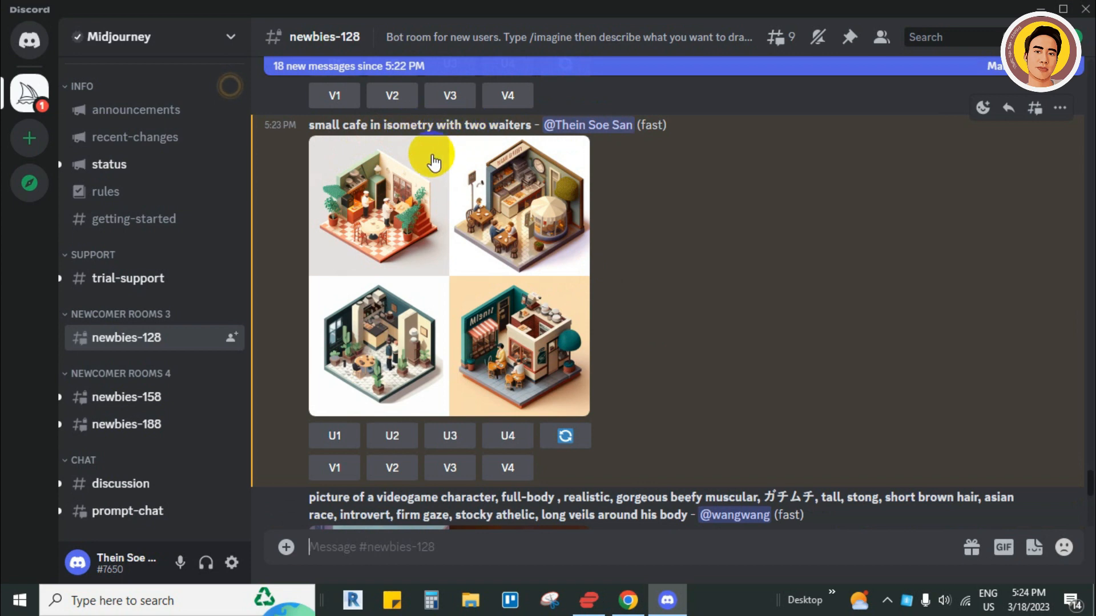
mouse_move(439, 223)
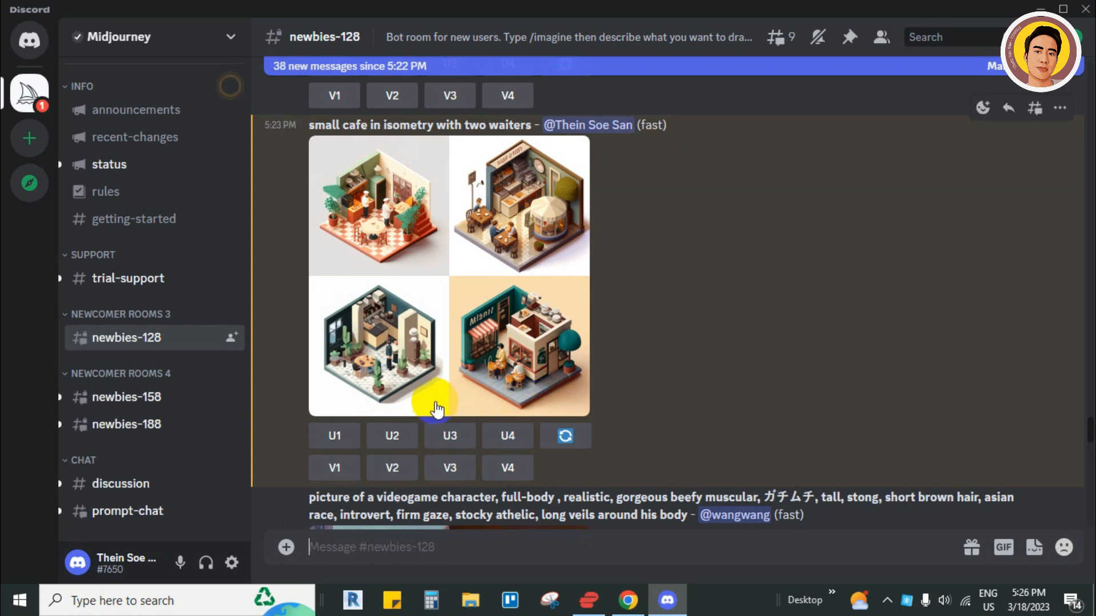
Step: Request an upscale of the fourth cafe image with U4 under the grid
left_click(507, 436)
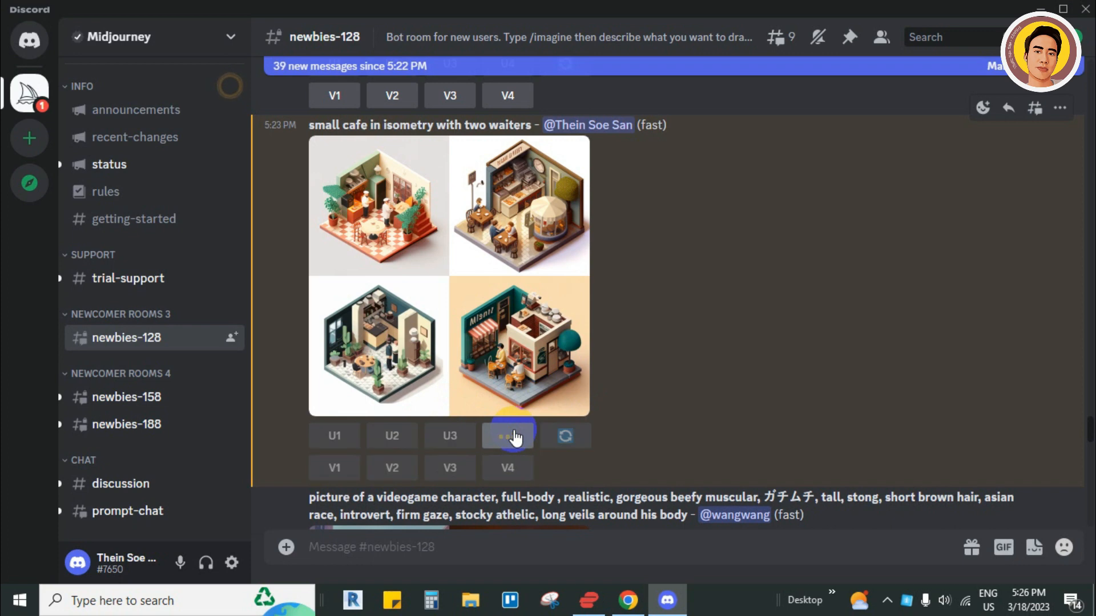
Step: Trigger U4 again and view the upscaled cafe image in a full-size preview
left_click(507, 435)
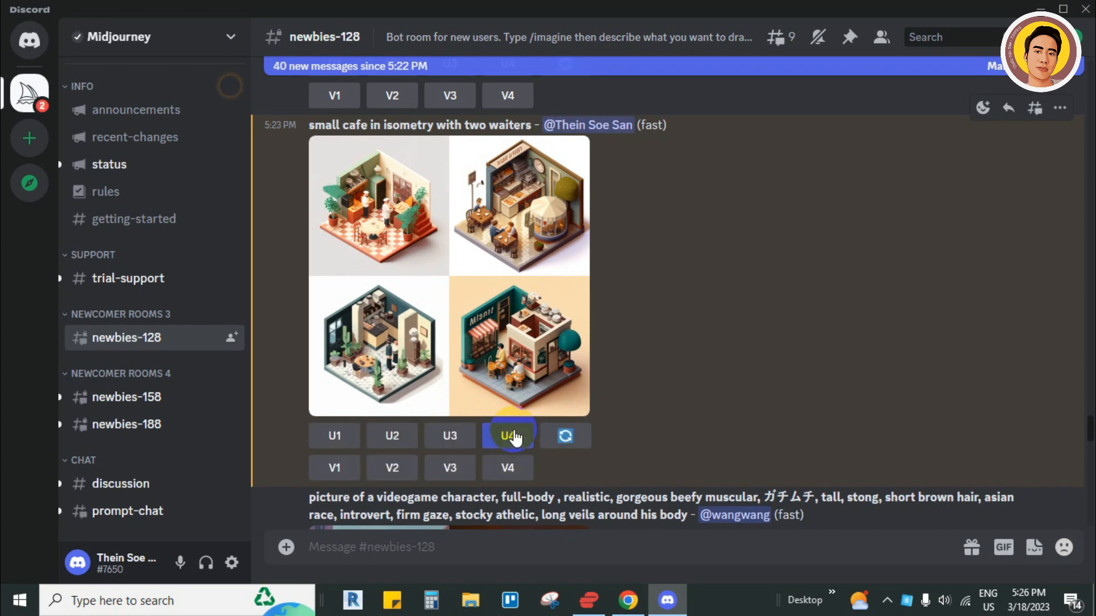
left_click(507, 435)
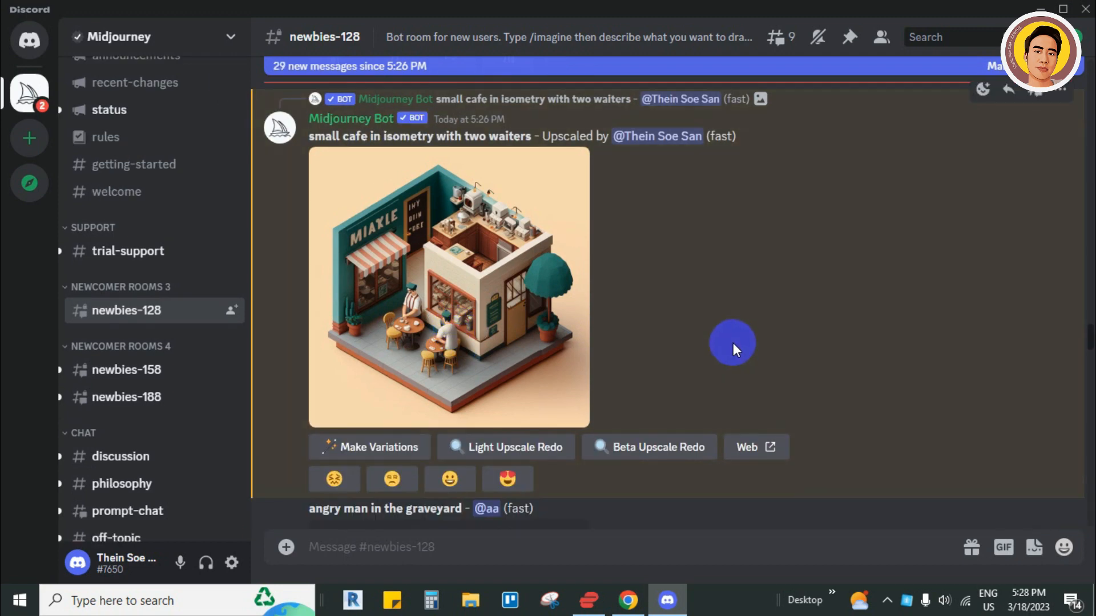
left_click(449, 287)
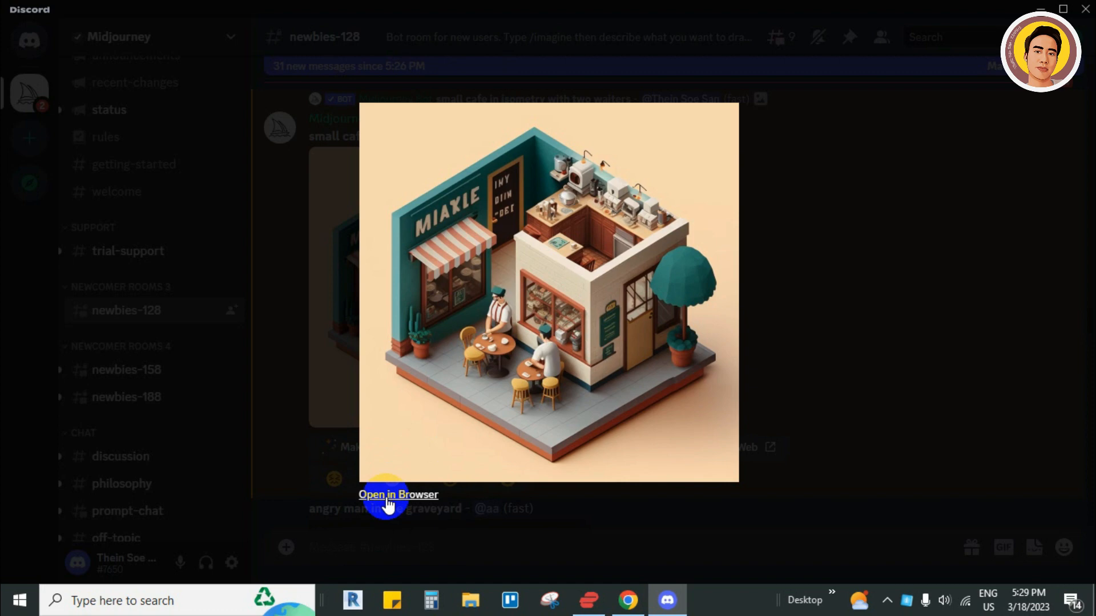
Step: View the upscaled cafe image in Edge and save it with Save image as
left_click(397, 495)
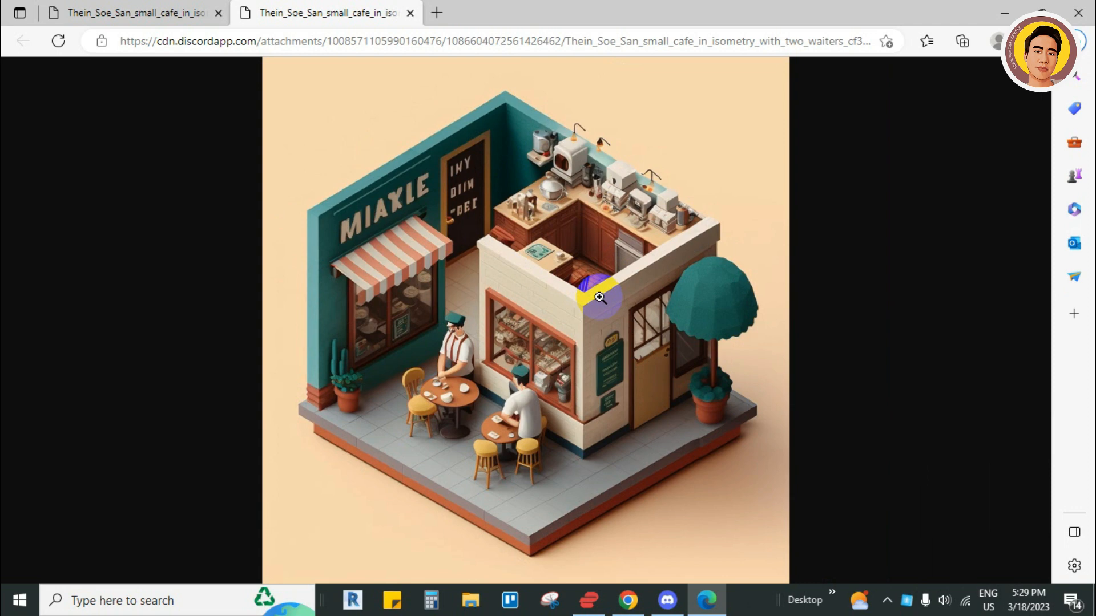
right_click(600, 297)
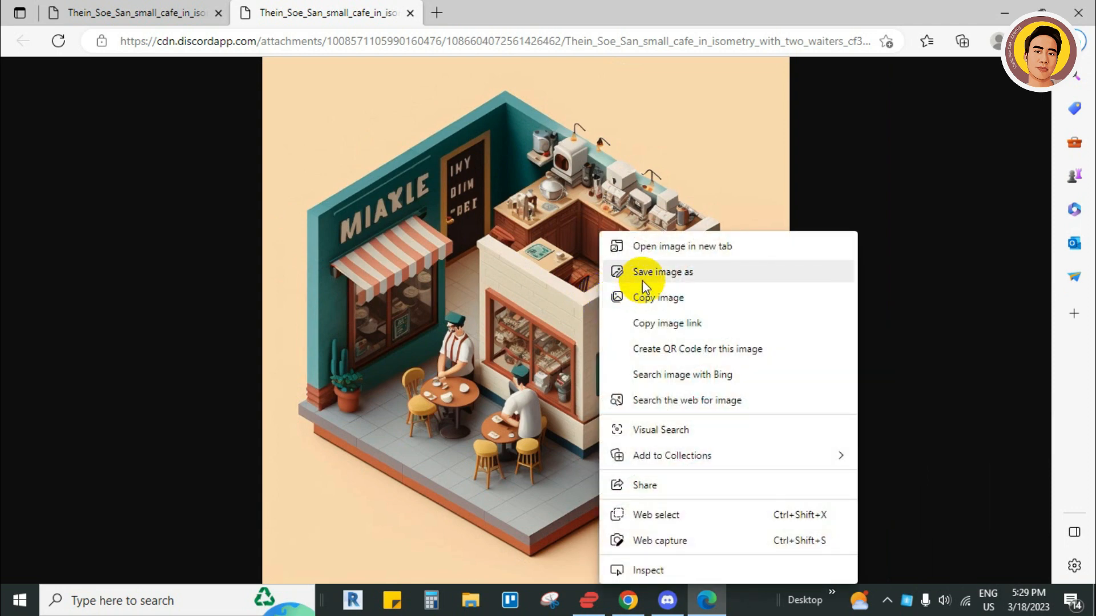
left_click(656, 501)
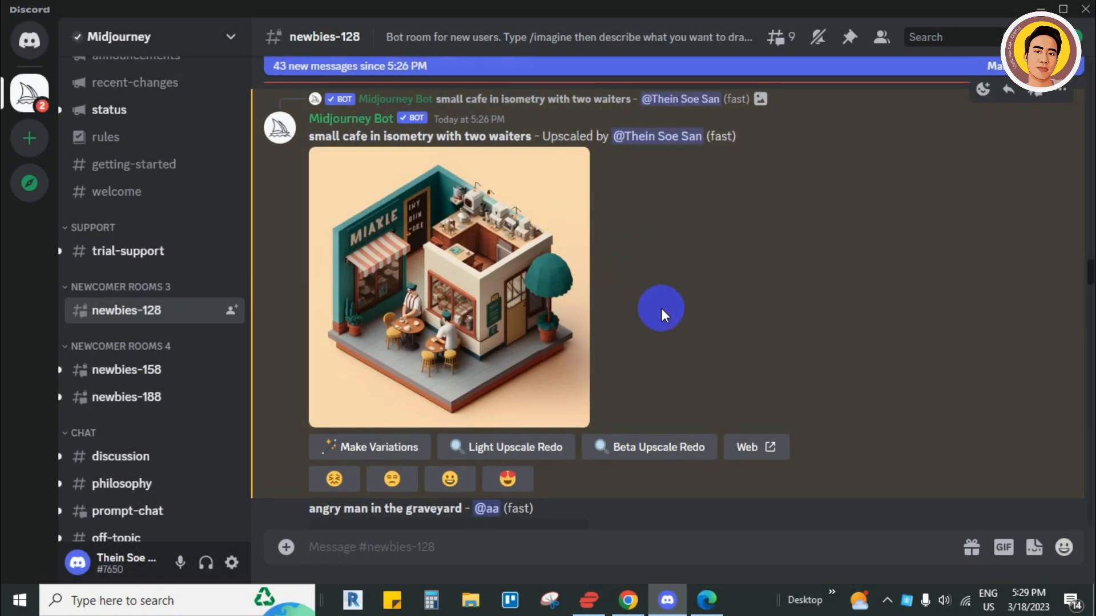
mouse_move(510, 534)
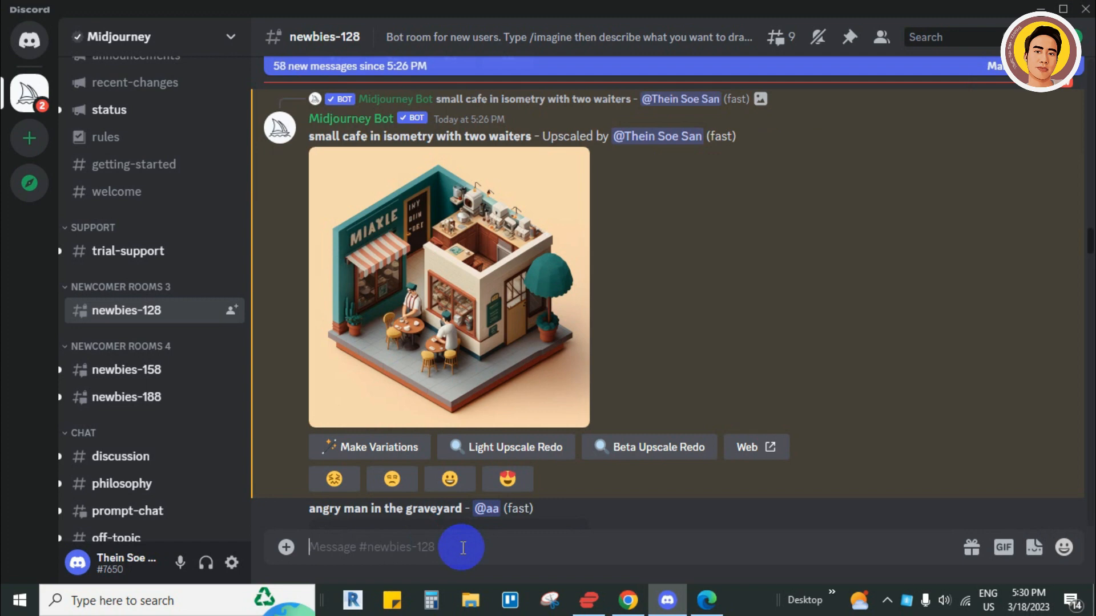
Step: Send the /imagine prompt 'teenageboy wants to escape fromjungle' to Midjourney
type("/")
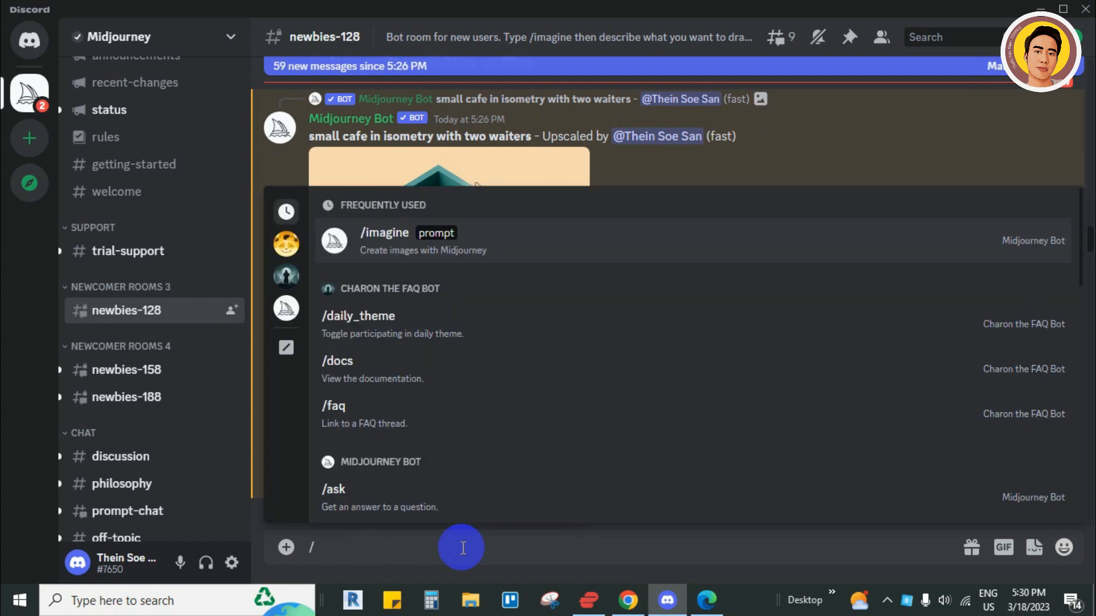
type("imagine")
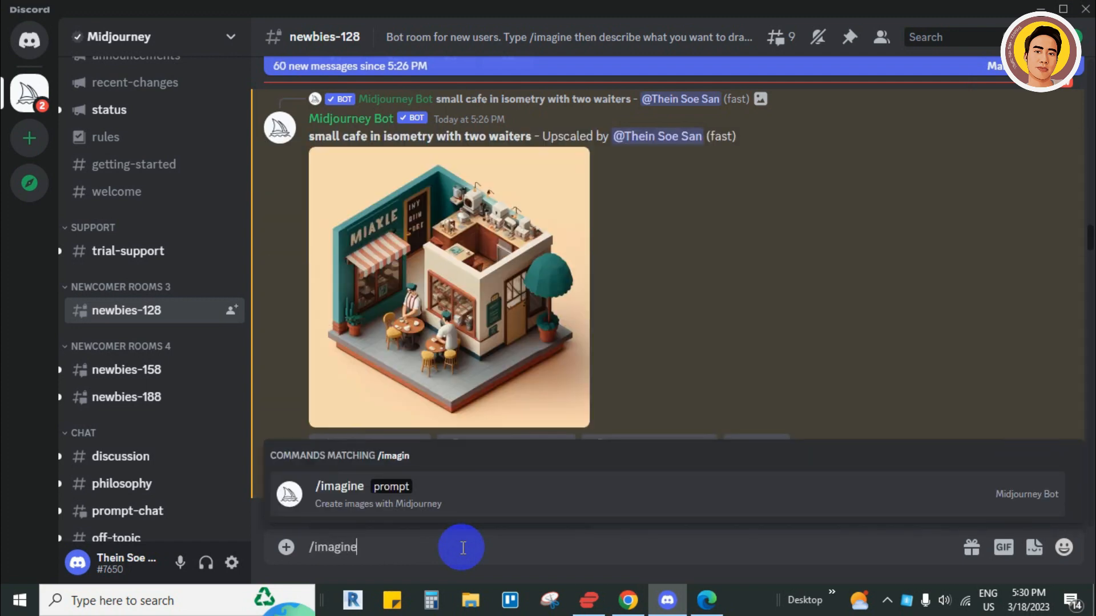
mouse_move(399, 503)
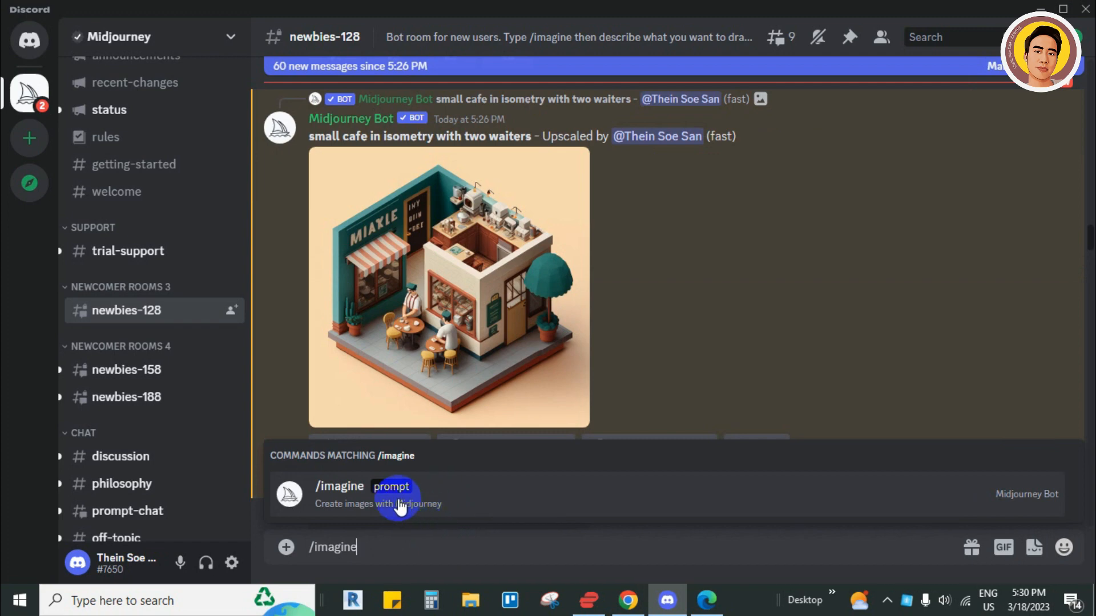
left_click(339, 494)
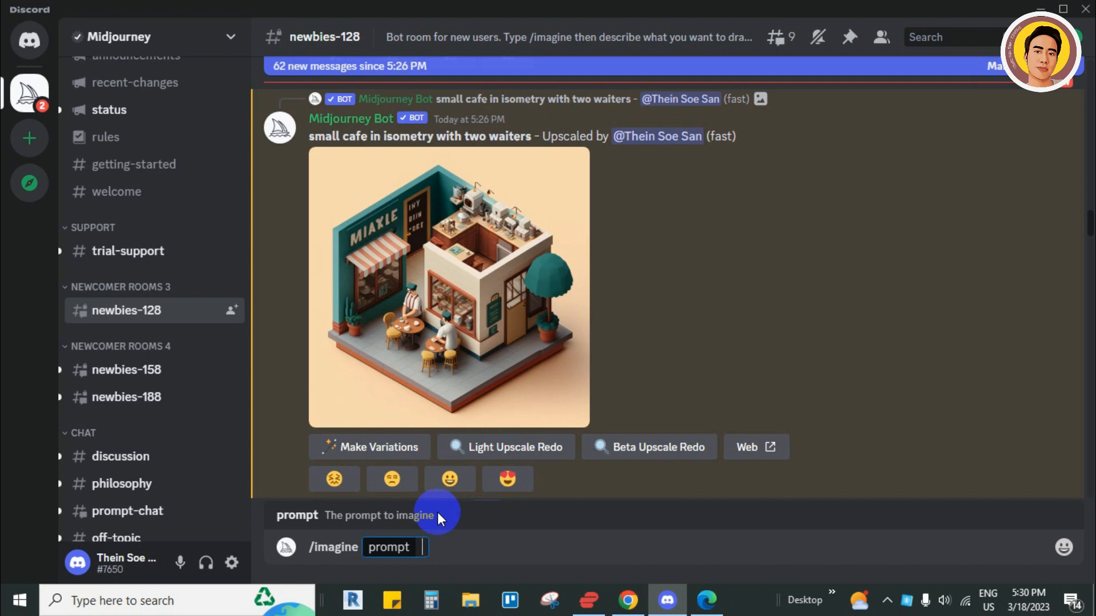
type("teenageboy")
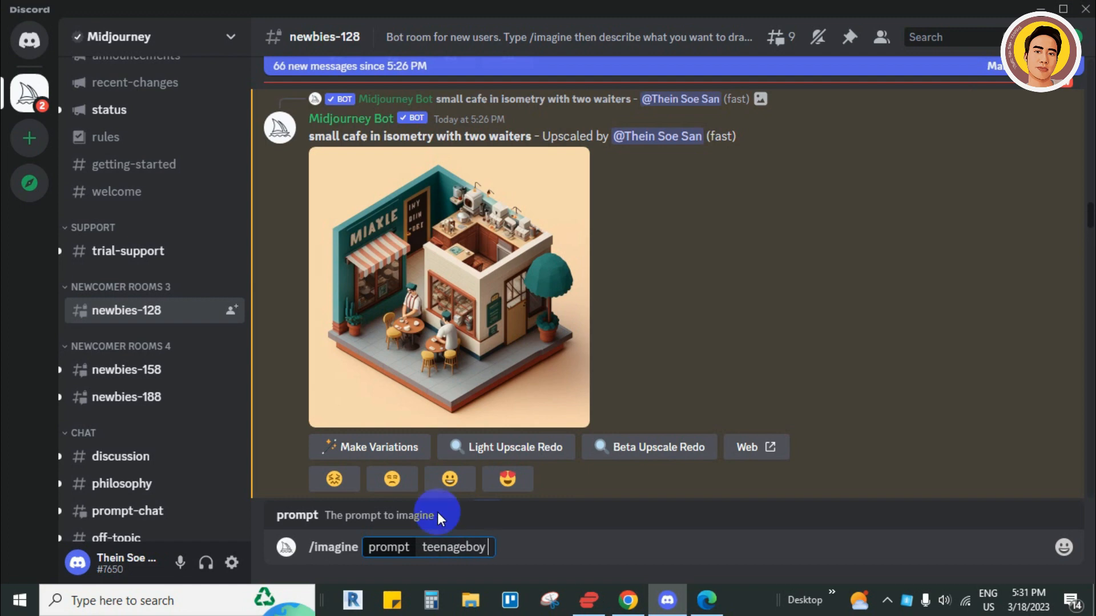
type("wants to e")
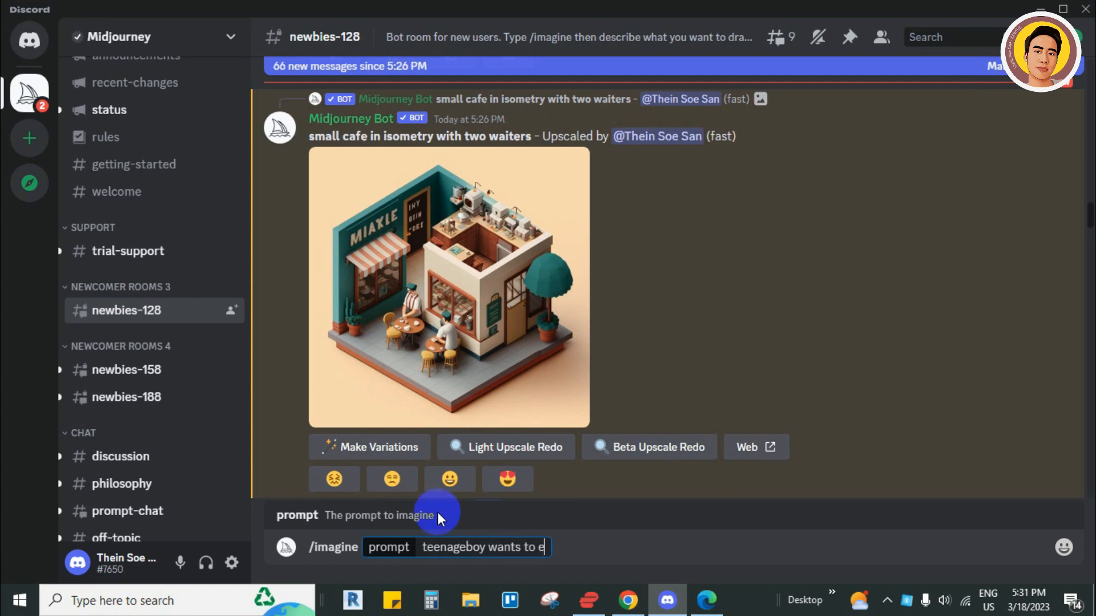
type("scape from")
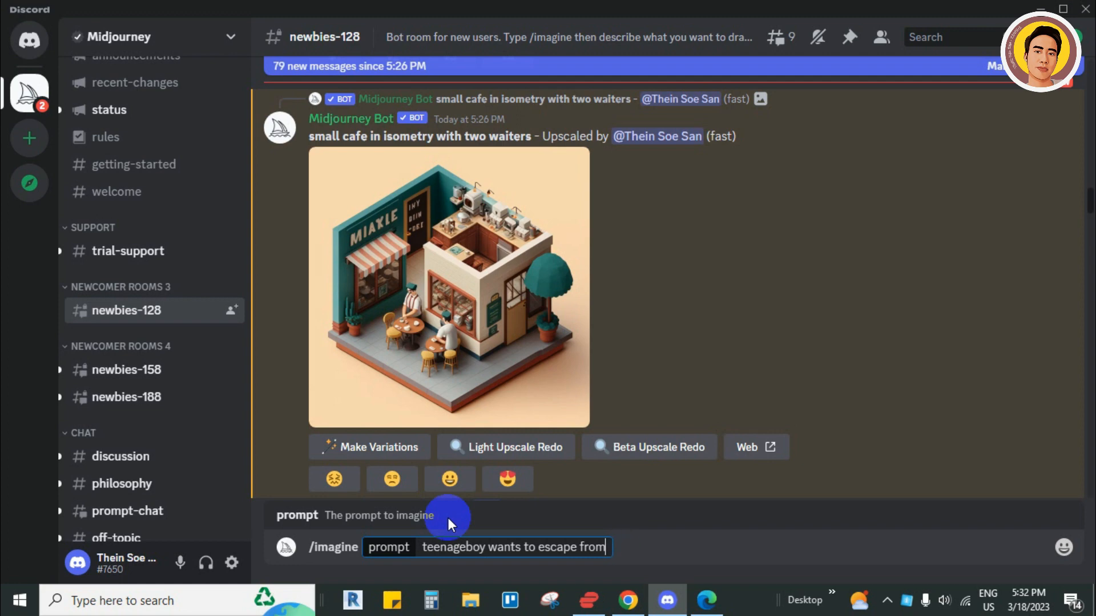
type("jungle")
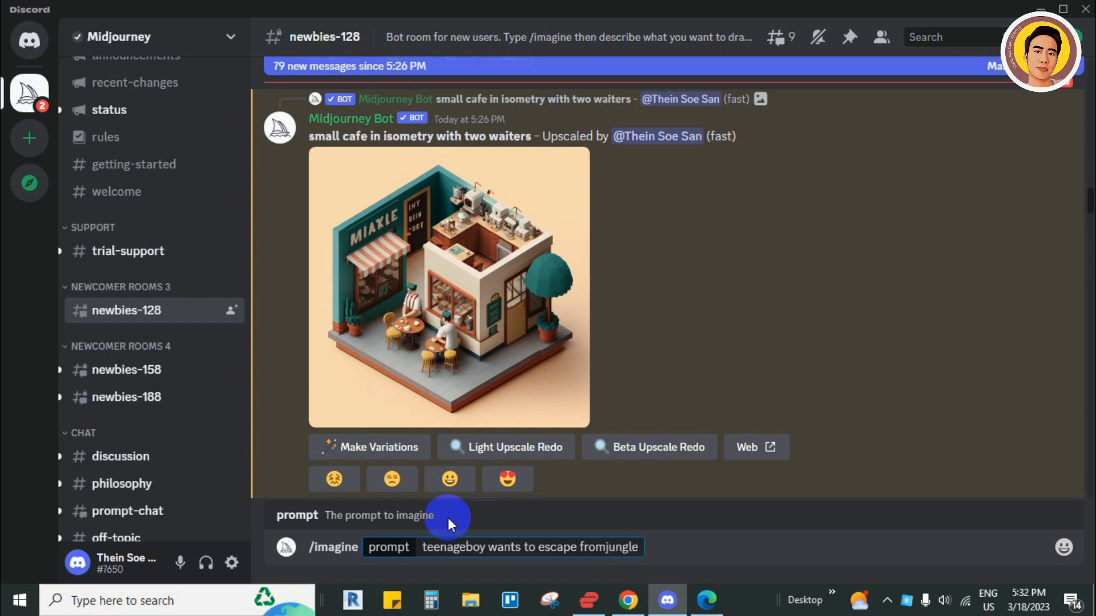
key("enter")
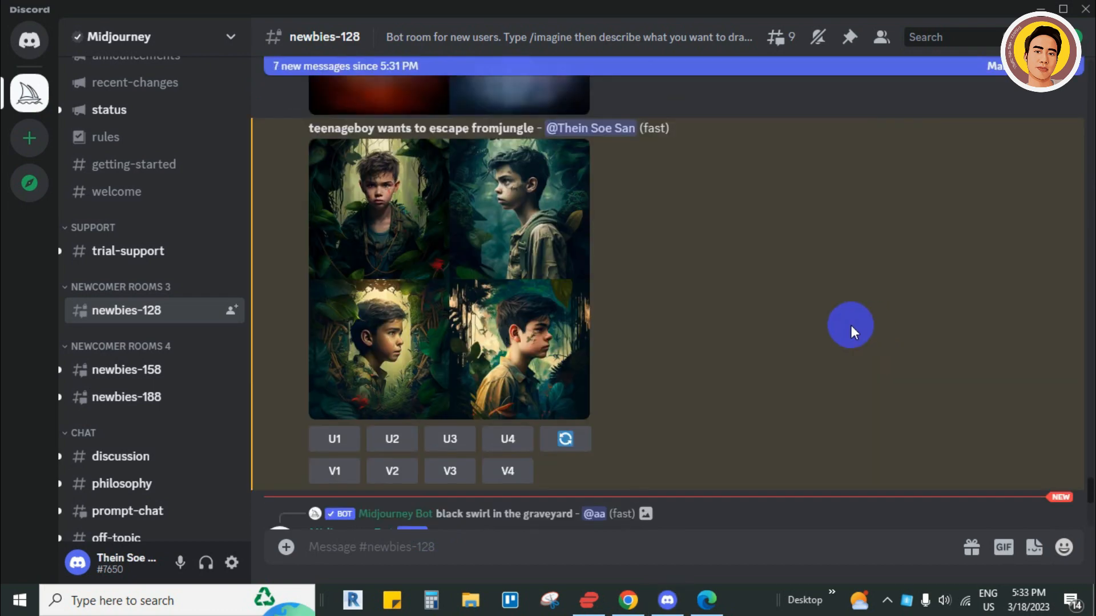
mouse_move(465, 232)
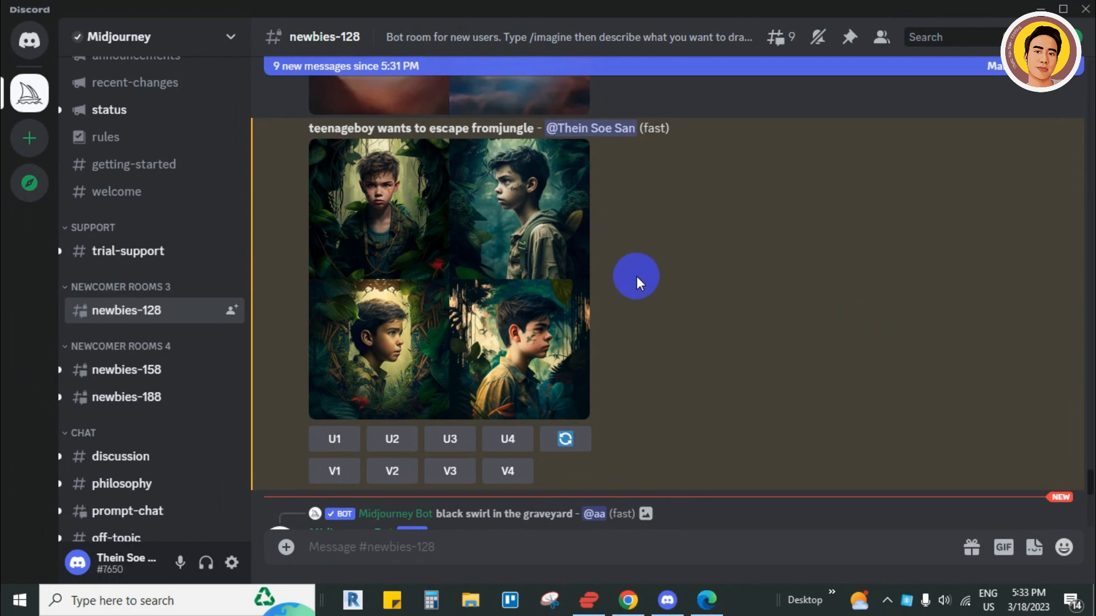
mouse_move(388, 227)
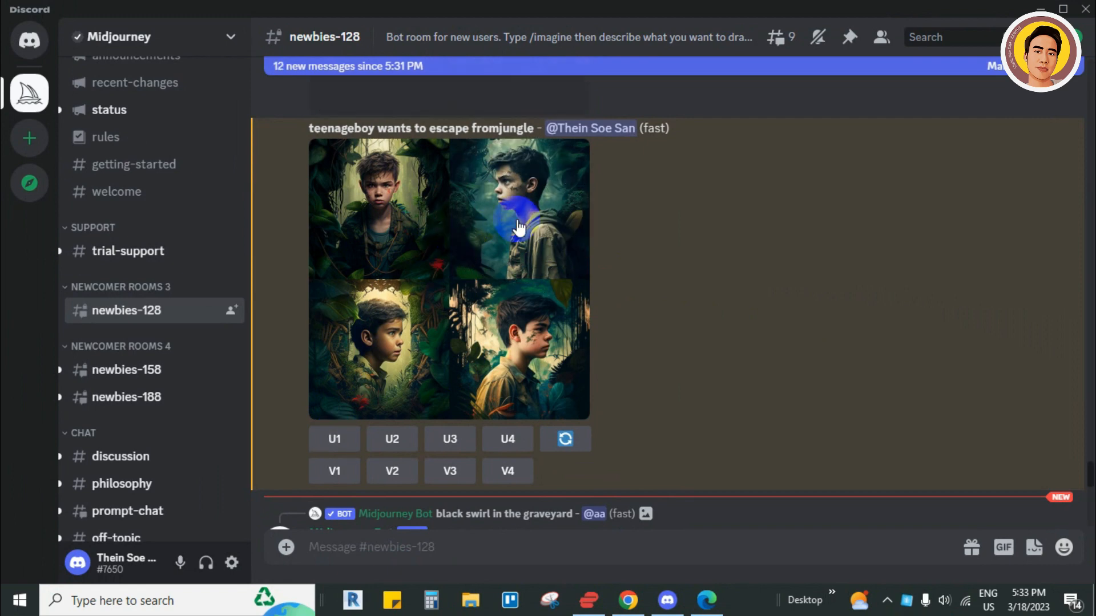
mouse_move(500, 353)
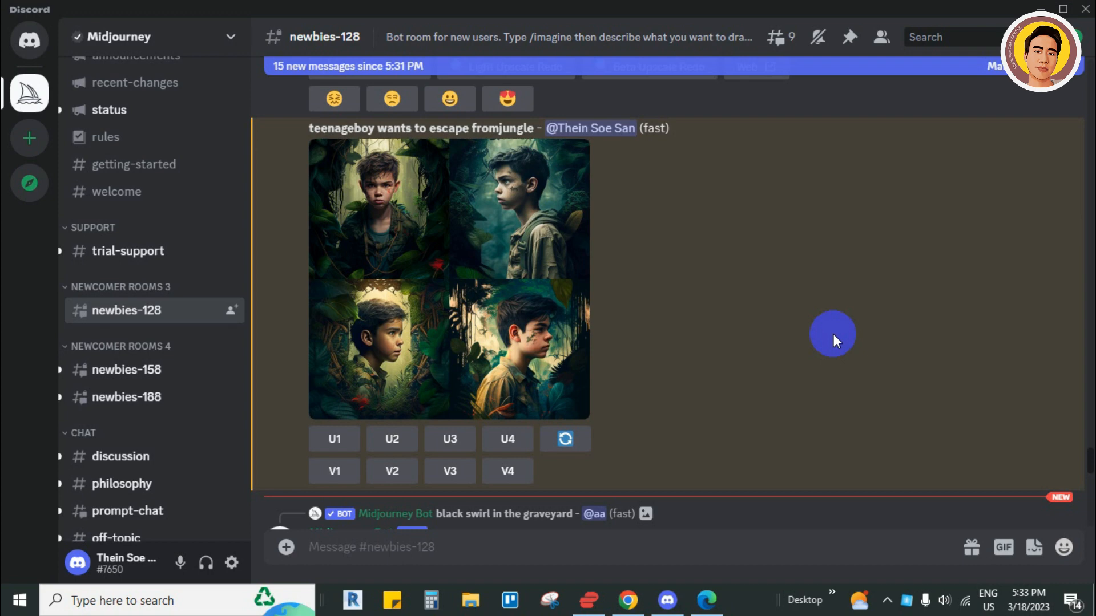
mouse_move(822, 409)
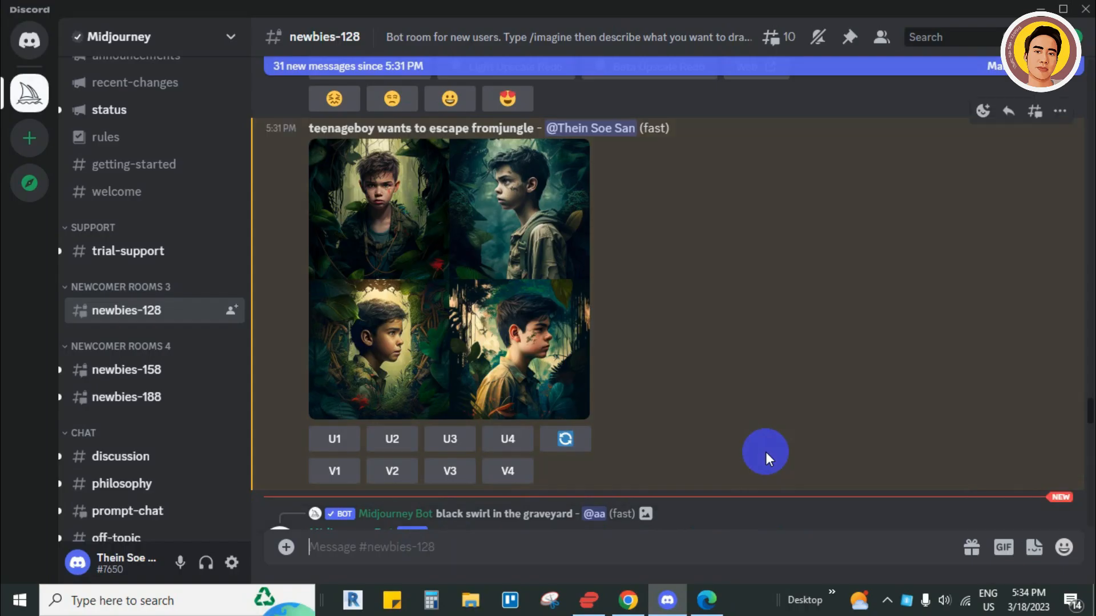
Step: Write the /imagine prompt 'beautiful view of the mountain and sea' in the message box
left_click(427, 546)
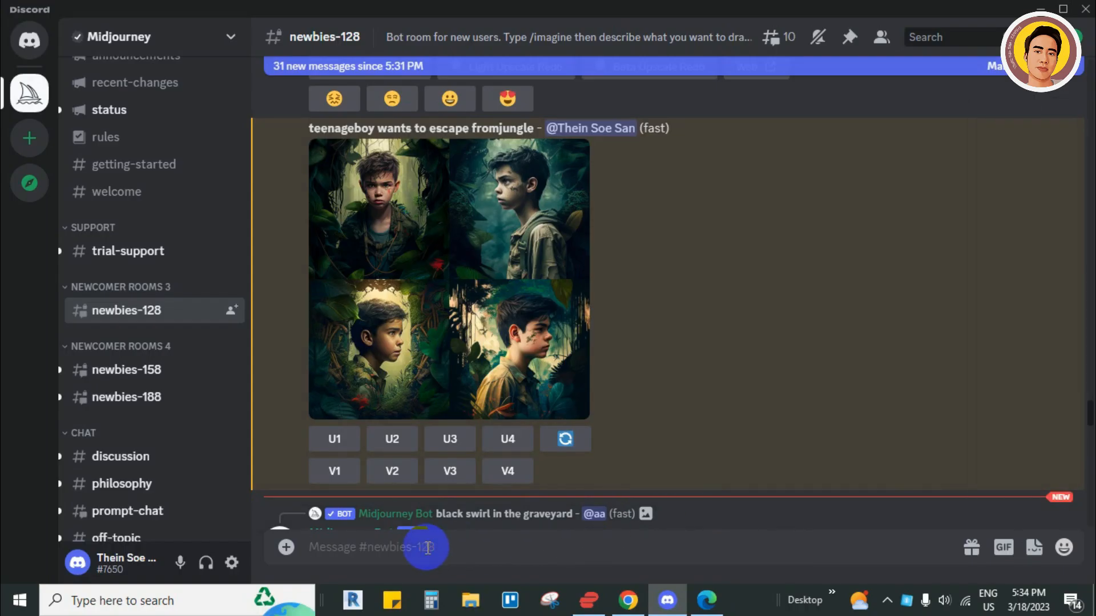
type("/")
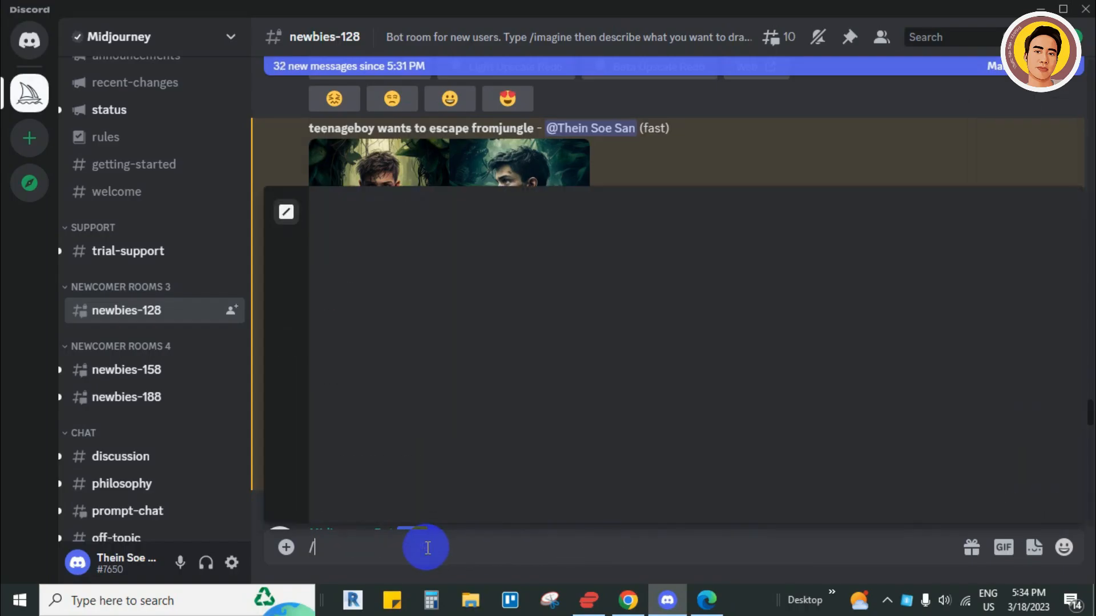
type("imagine prompt")
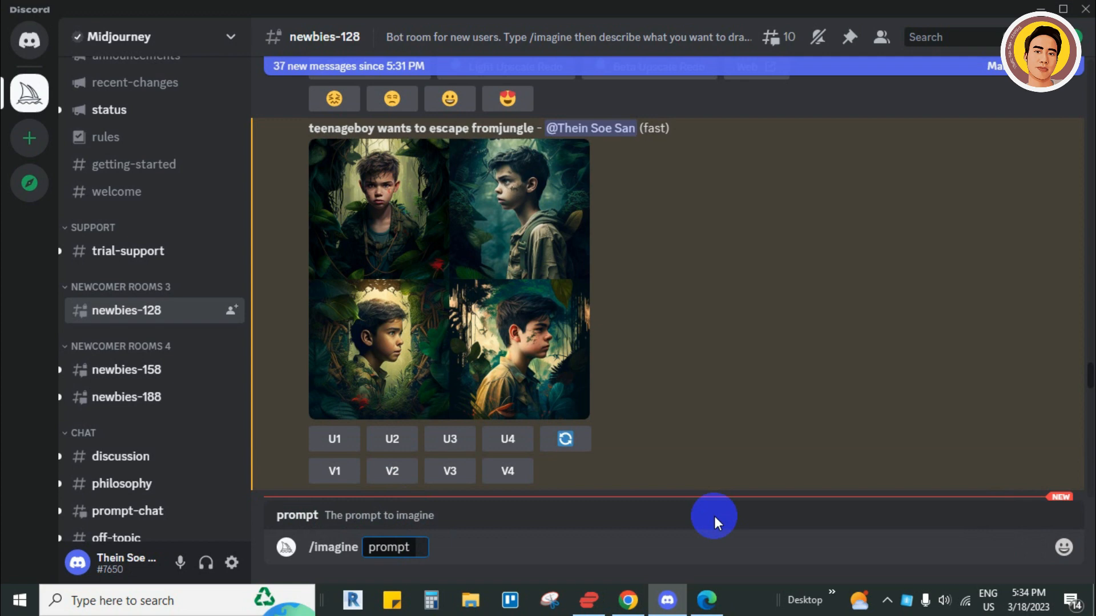
type("beautif")
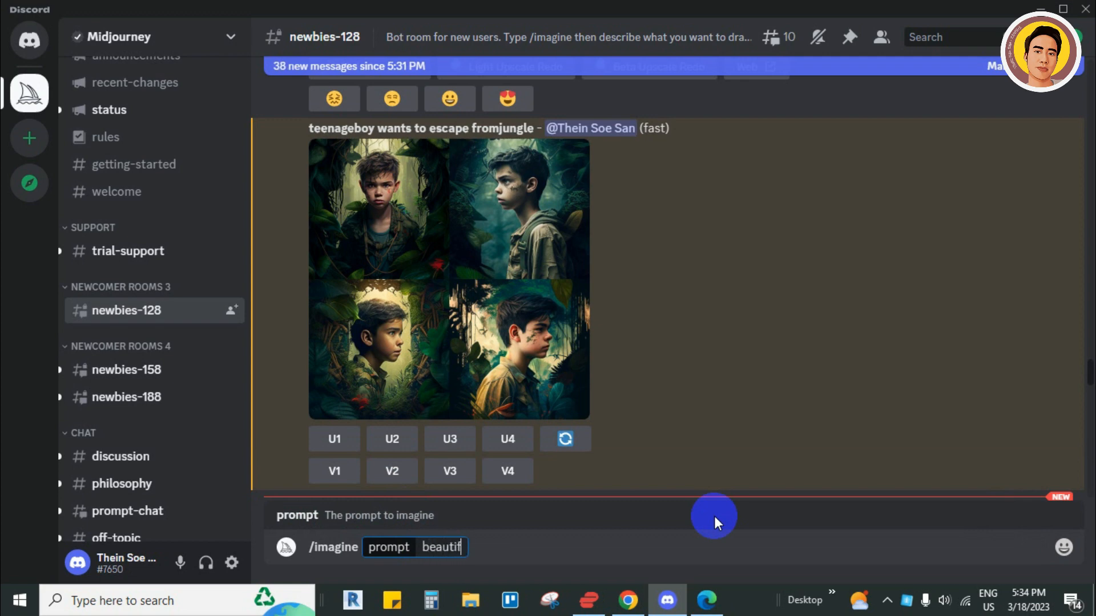
type("ul view of the")
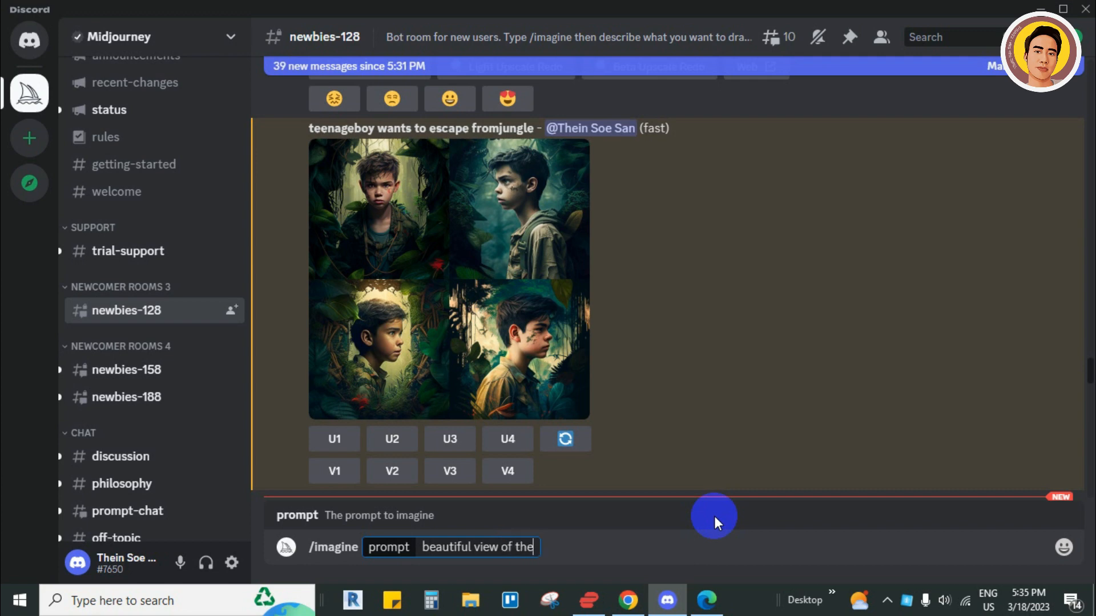
type("mountain and")
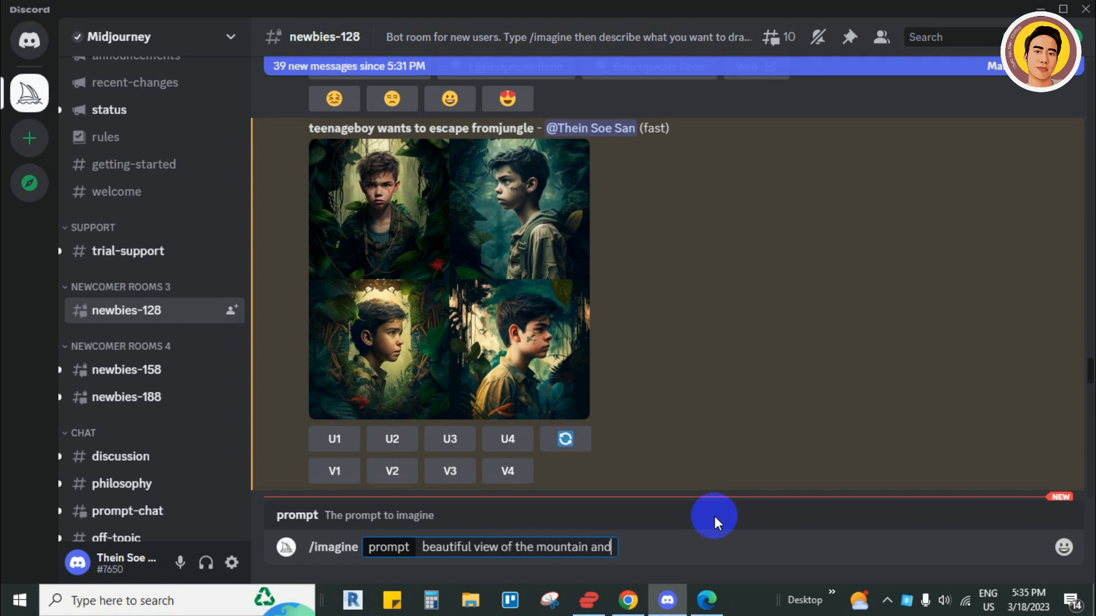
type("sea")
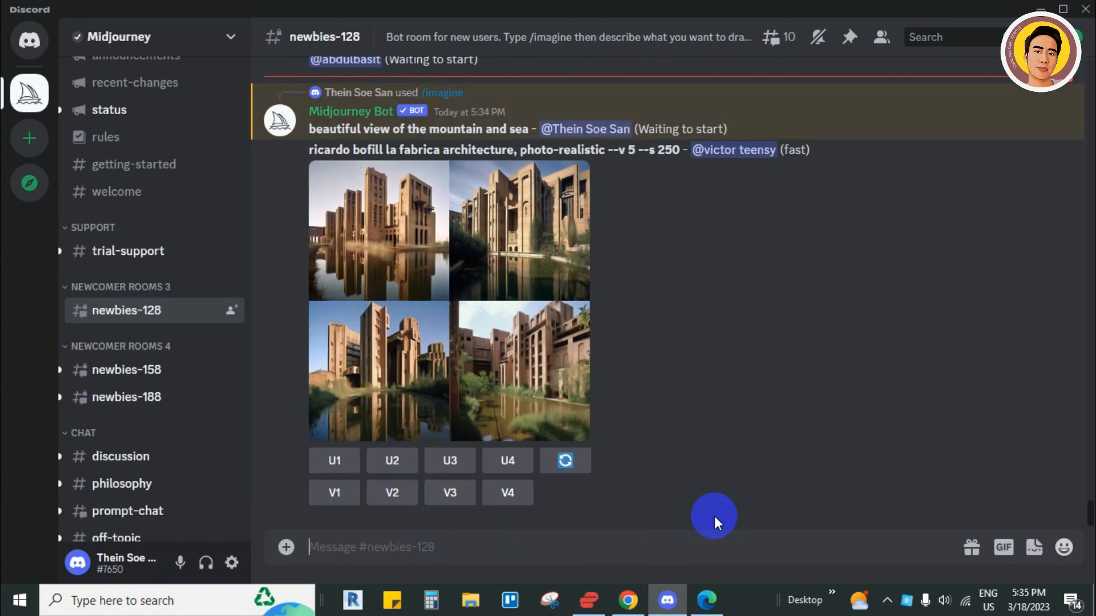
Step: Scroll down the channel to reach the finished mountain-and-sea grid
scroll("down", 3)
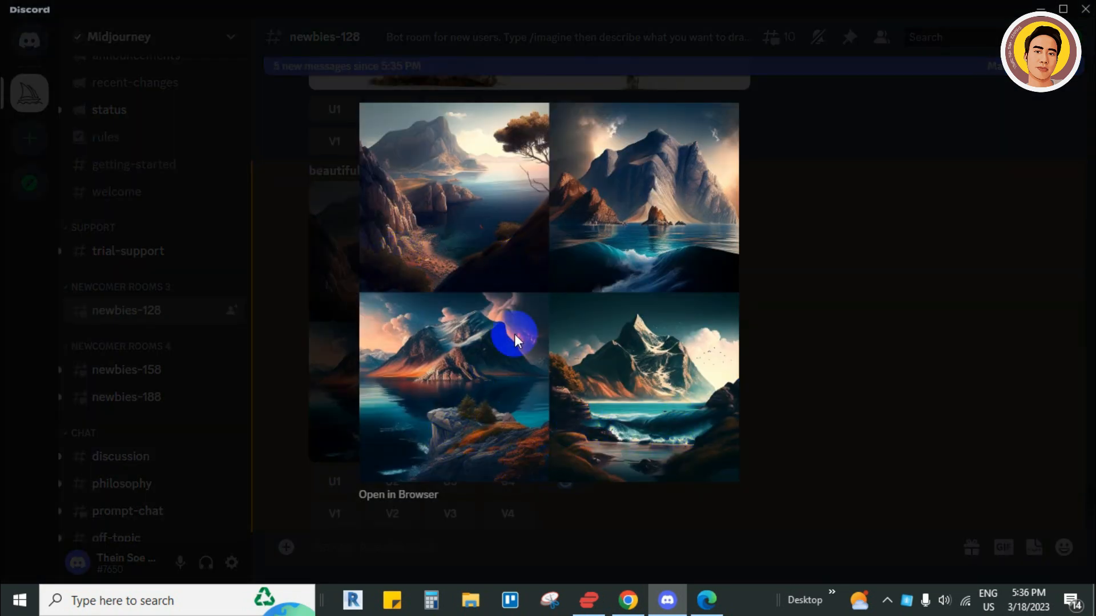
mouse_move(399, 494)
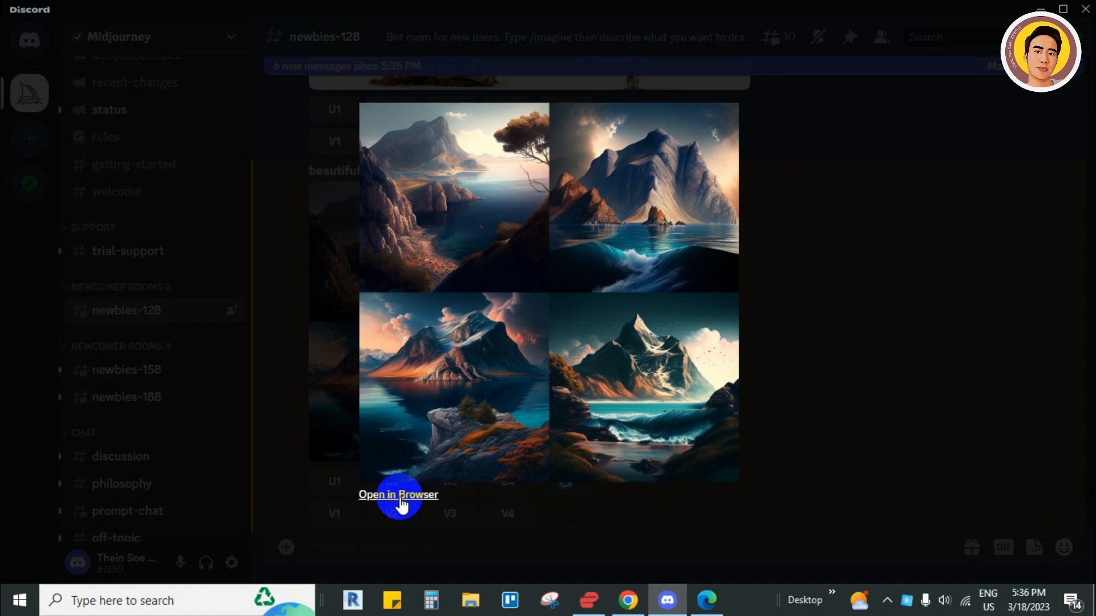
mouse_move(772, 345)
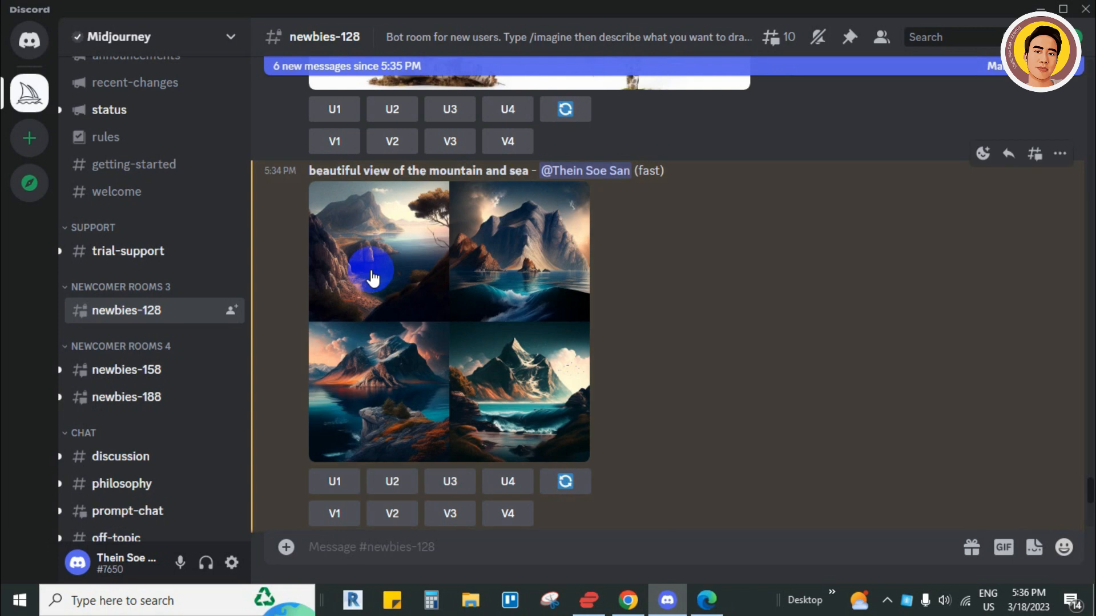
Step: Request V1 variations of the first mountain-and-sea image and scroll down to the resulting grid
left_click(392, 481)
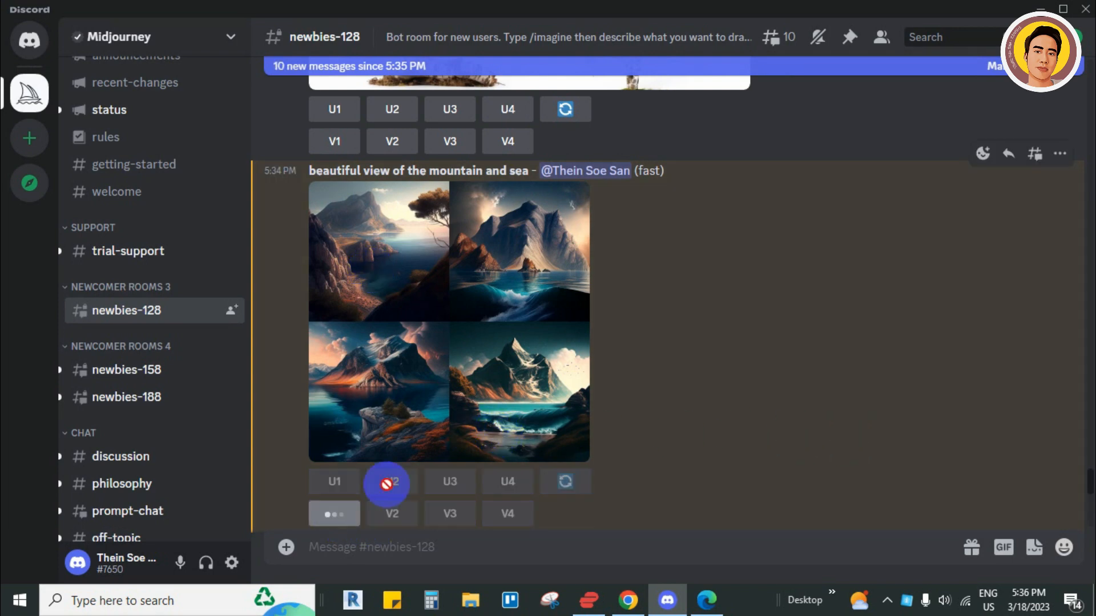
left_click(335, 514)
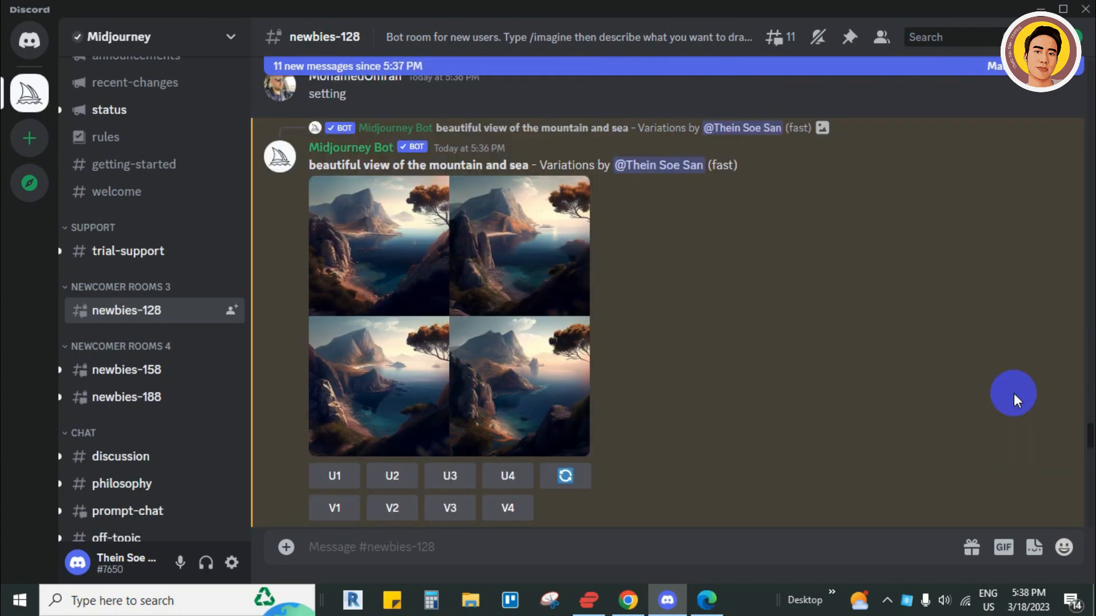
mouse_move(805, 357)
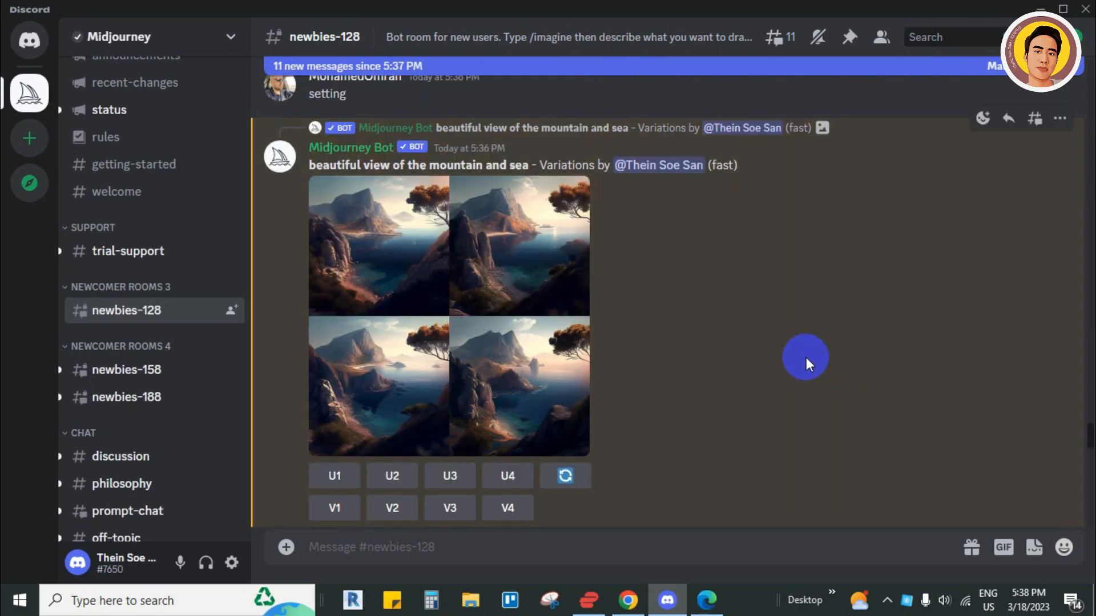
mouse_move(891, 337)
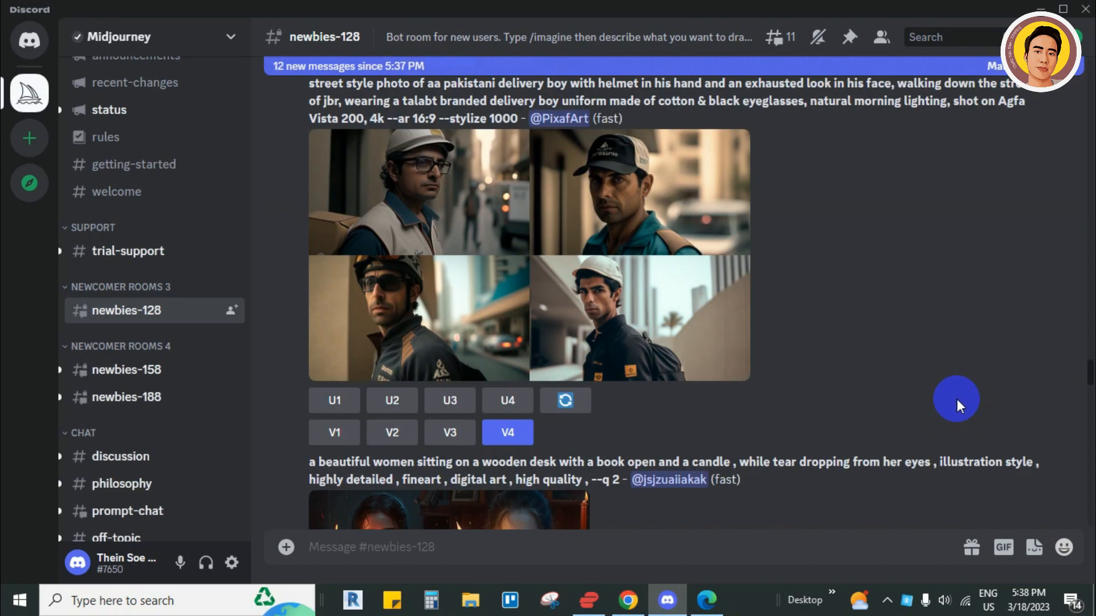
scroll("down", 3)
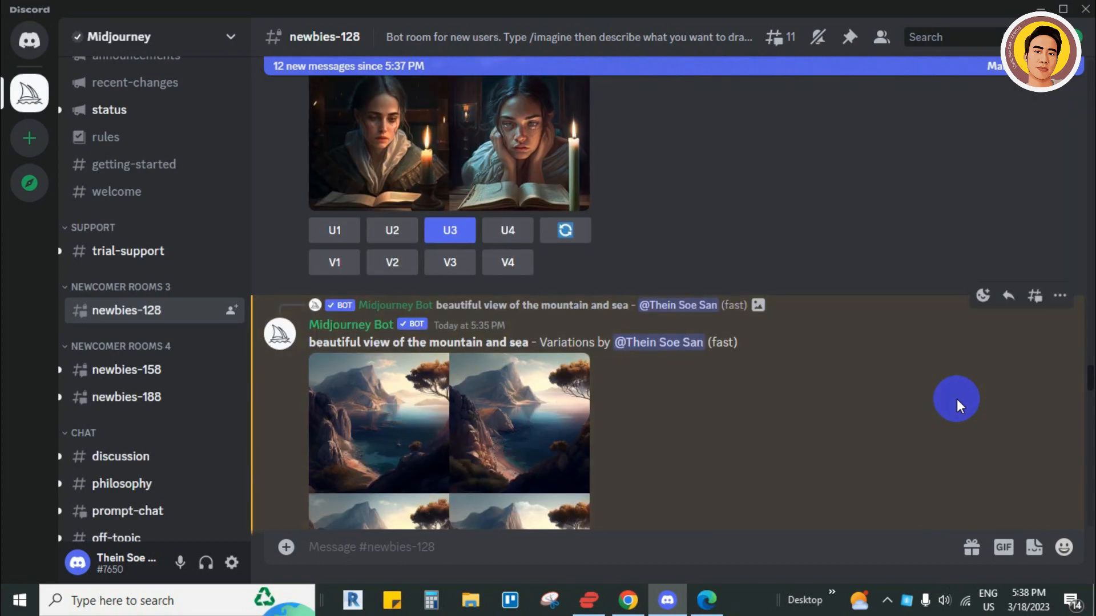
scroll("down", 3)
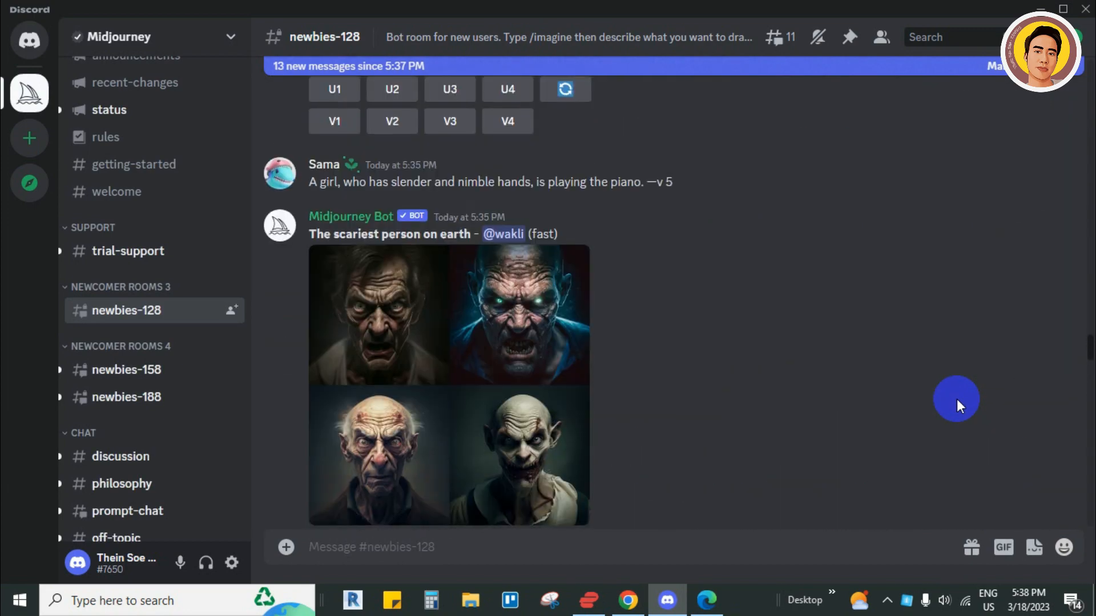
scroll("down", 3)
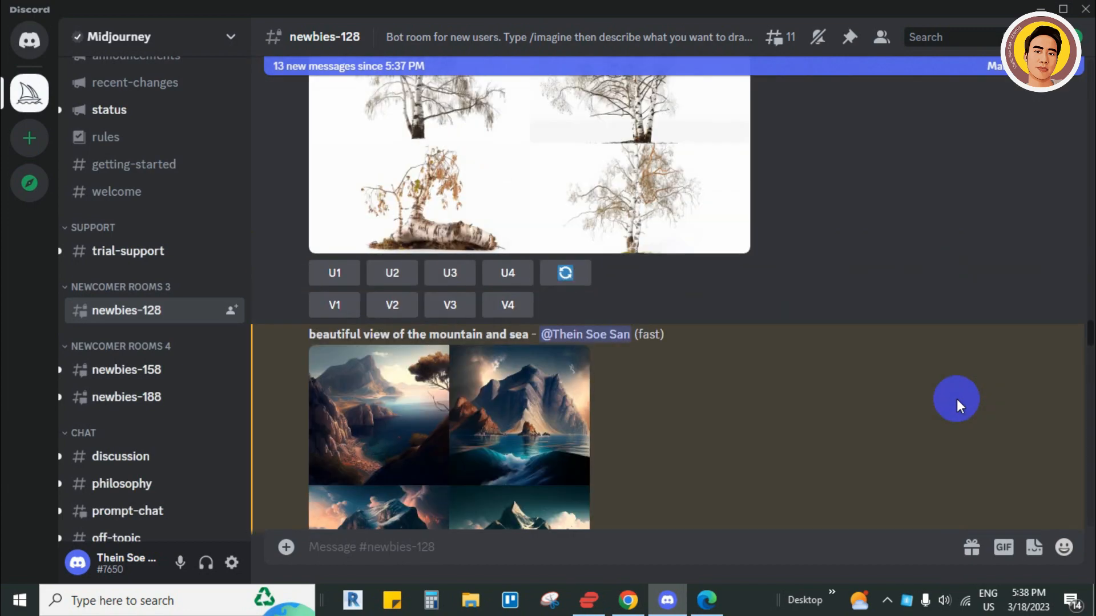
scroll("down", 3)
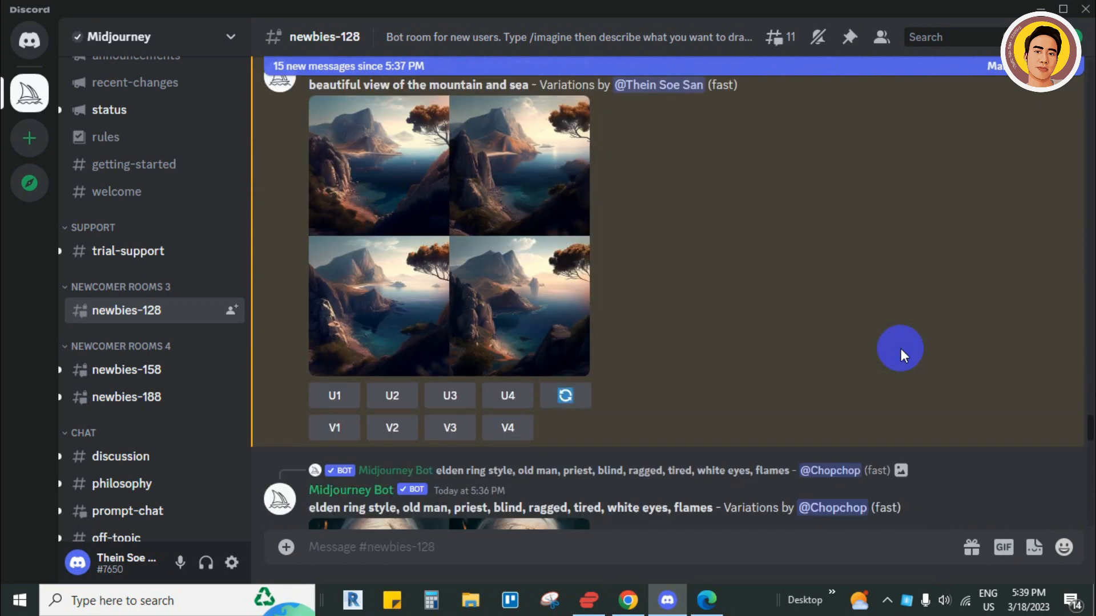
scroll("down", 3)
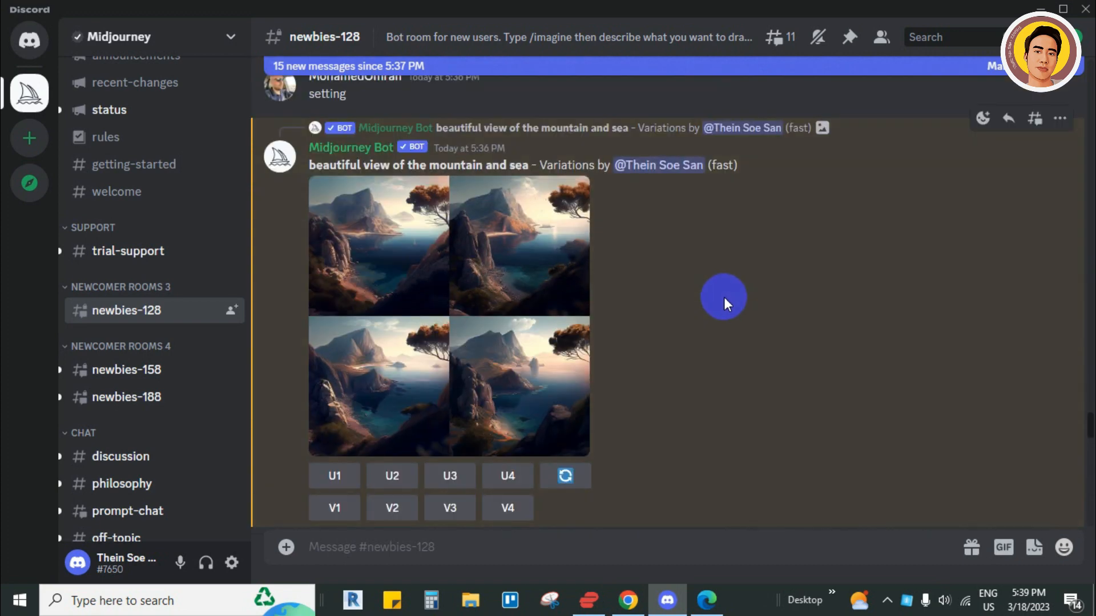